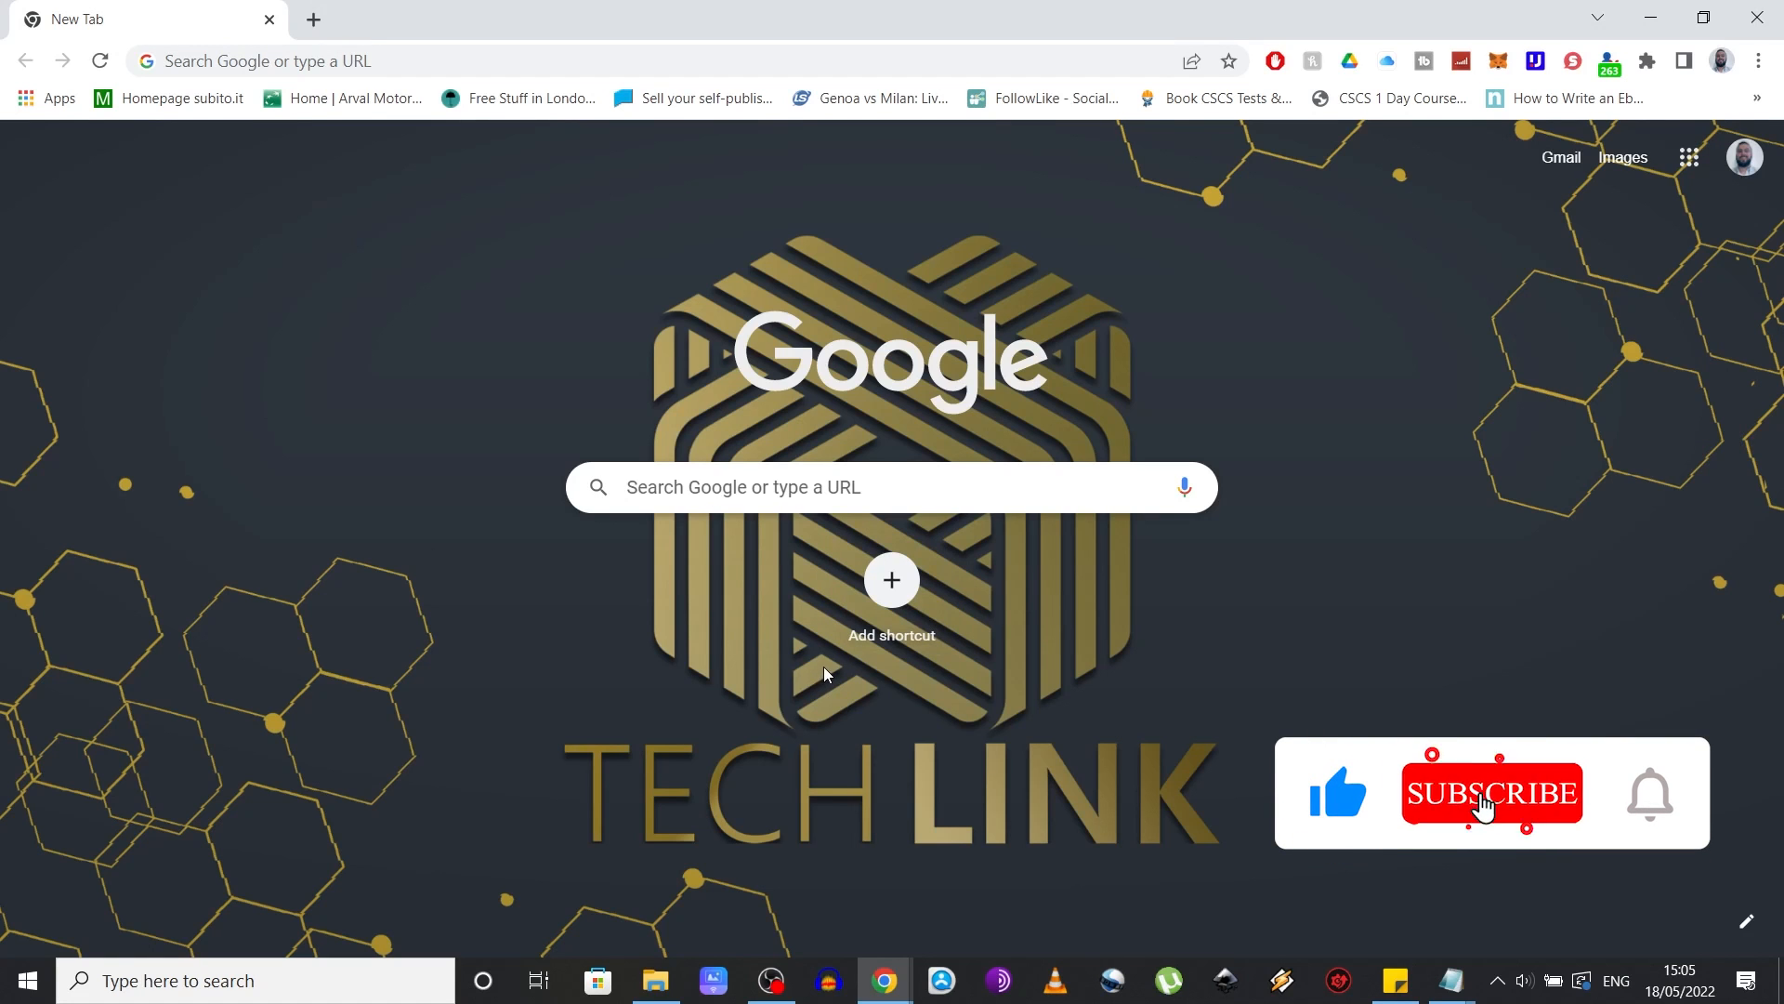
Step: Enter discord.com in Chrome's address bar to load the Discord homepage
{"action": "left_click", "coordinate": [1493, 794]}
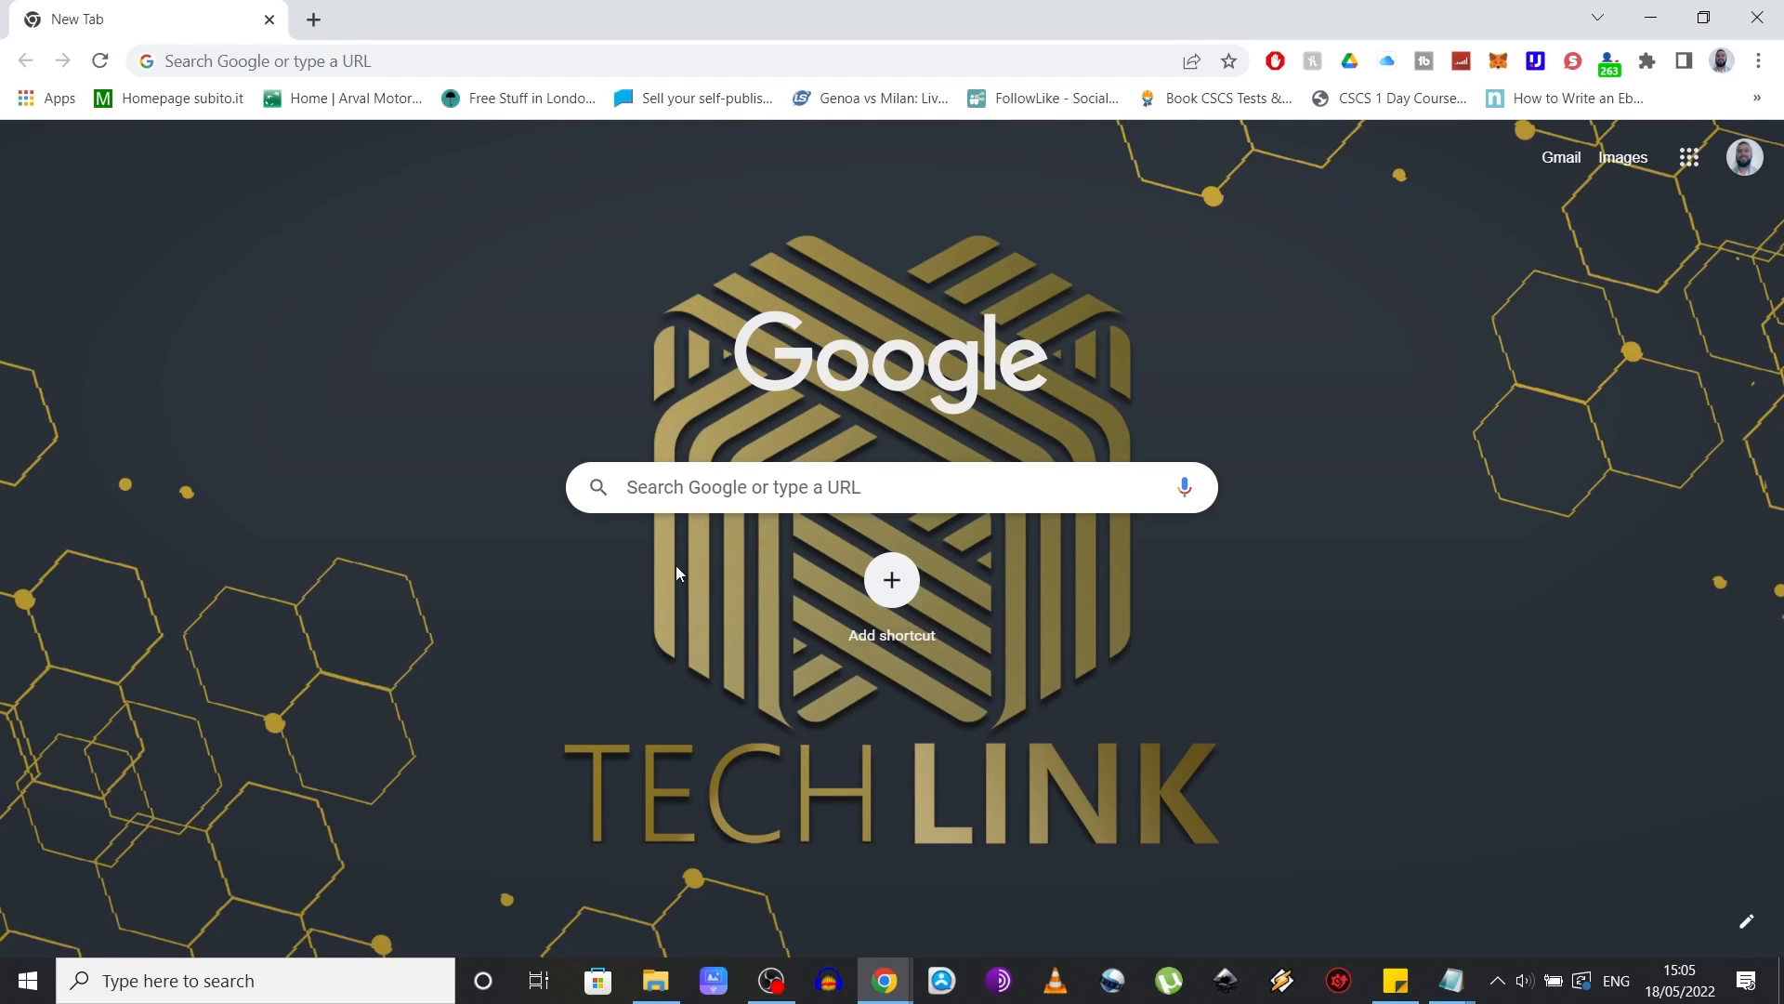
{"action": "mouse_move", "coordinate": [490, 340]}
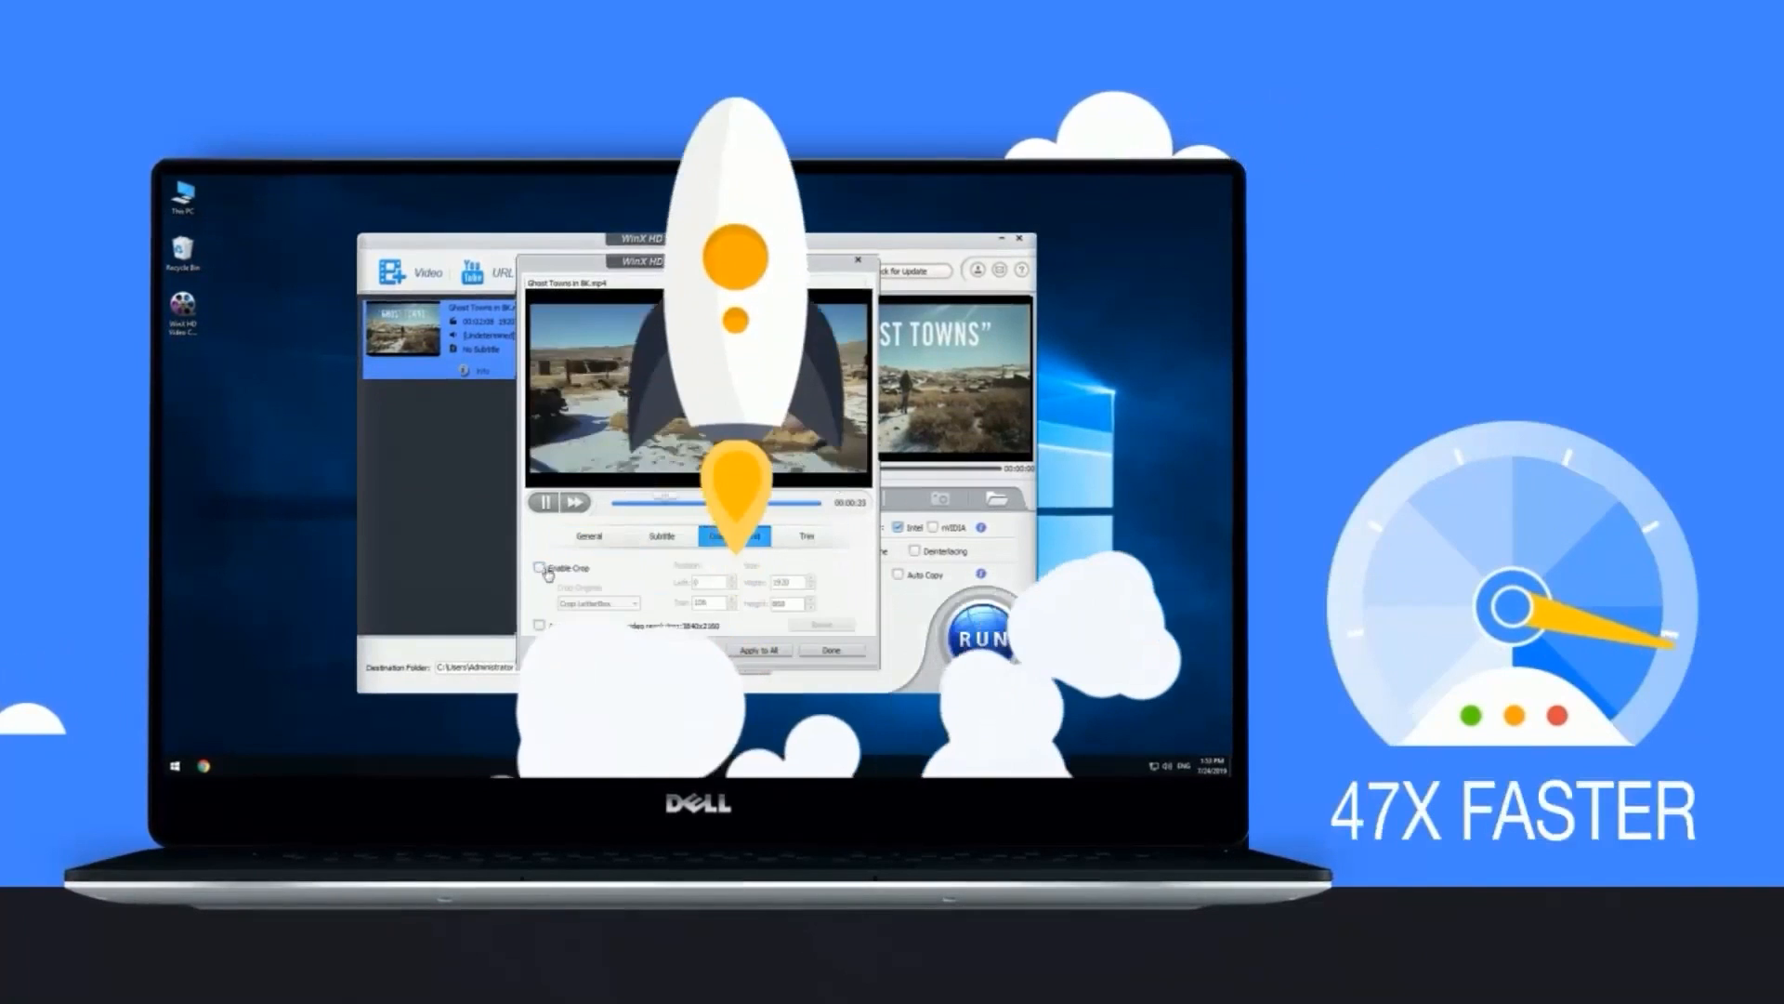
{"action": "left_click", "coordinate": [539, 569]}
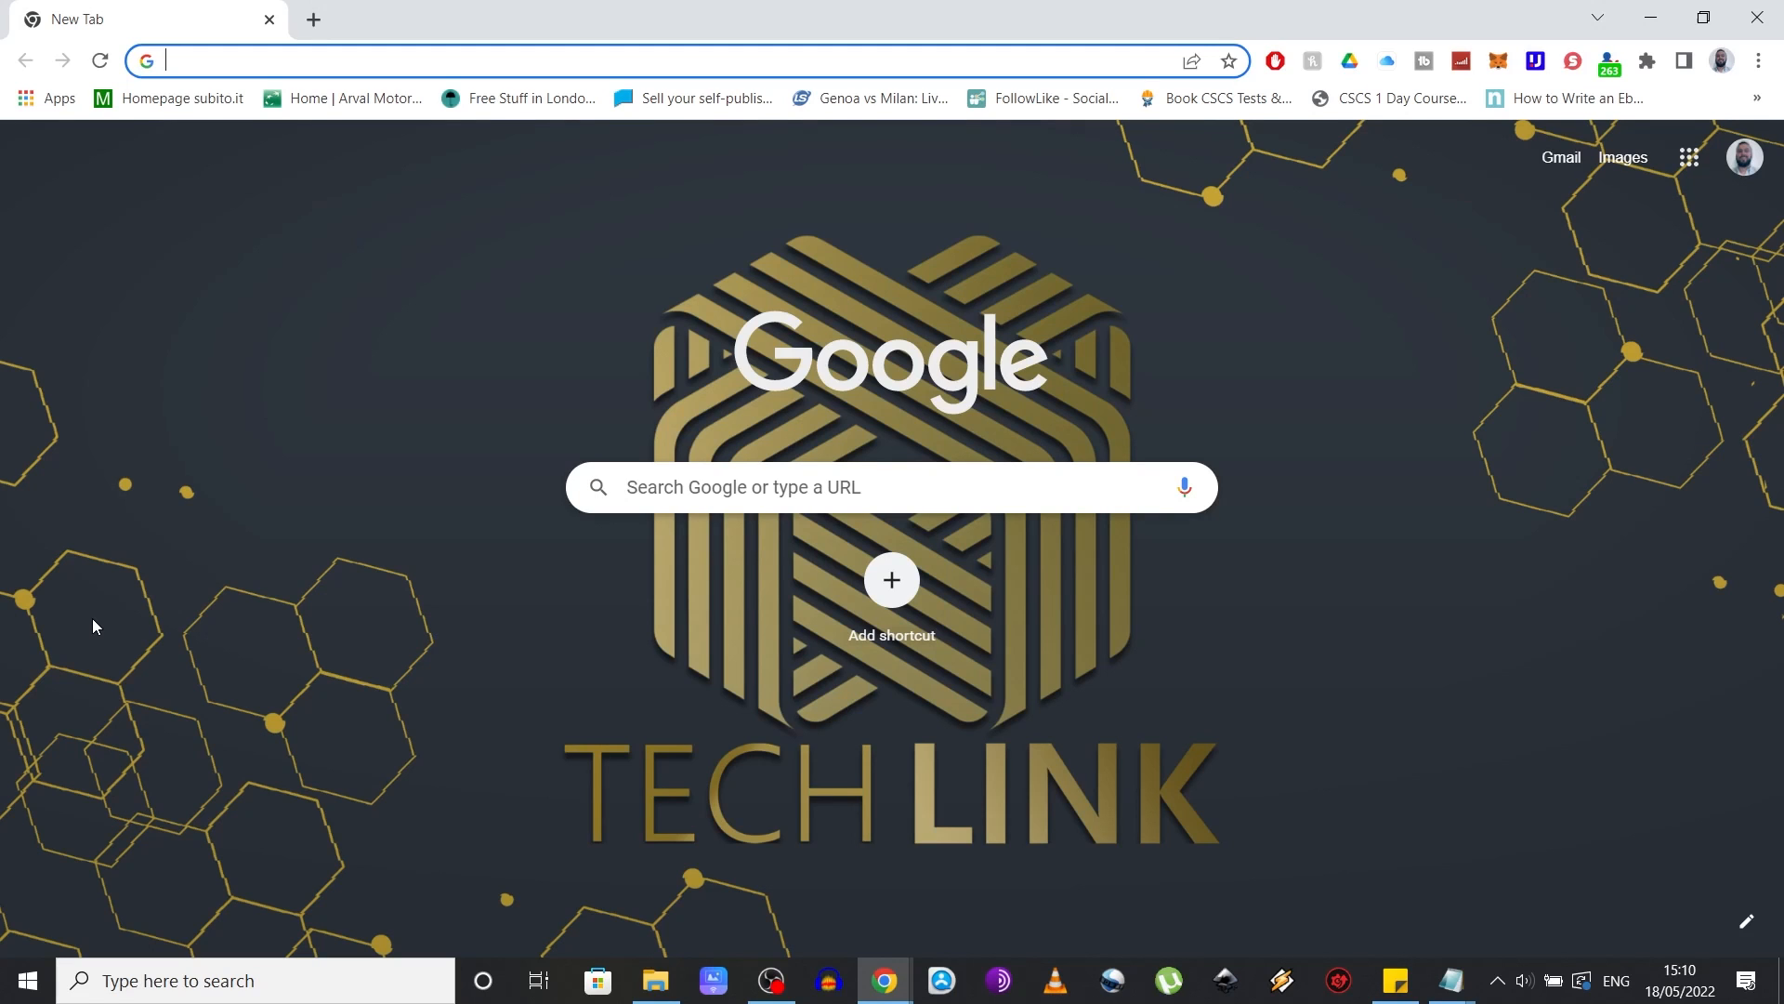
{"action": "mouse_move", "coordinate": [4, 665]}
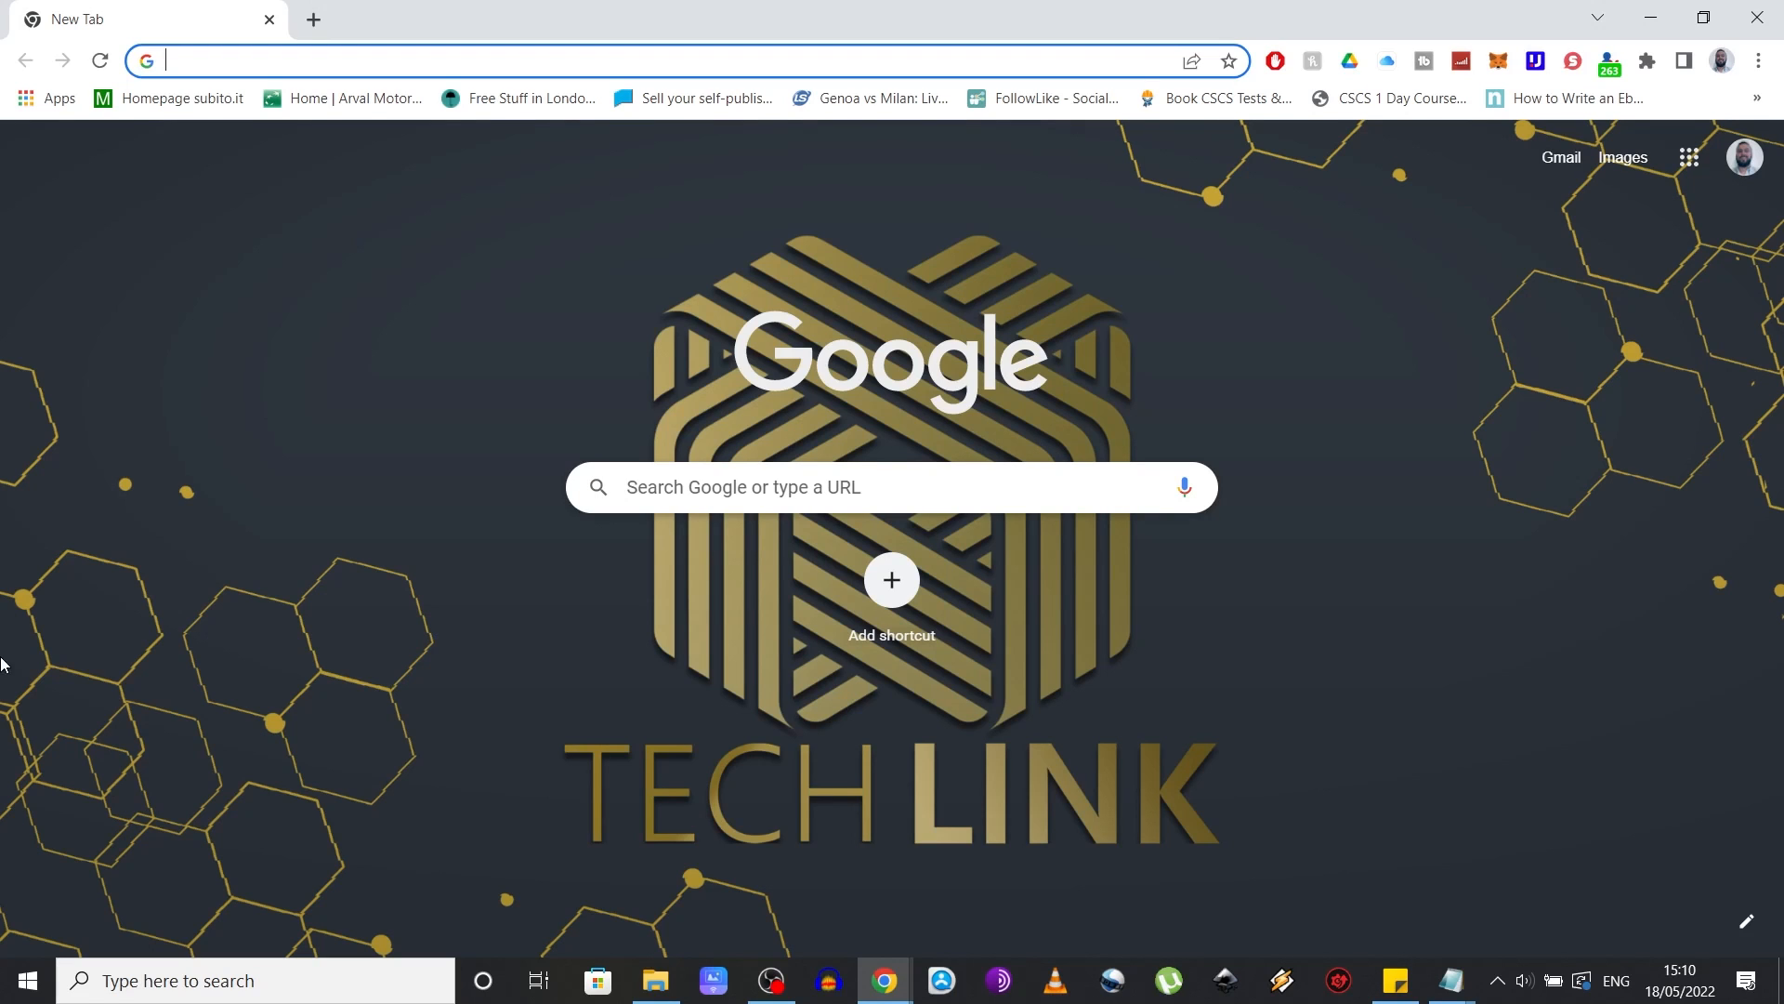
{"action": "mouse_move", "coordinate": [388, 768]}
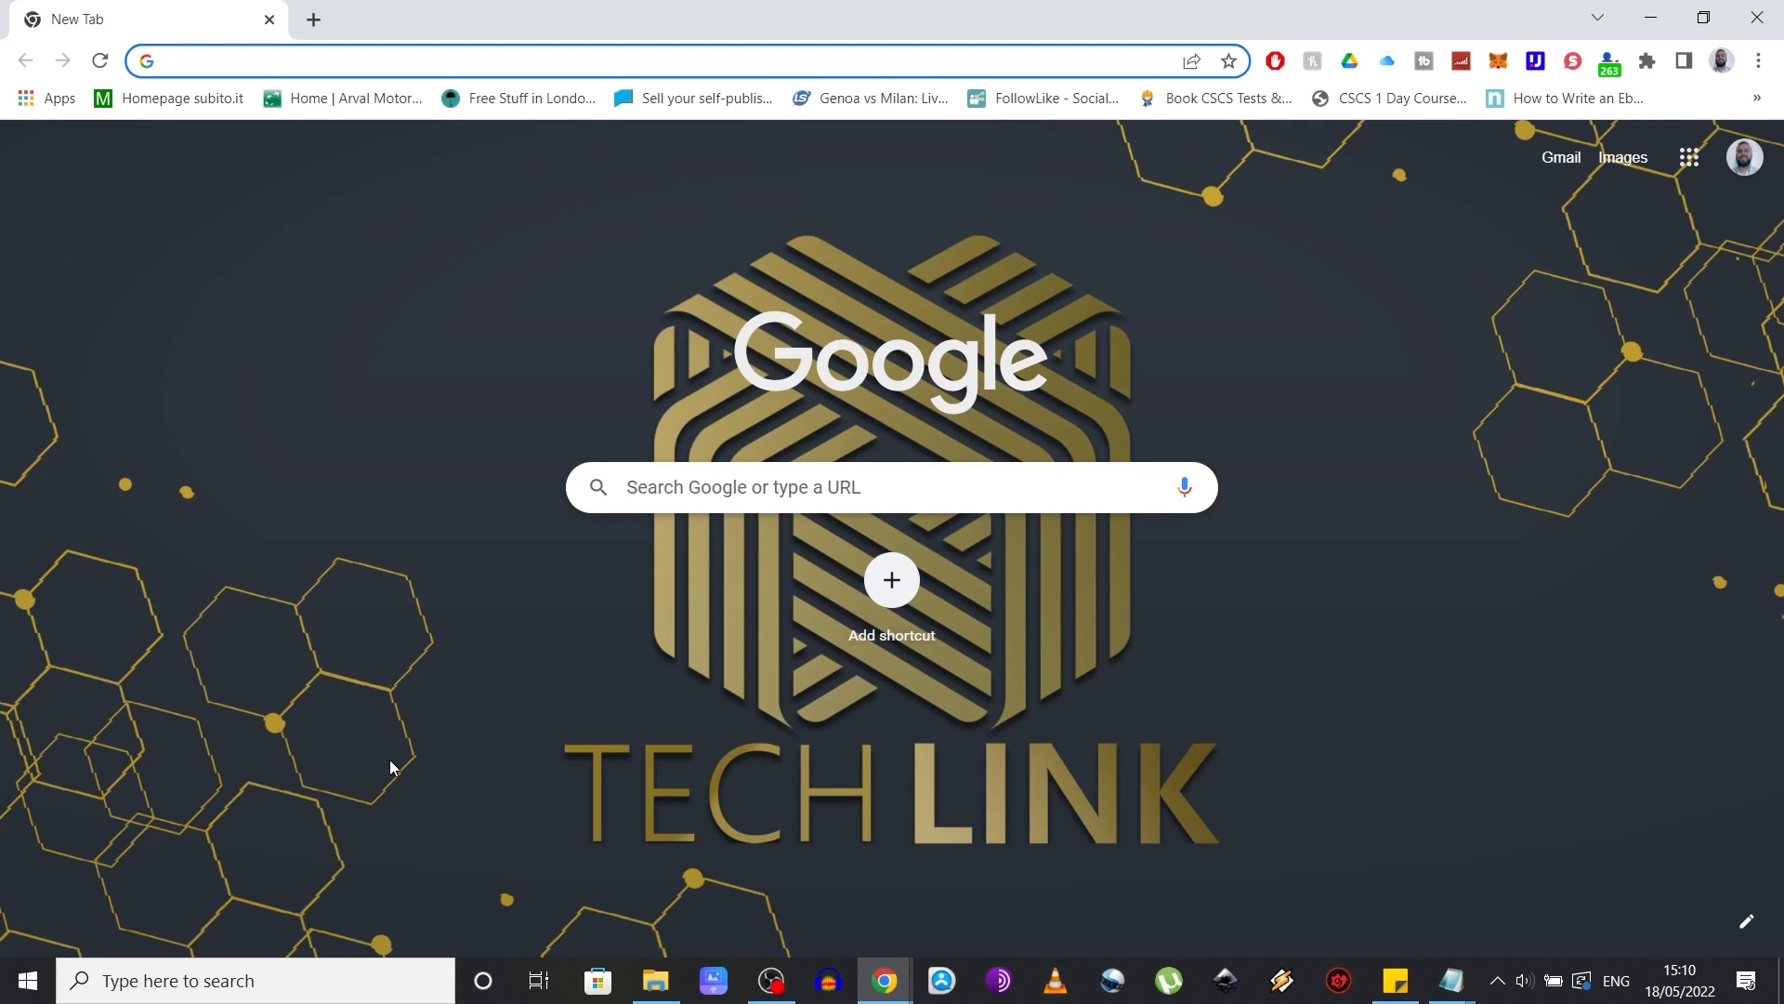
{"action": "left_click", "coordinate": [455, 60]}
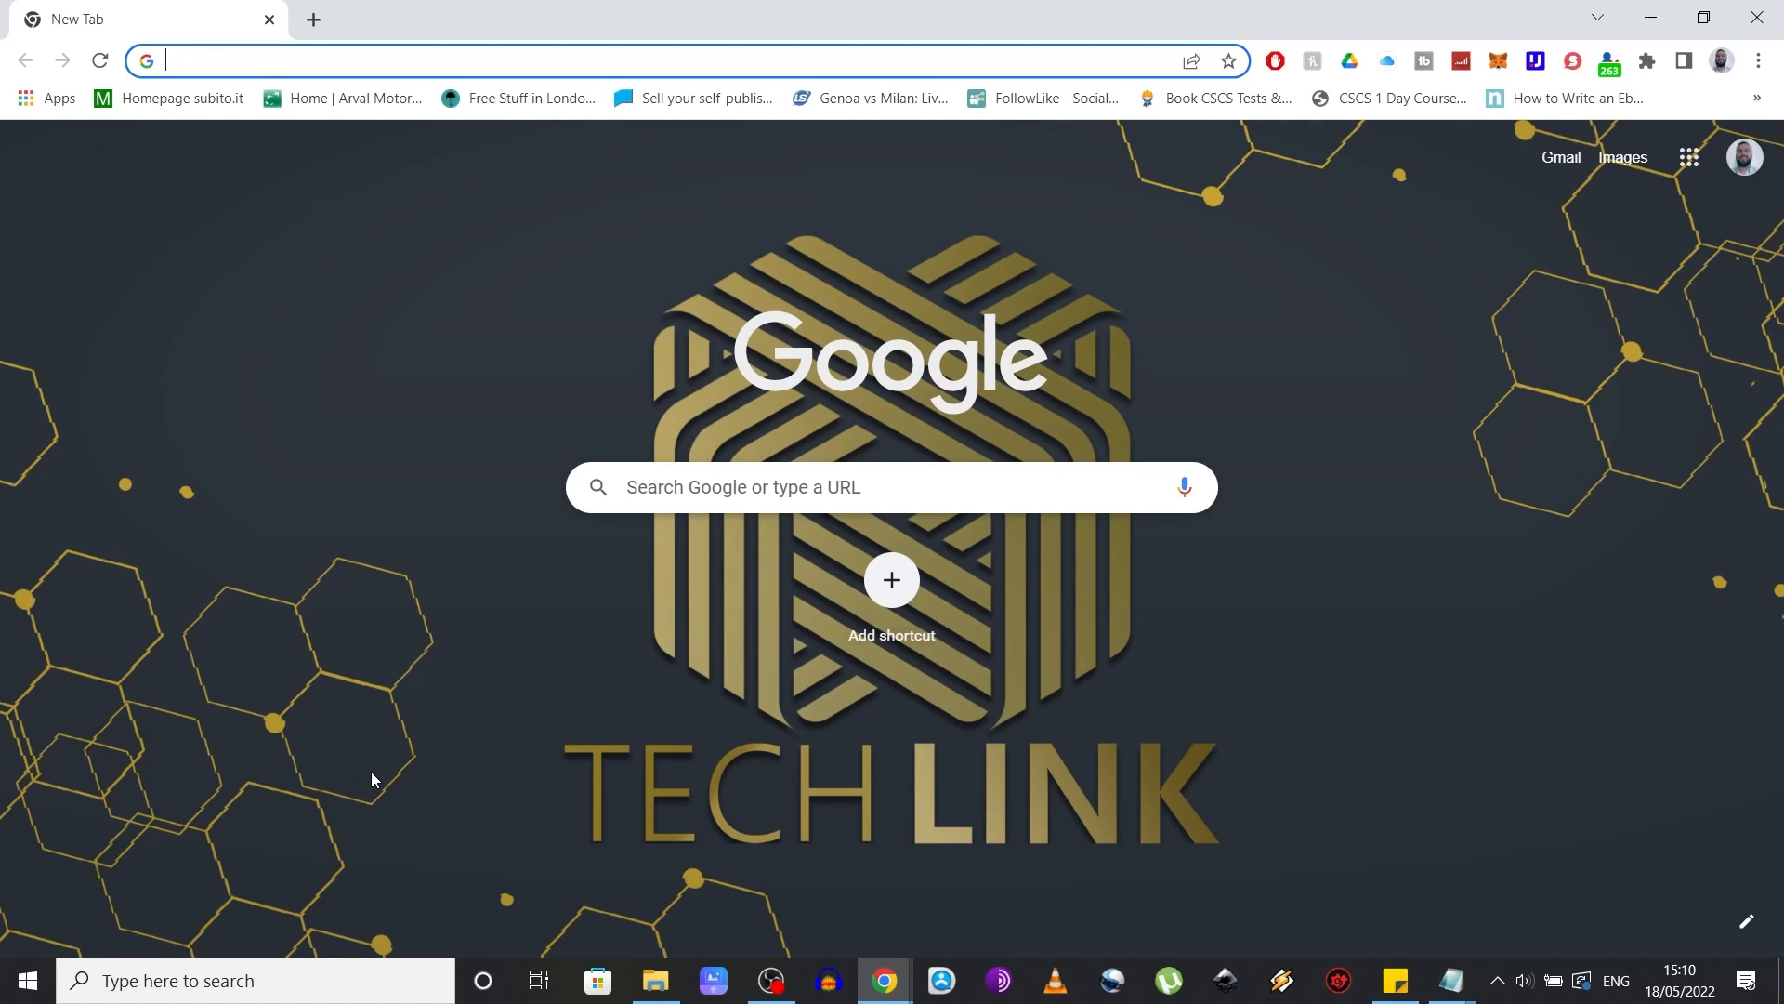
{"action": "type", "text": "discord.com"}
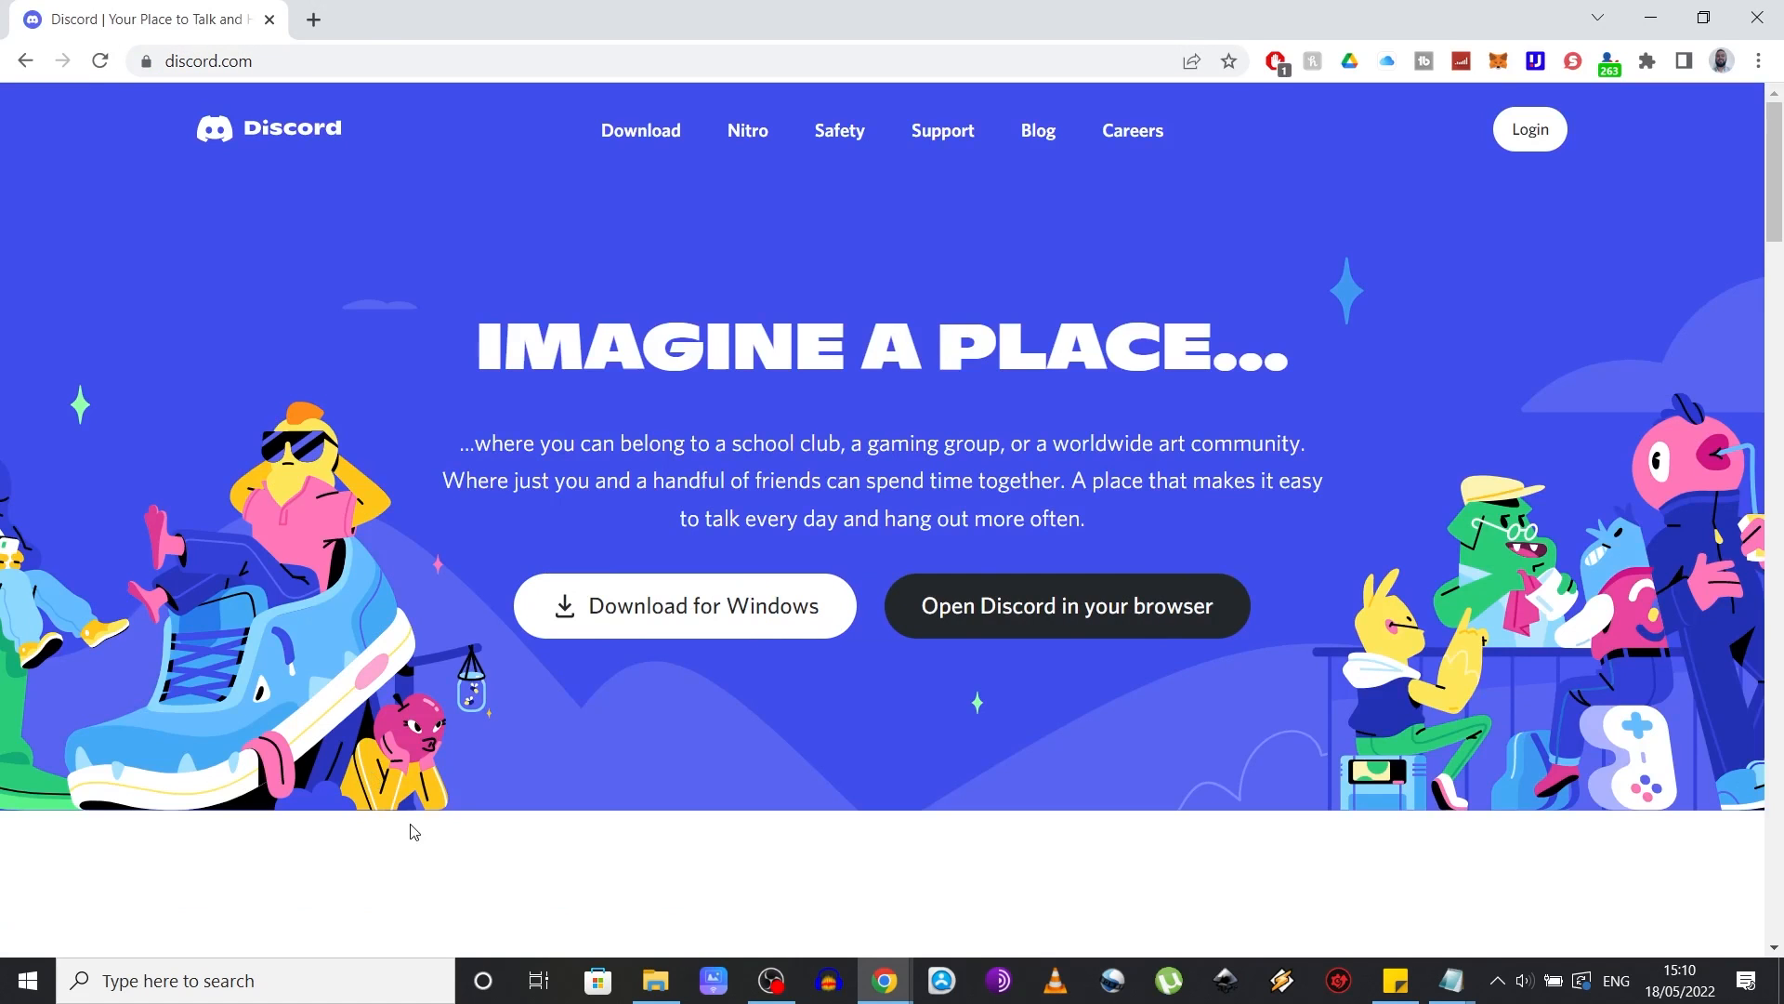
{"action": "mouse_move", "coordinate": [1529, 129]}
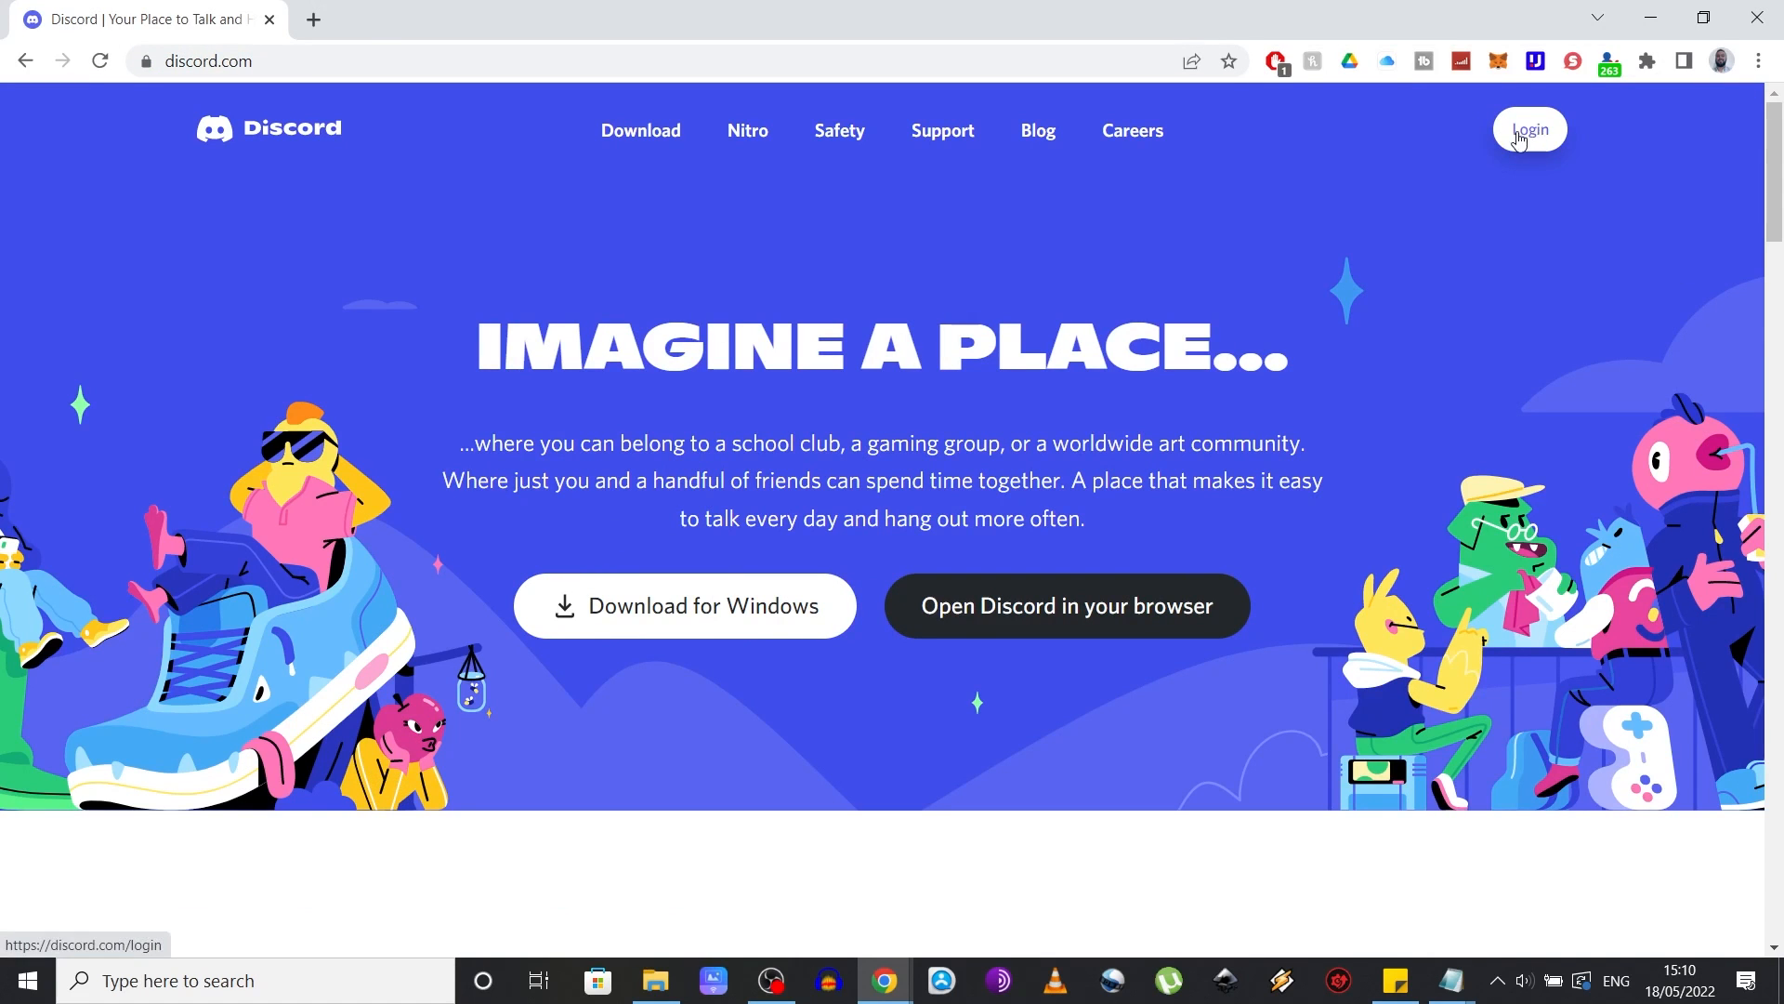
Step: Sign in to Discord with the saved credentials, reaching the Account Disabled notice
{"action": "left_click", "coordinate": [1527, 128]}
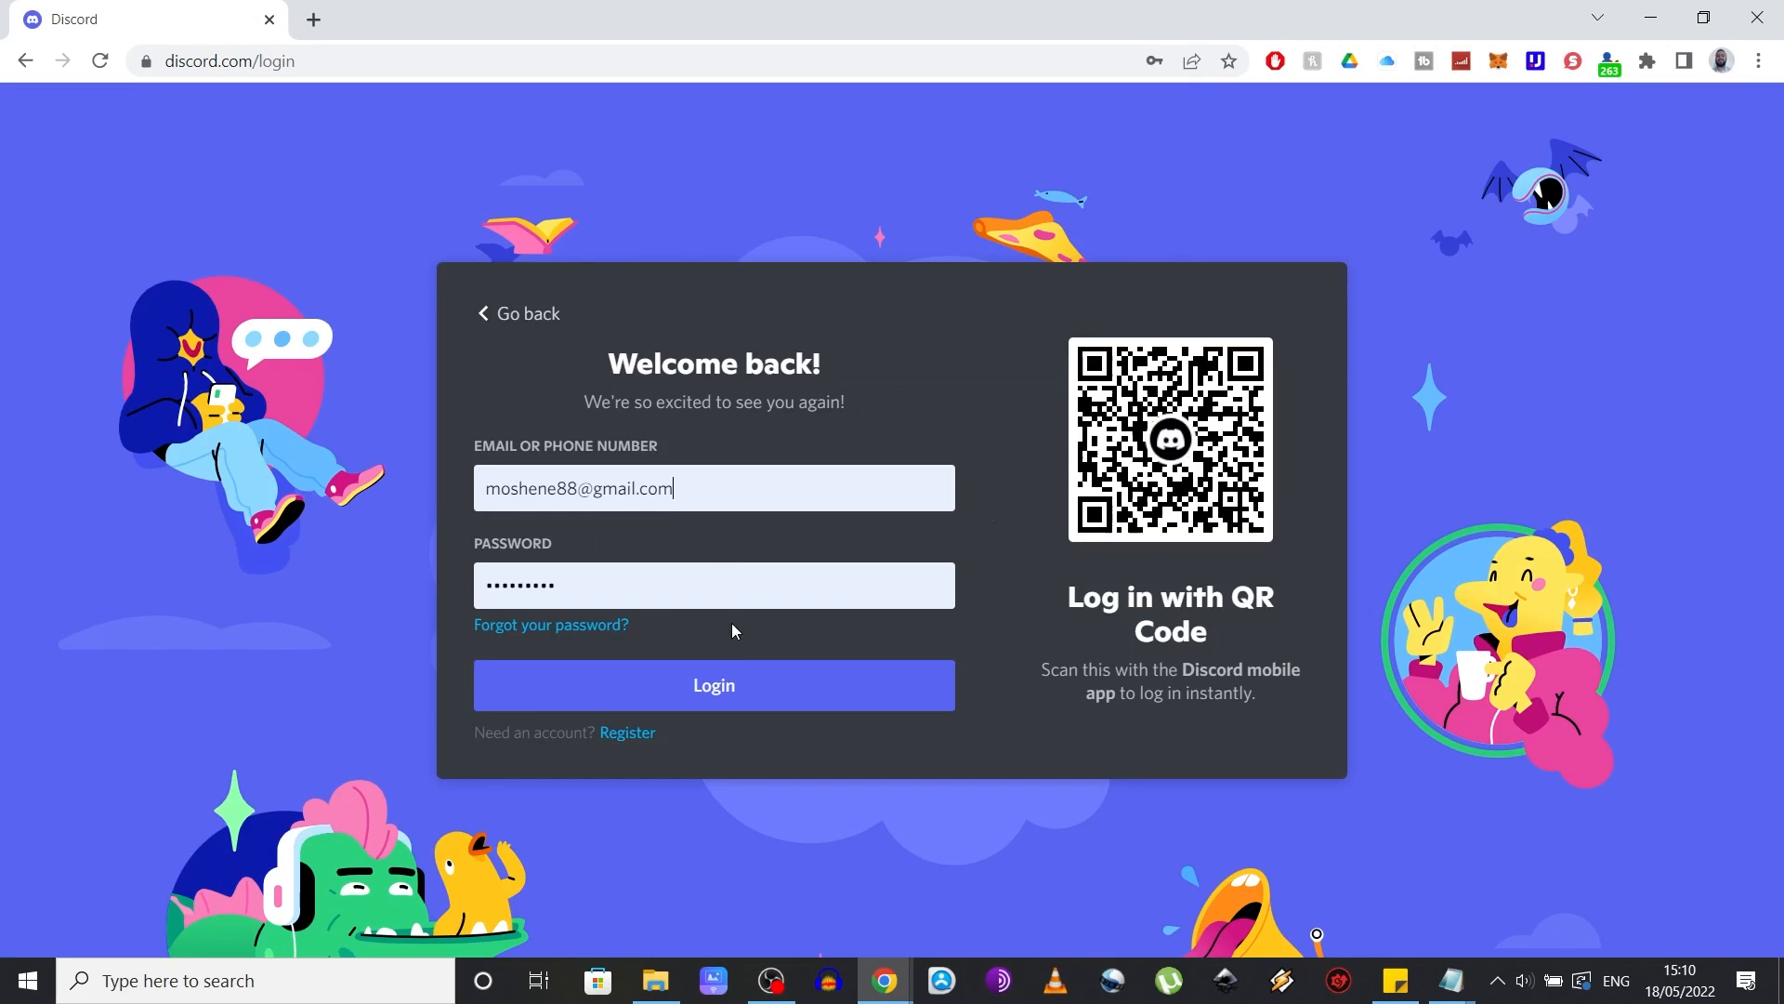
{"action": "left_click", "coordinate": [714, 684]}
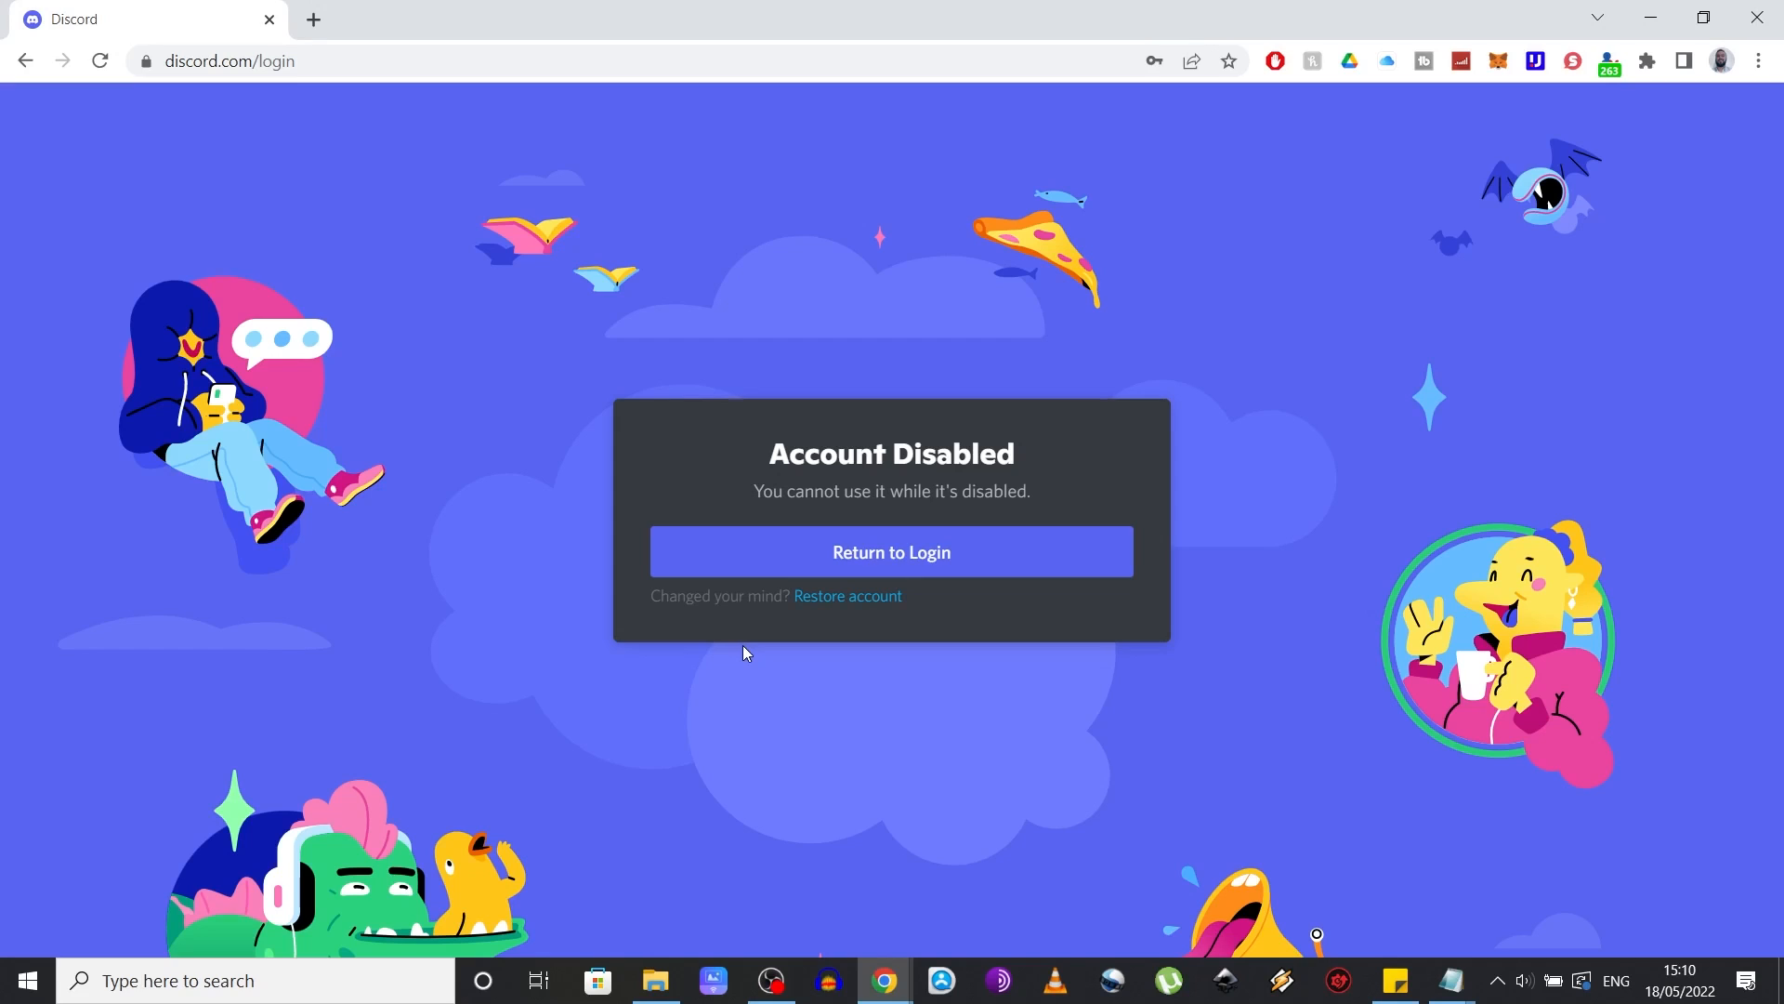
{"action": "mouse_move", "coordinate": [485, 626]}
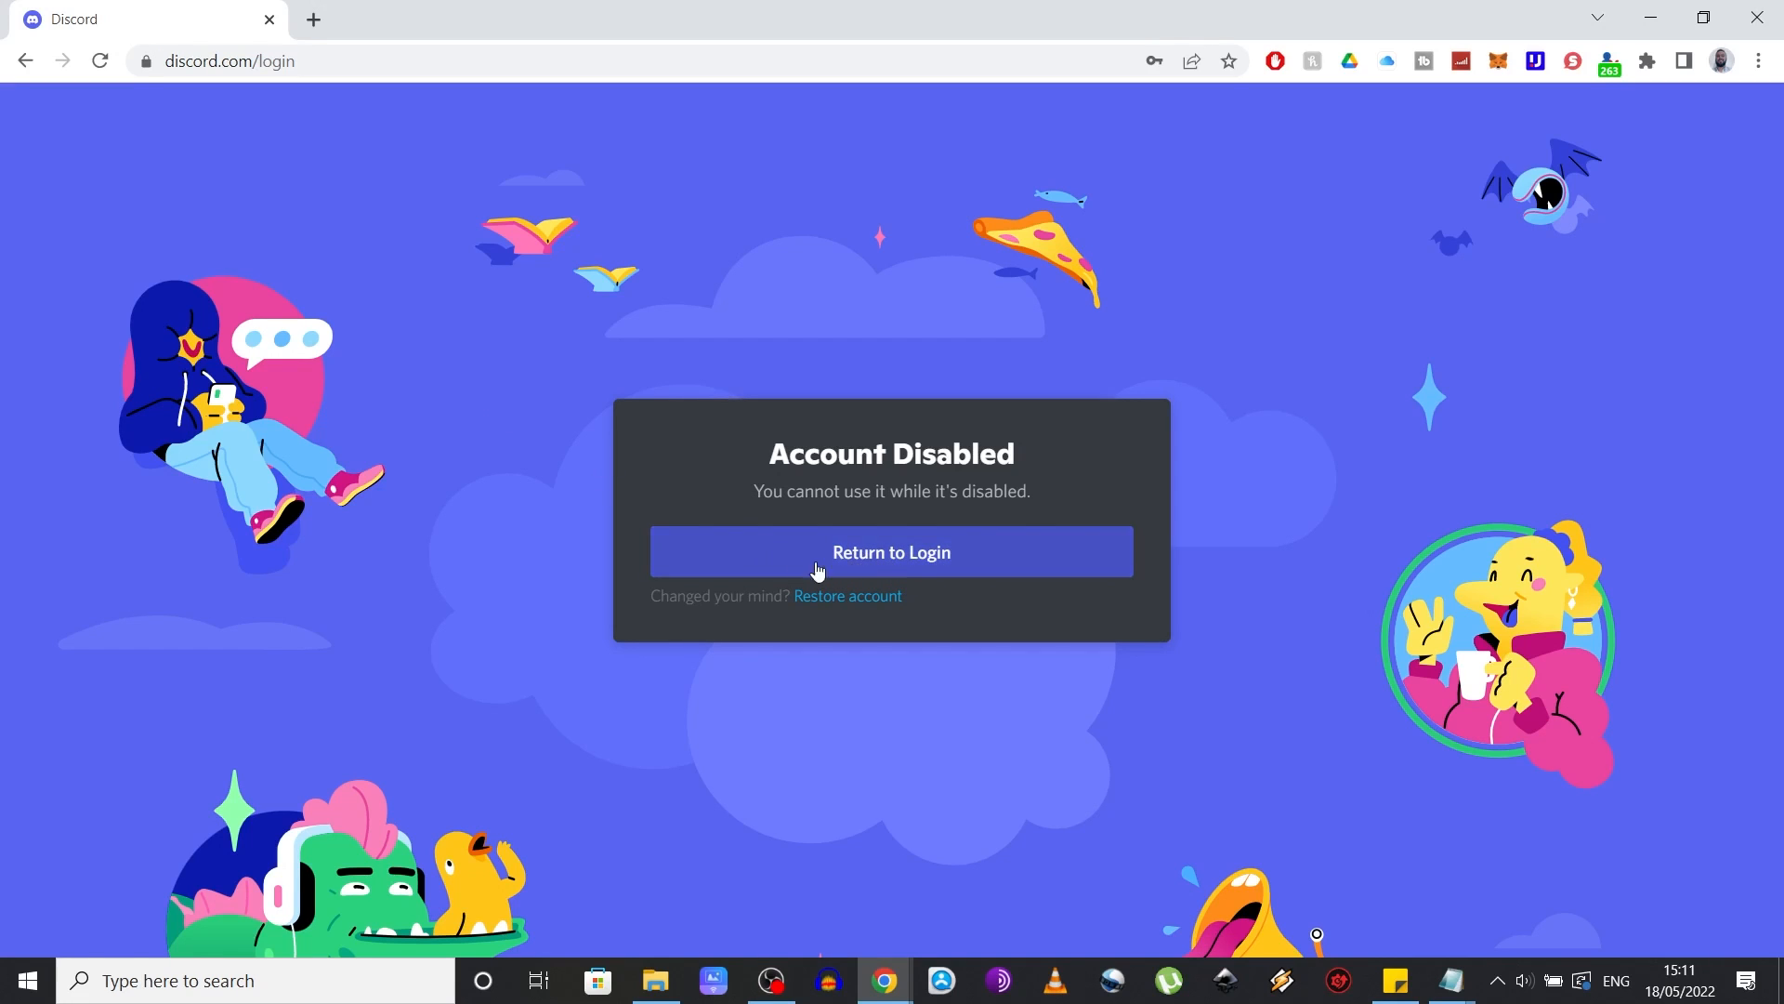
{"action": "mouse_move", "coordinate": [732, 665]}
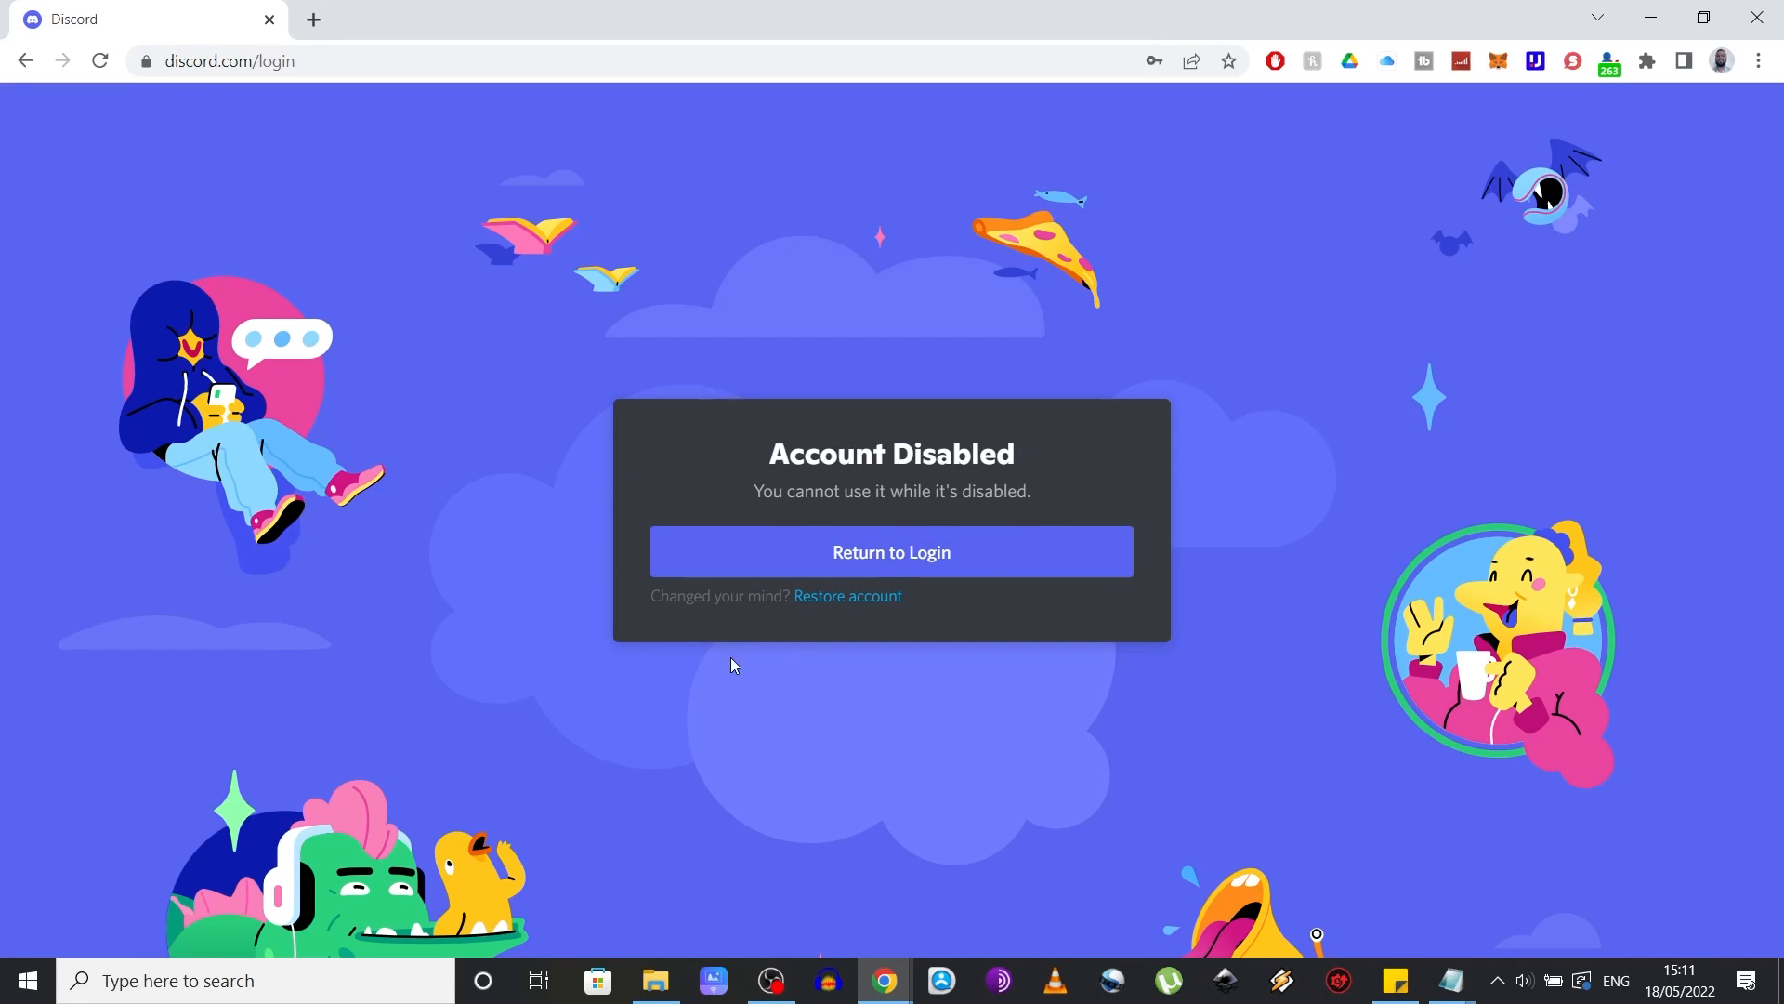
{"action": "mouse_move", "coordinate": [847, 595]}
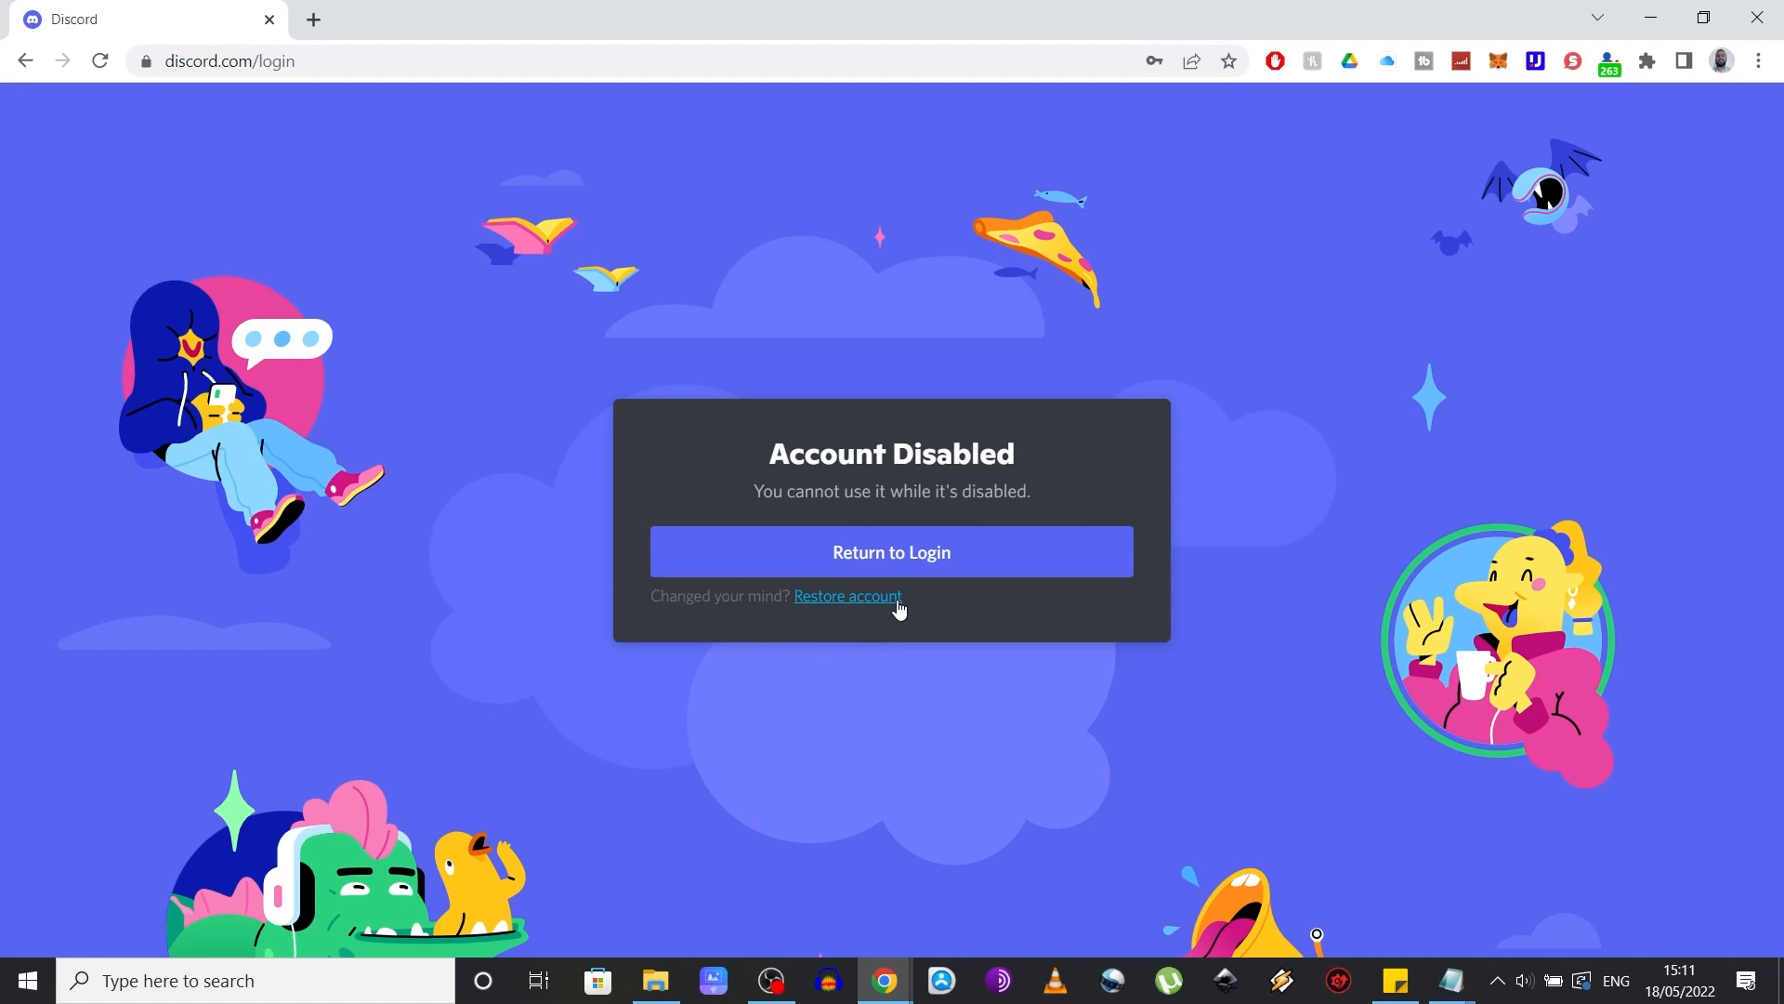
Step: Restore the disabled account and pass the hCaptcha human check to reach the Friends page
{"action": "left_click", "coordinate": [845, 594]}
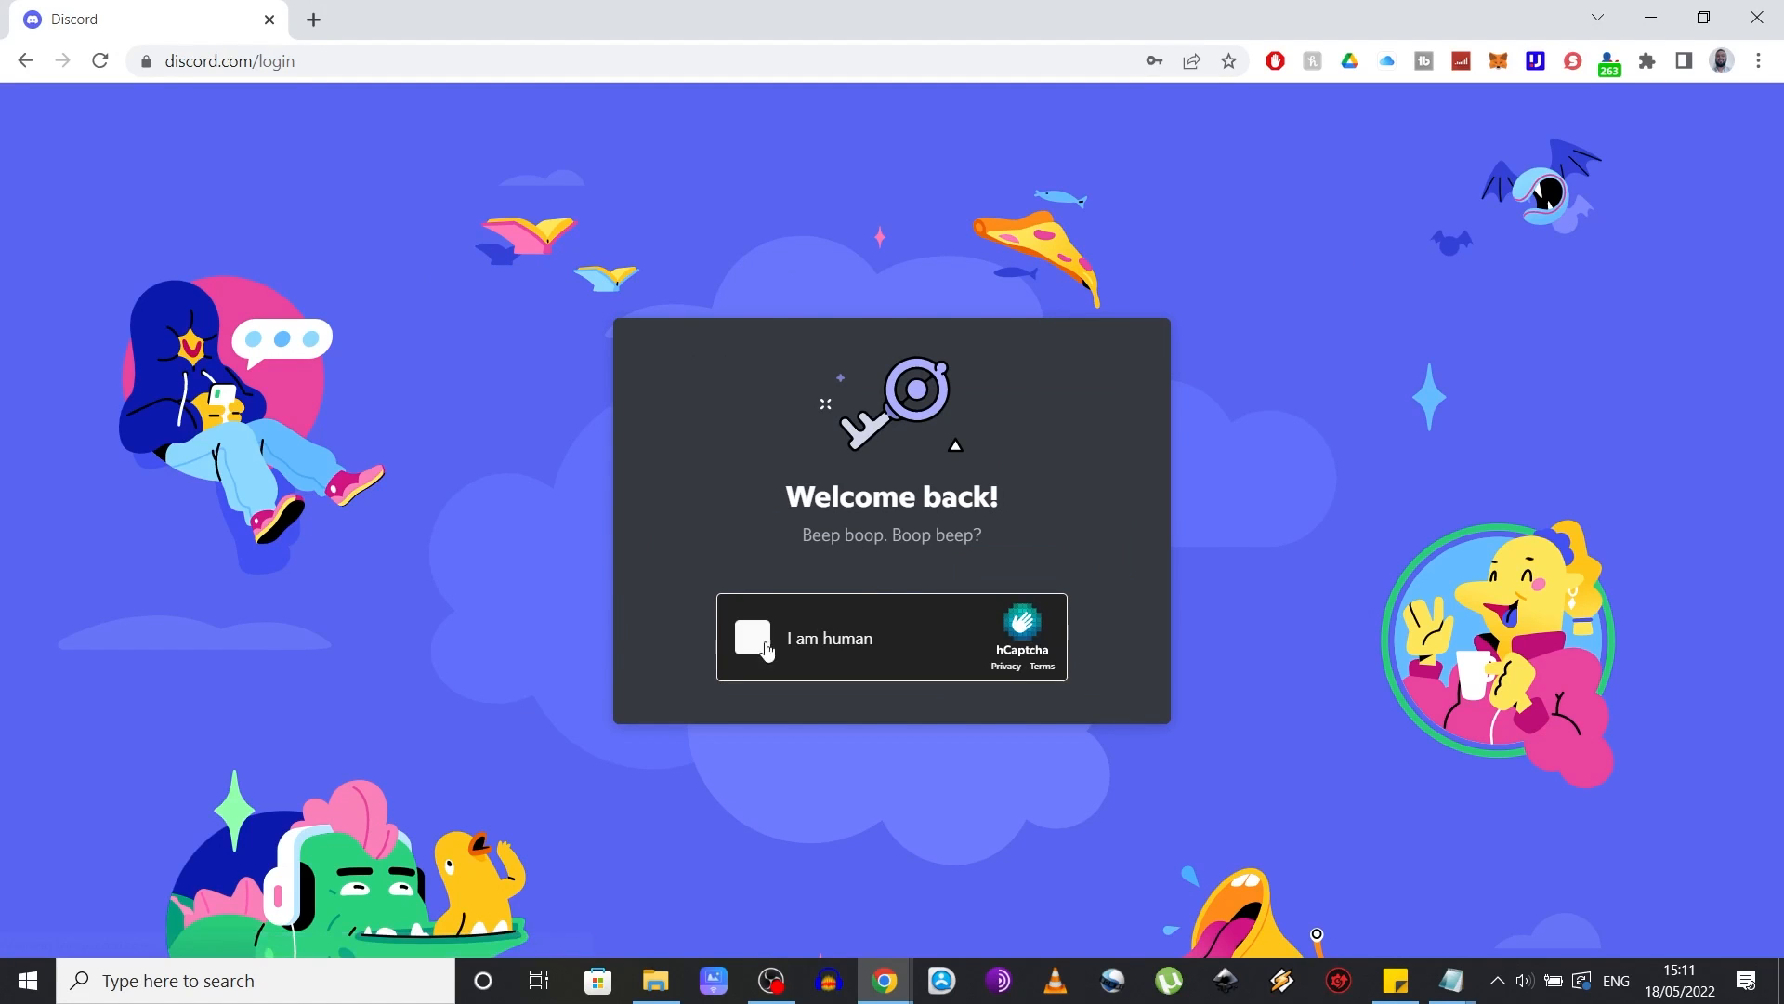
{"action": "left_click", "coordinate": [751, 637]}
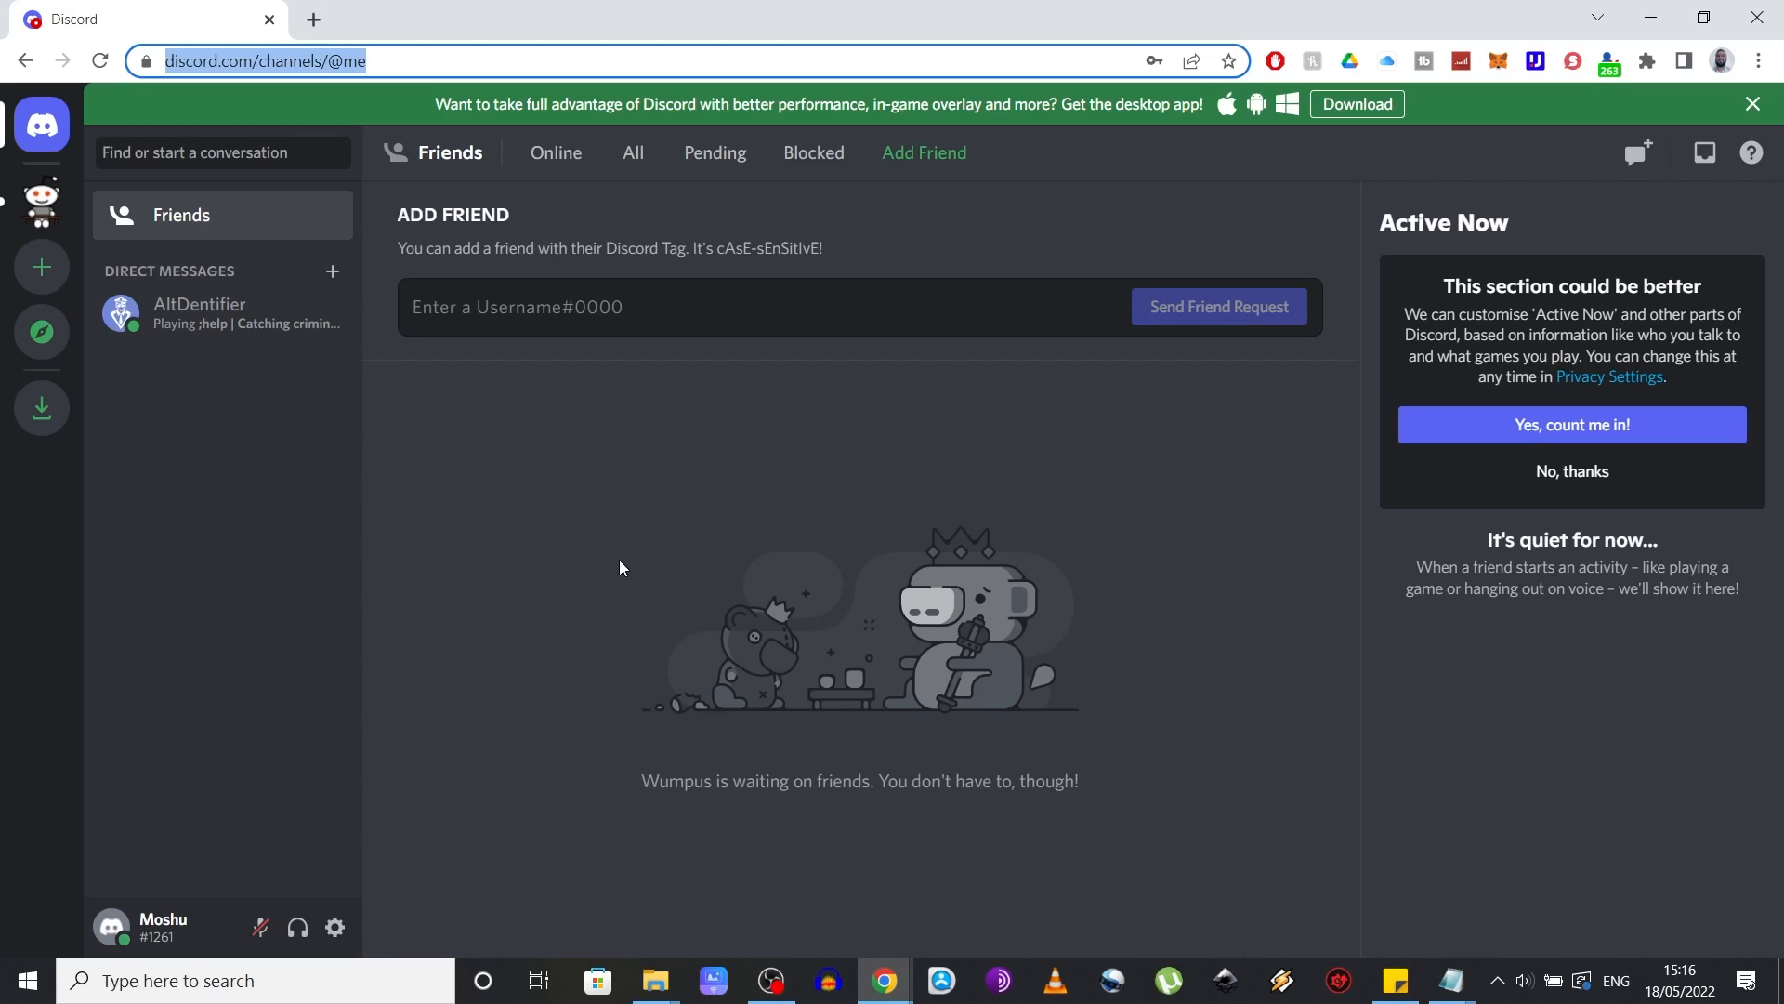
{"action": "mouse_move", "coordinate": [451, 656]}
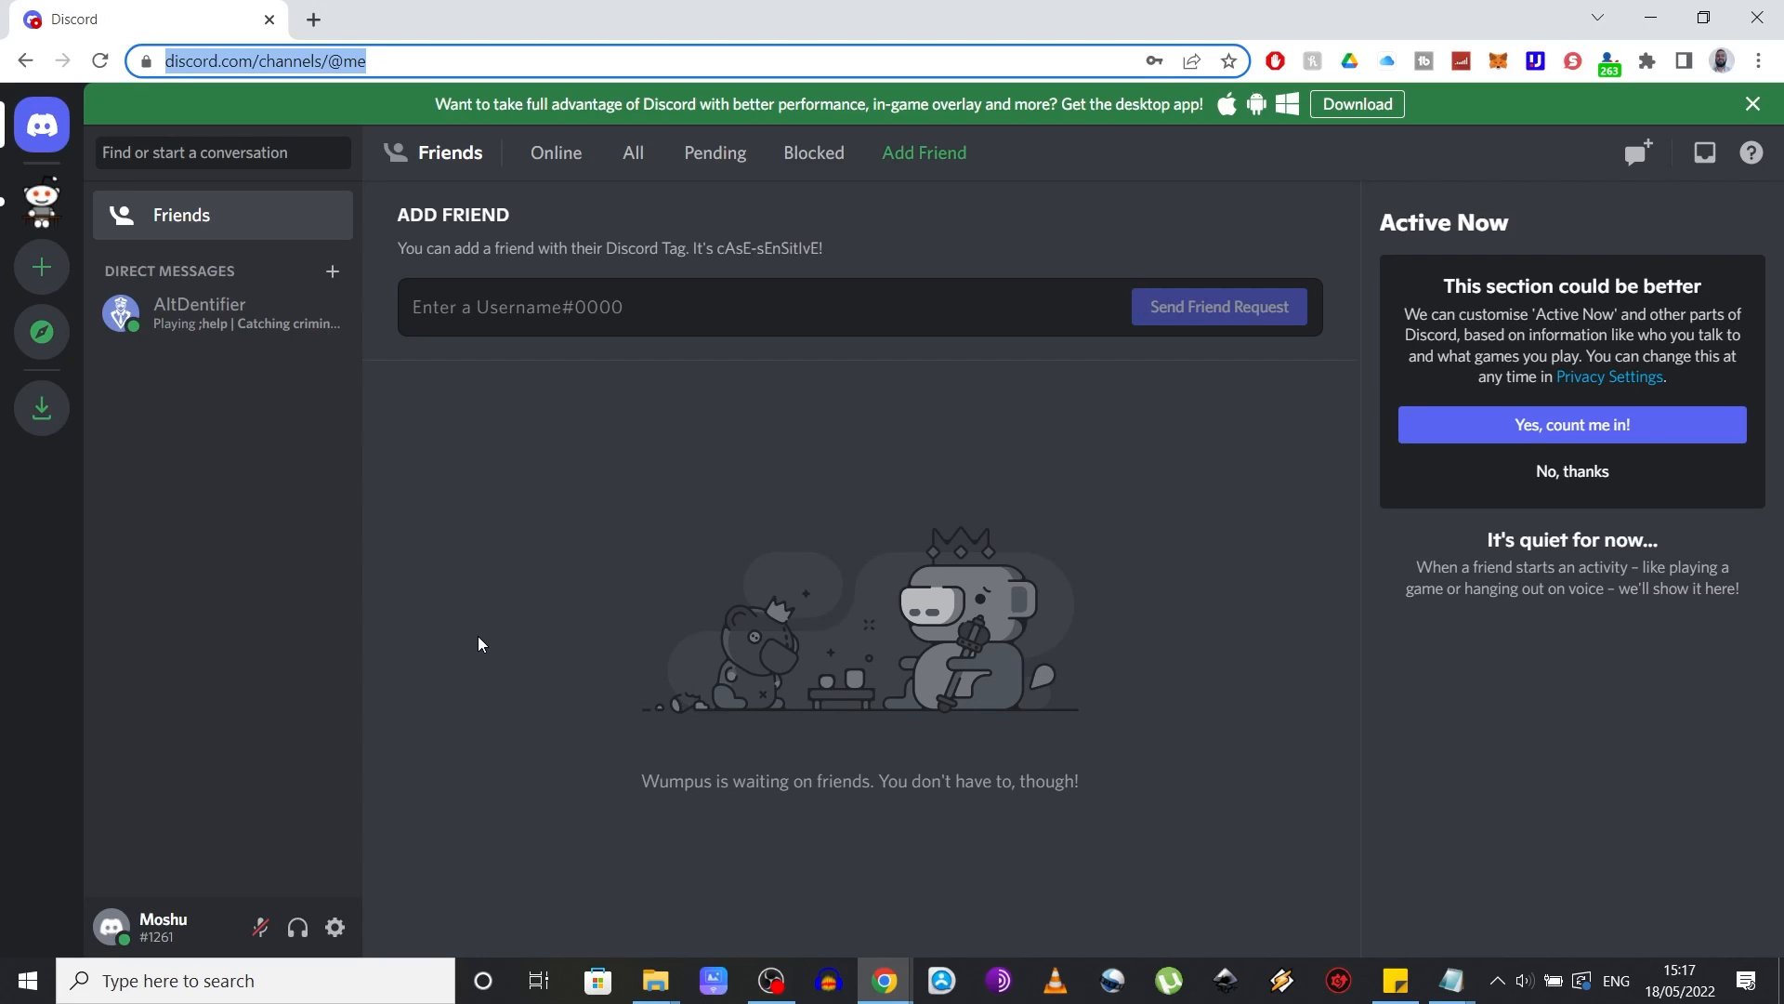
{"action": "mouse_move", "coordinate": [481, 640]}
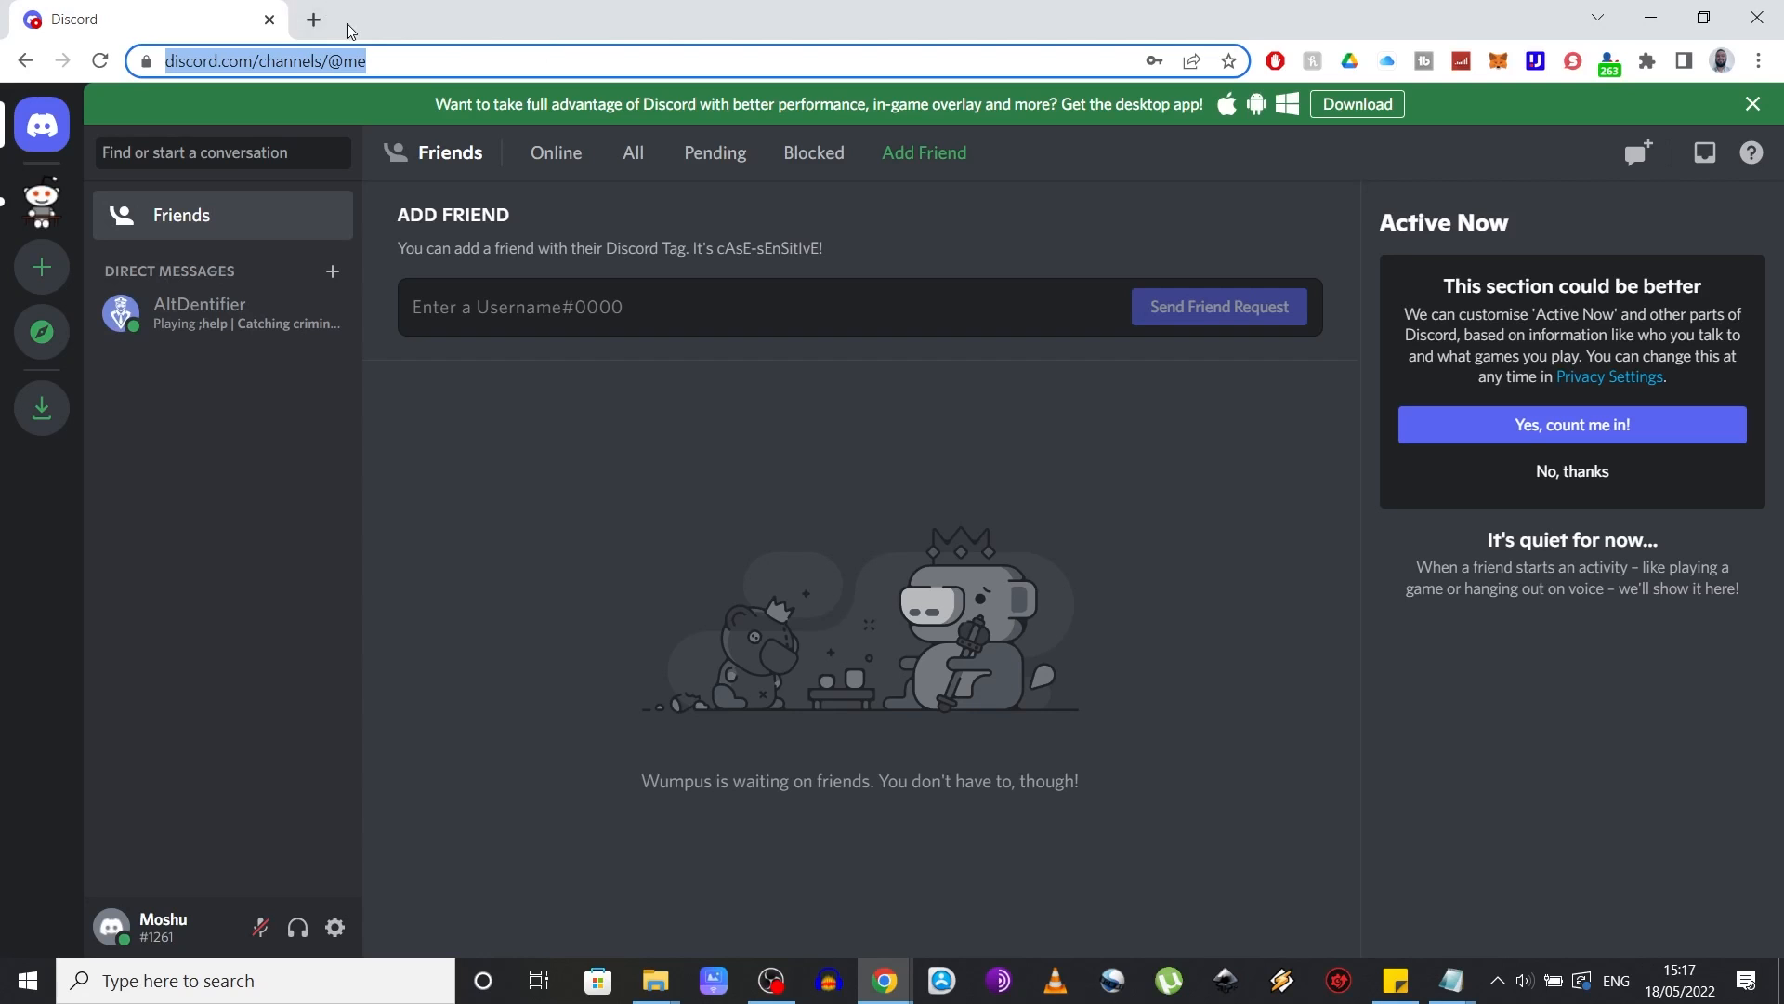
Step: Load discord.com in a second tab and go to the Support Help Center
{"action": "left_click", "coordinate": [314, 19]}
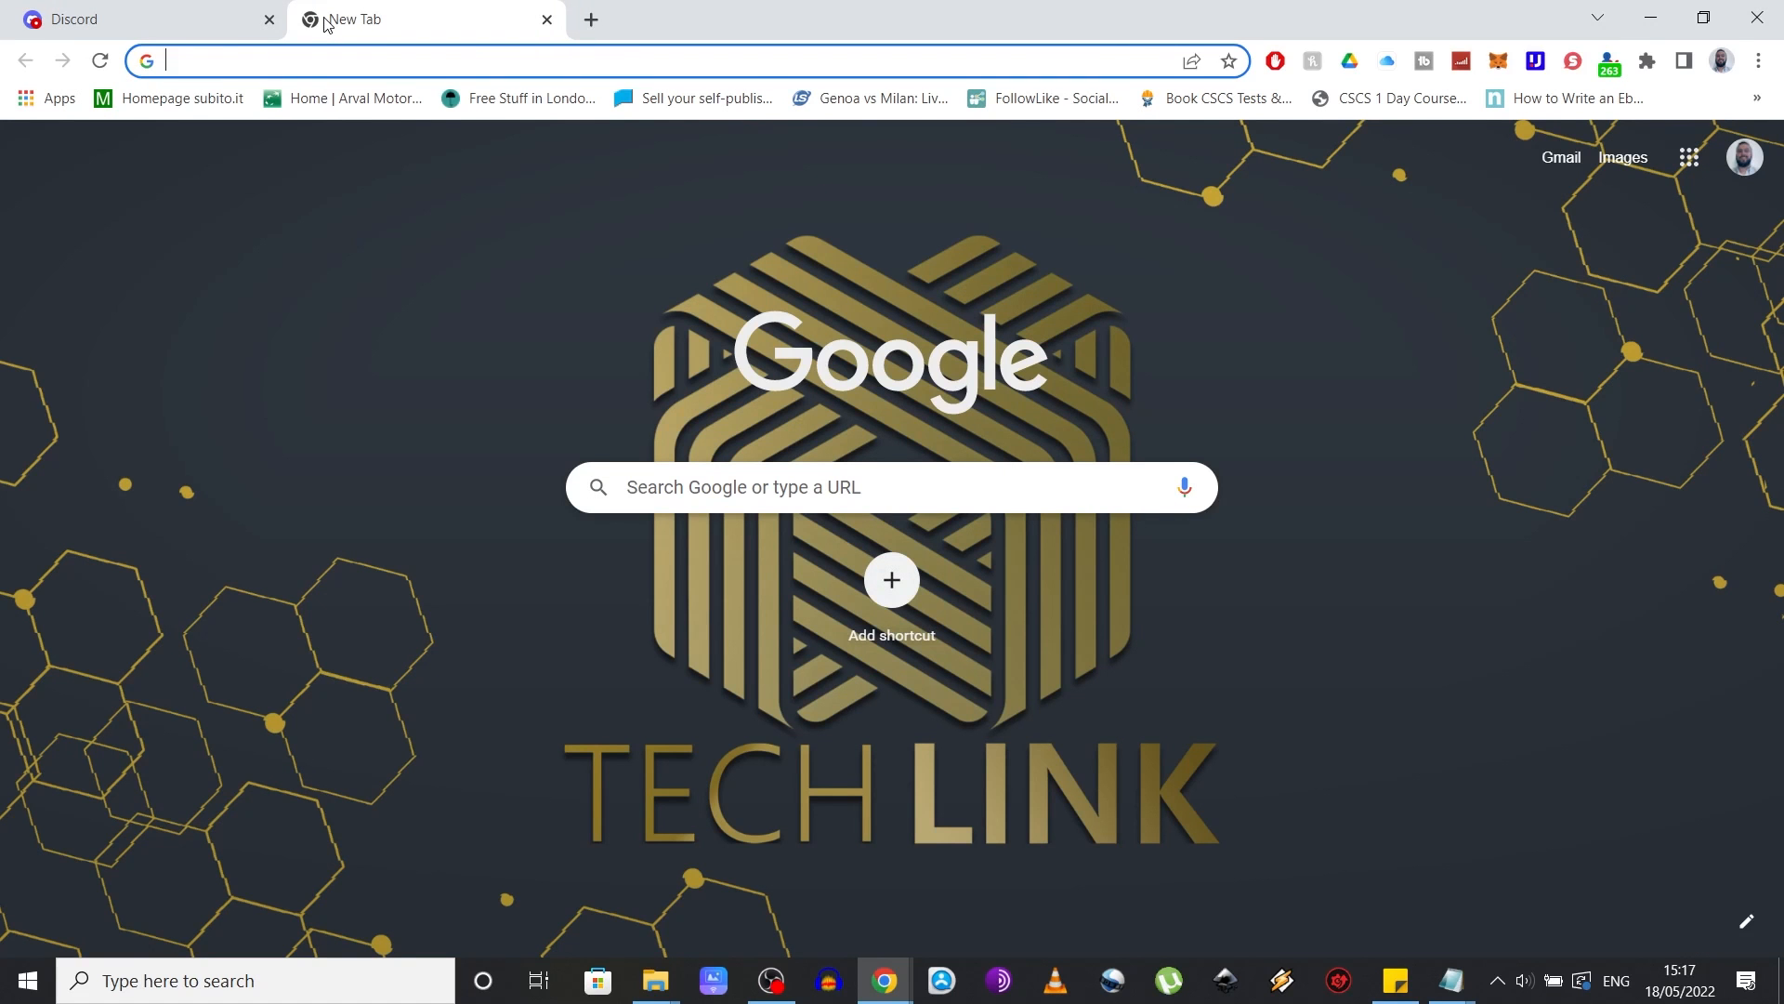
{"action": "type", "text": "discord.com"}
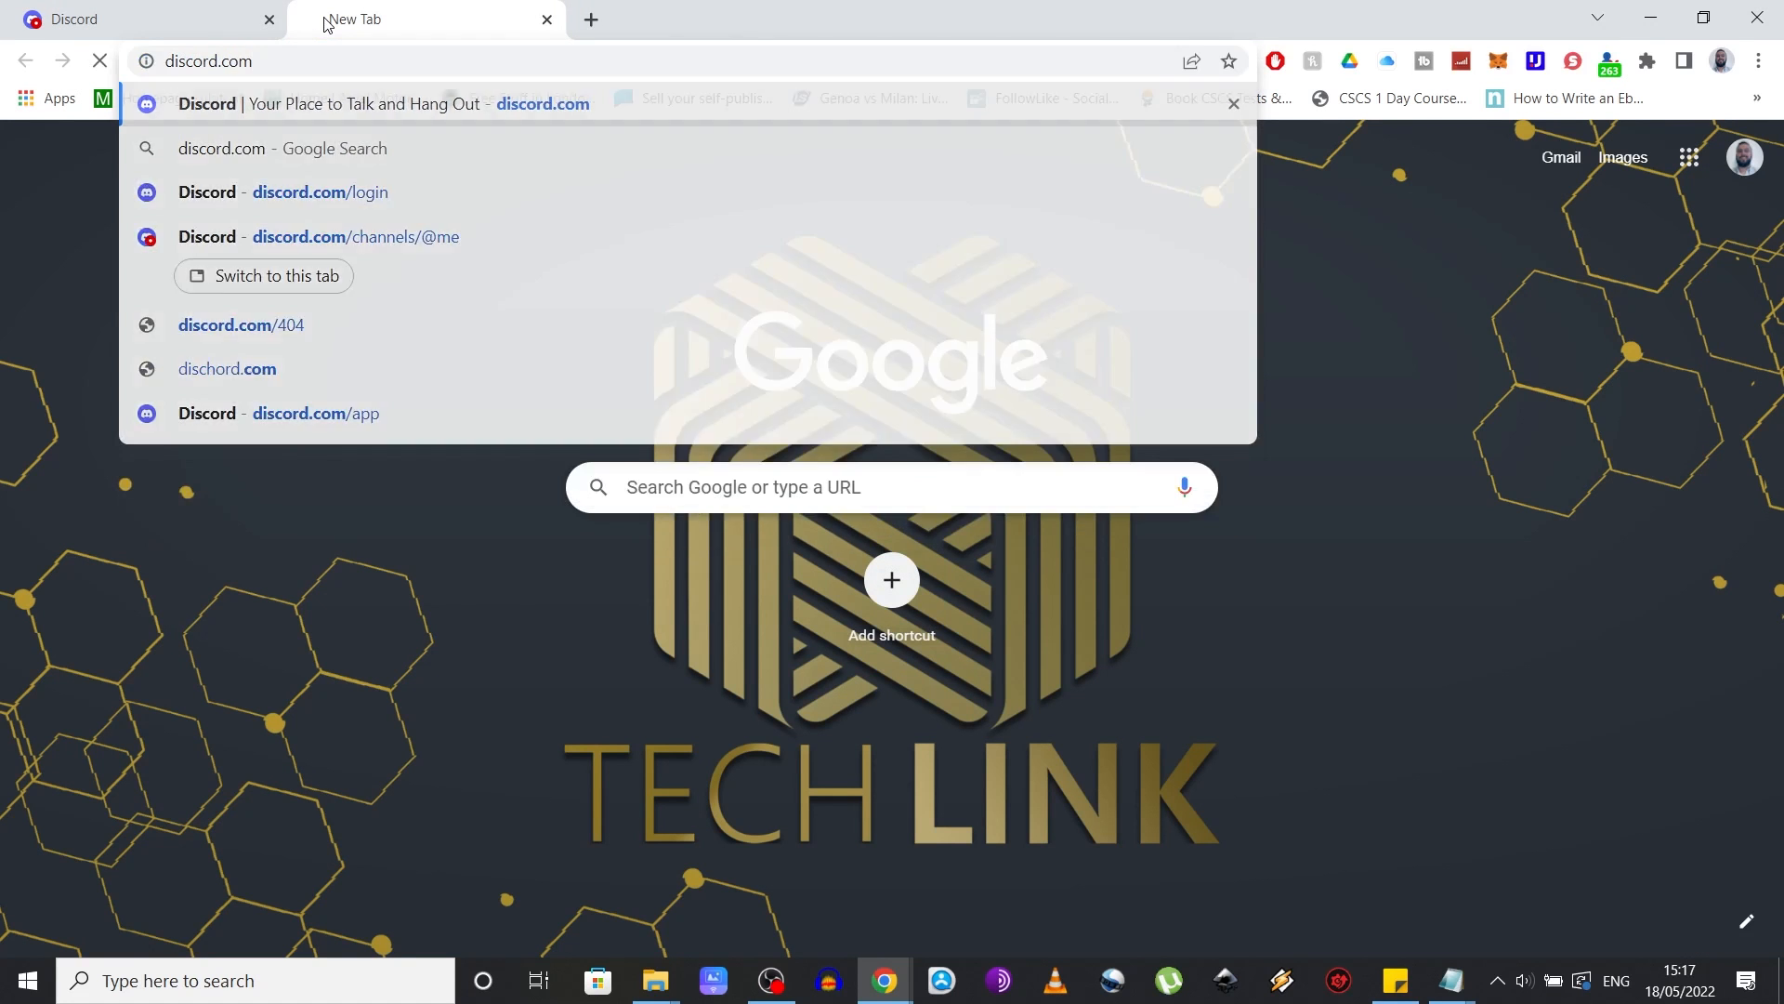
{"action": "left_click", "coordinate": [329, 104]}
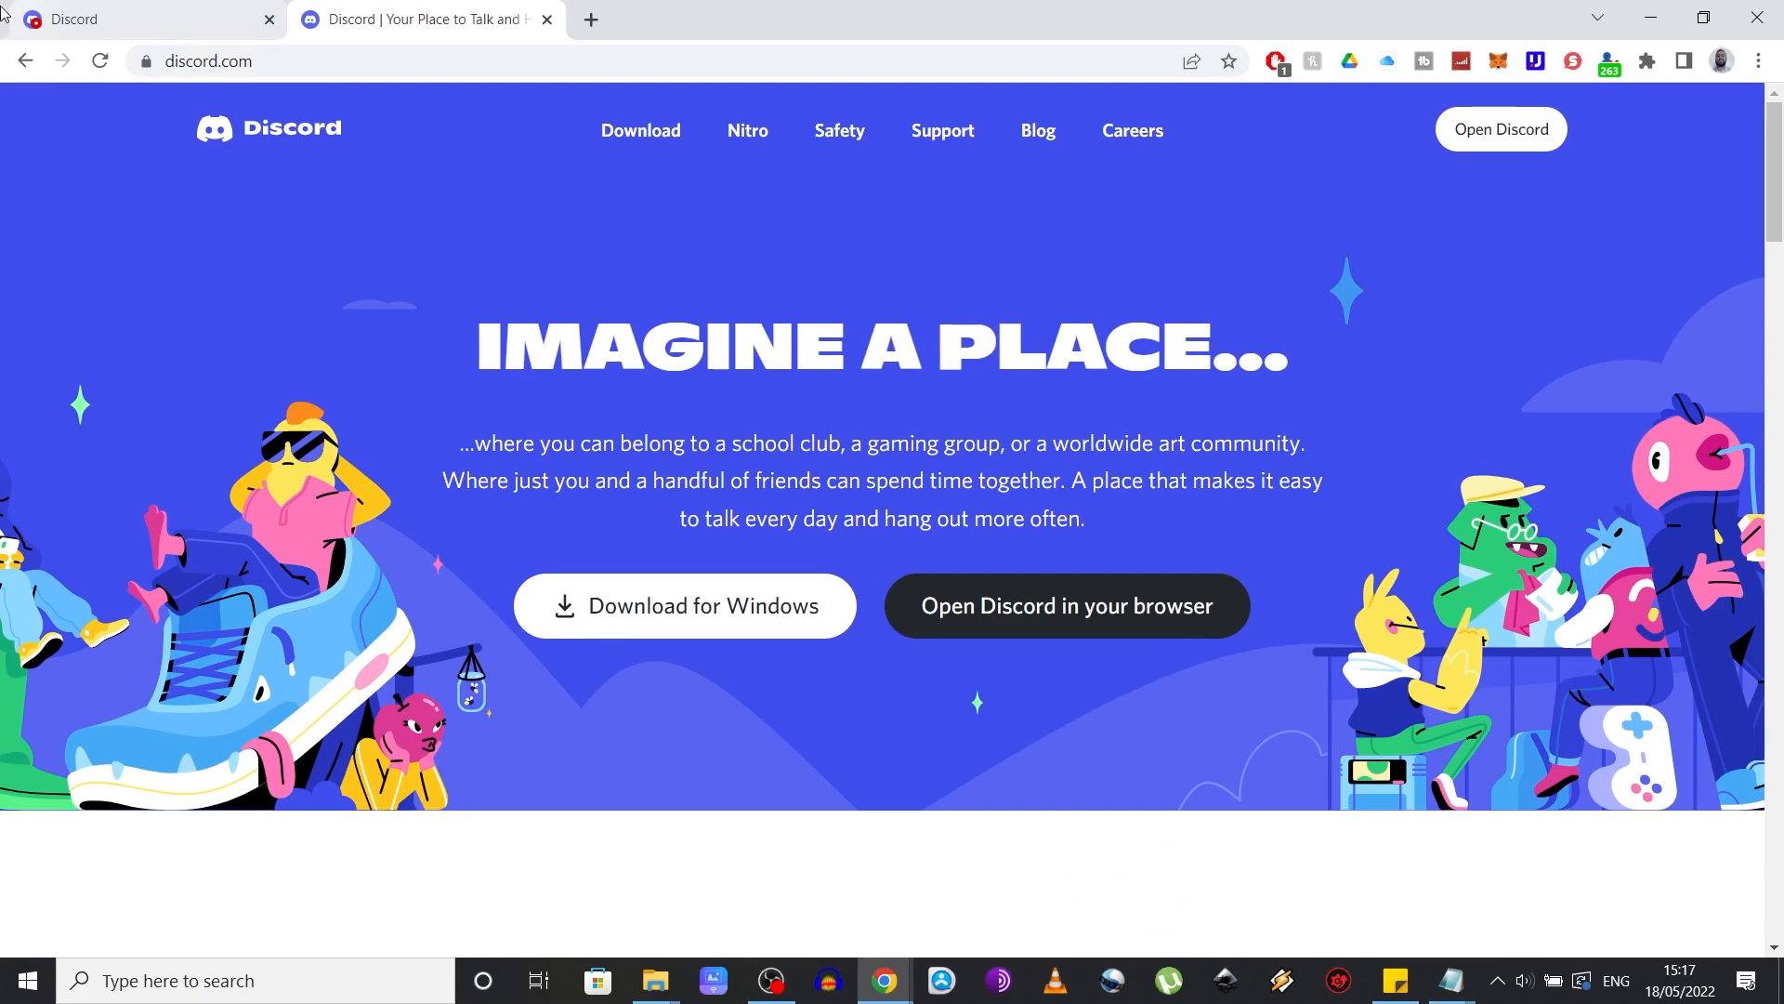
{"action": "left_click", "coordinate": [940, 130]}
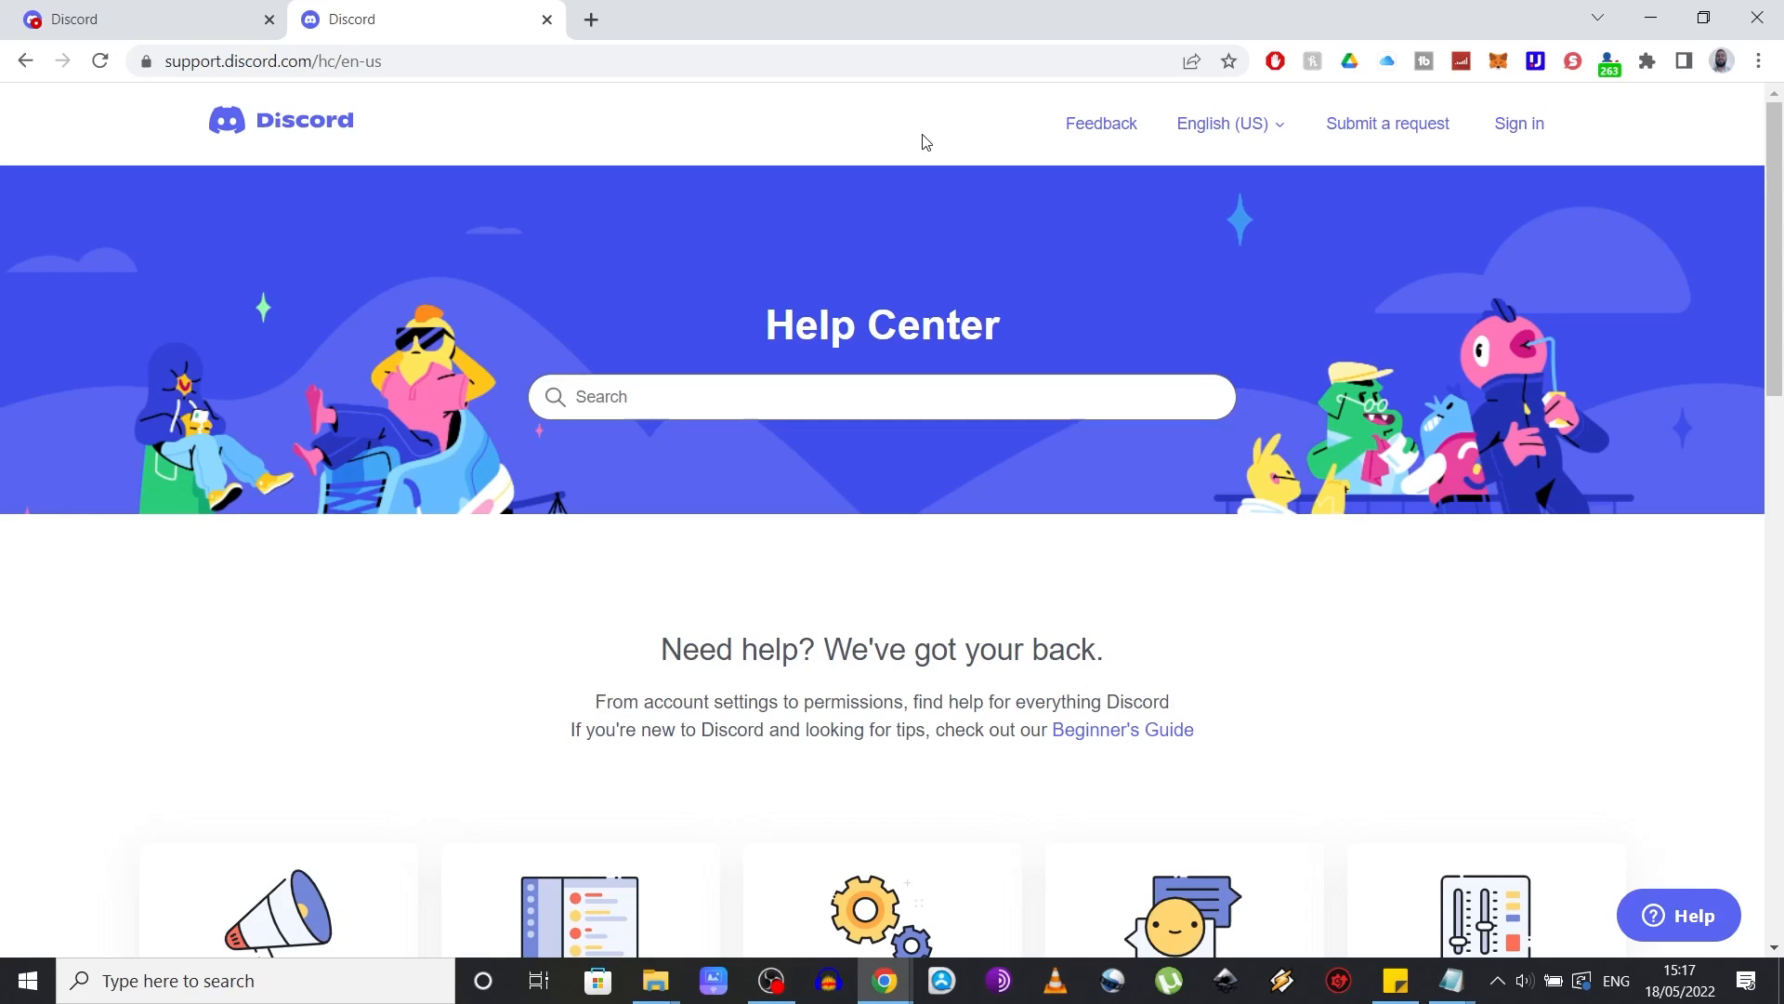
{"action": "mouse_move", "coordinate": [1122, 97]}
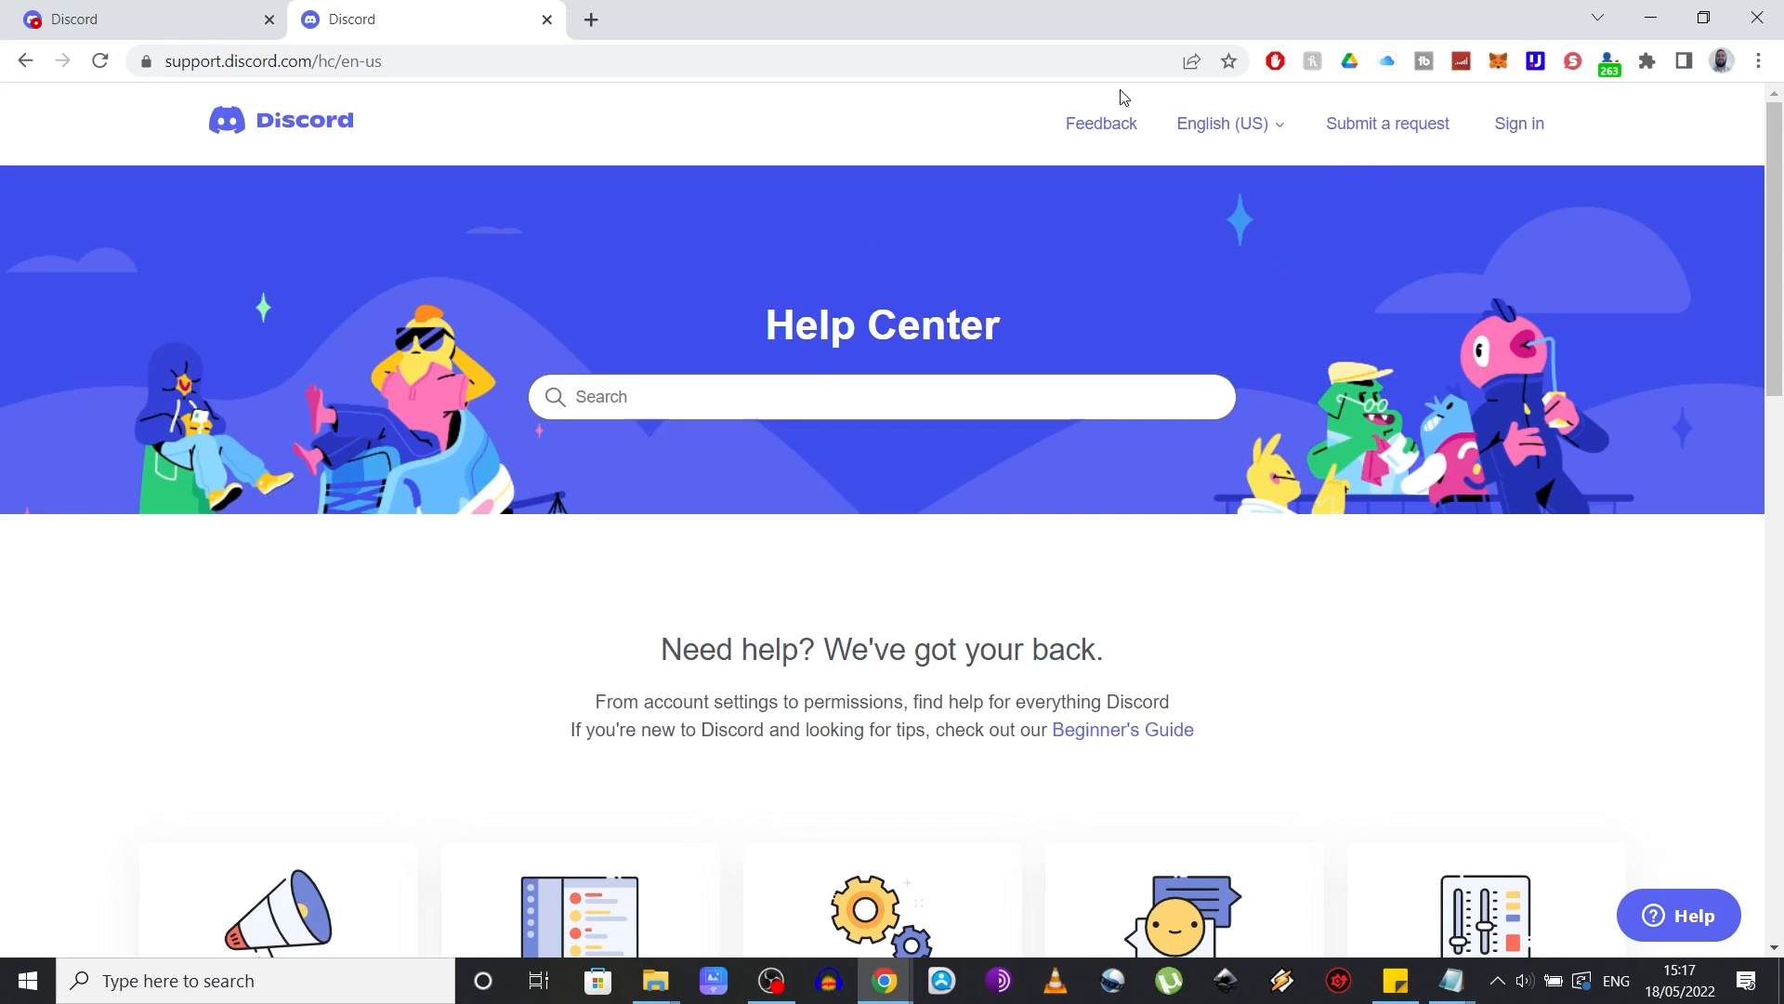
Step: Start a new support request with Trust & Safety as the topic
{"action": "left_click", "coordinate": [1386, 123]}
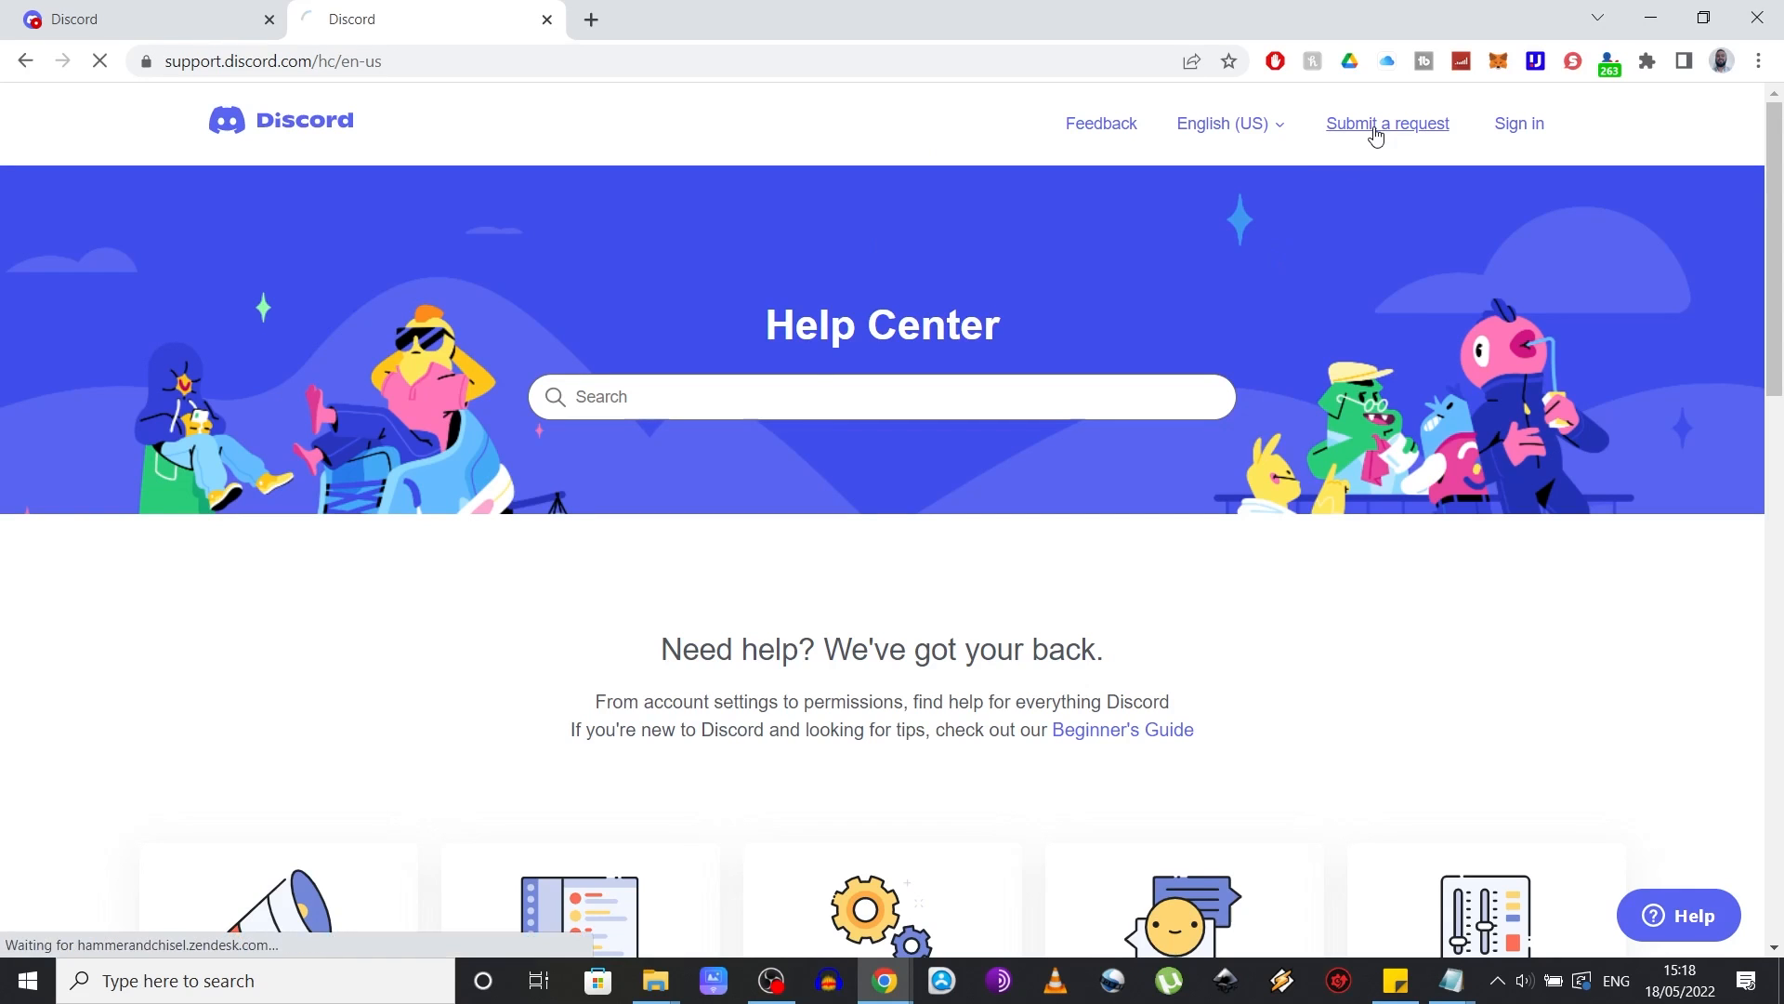
{"action": "left_click", "coordinate": [1387, 122]}
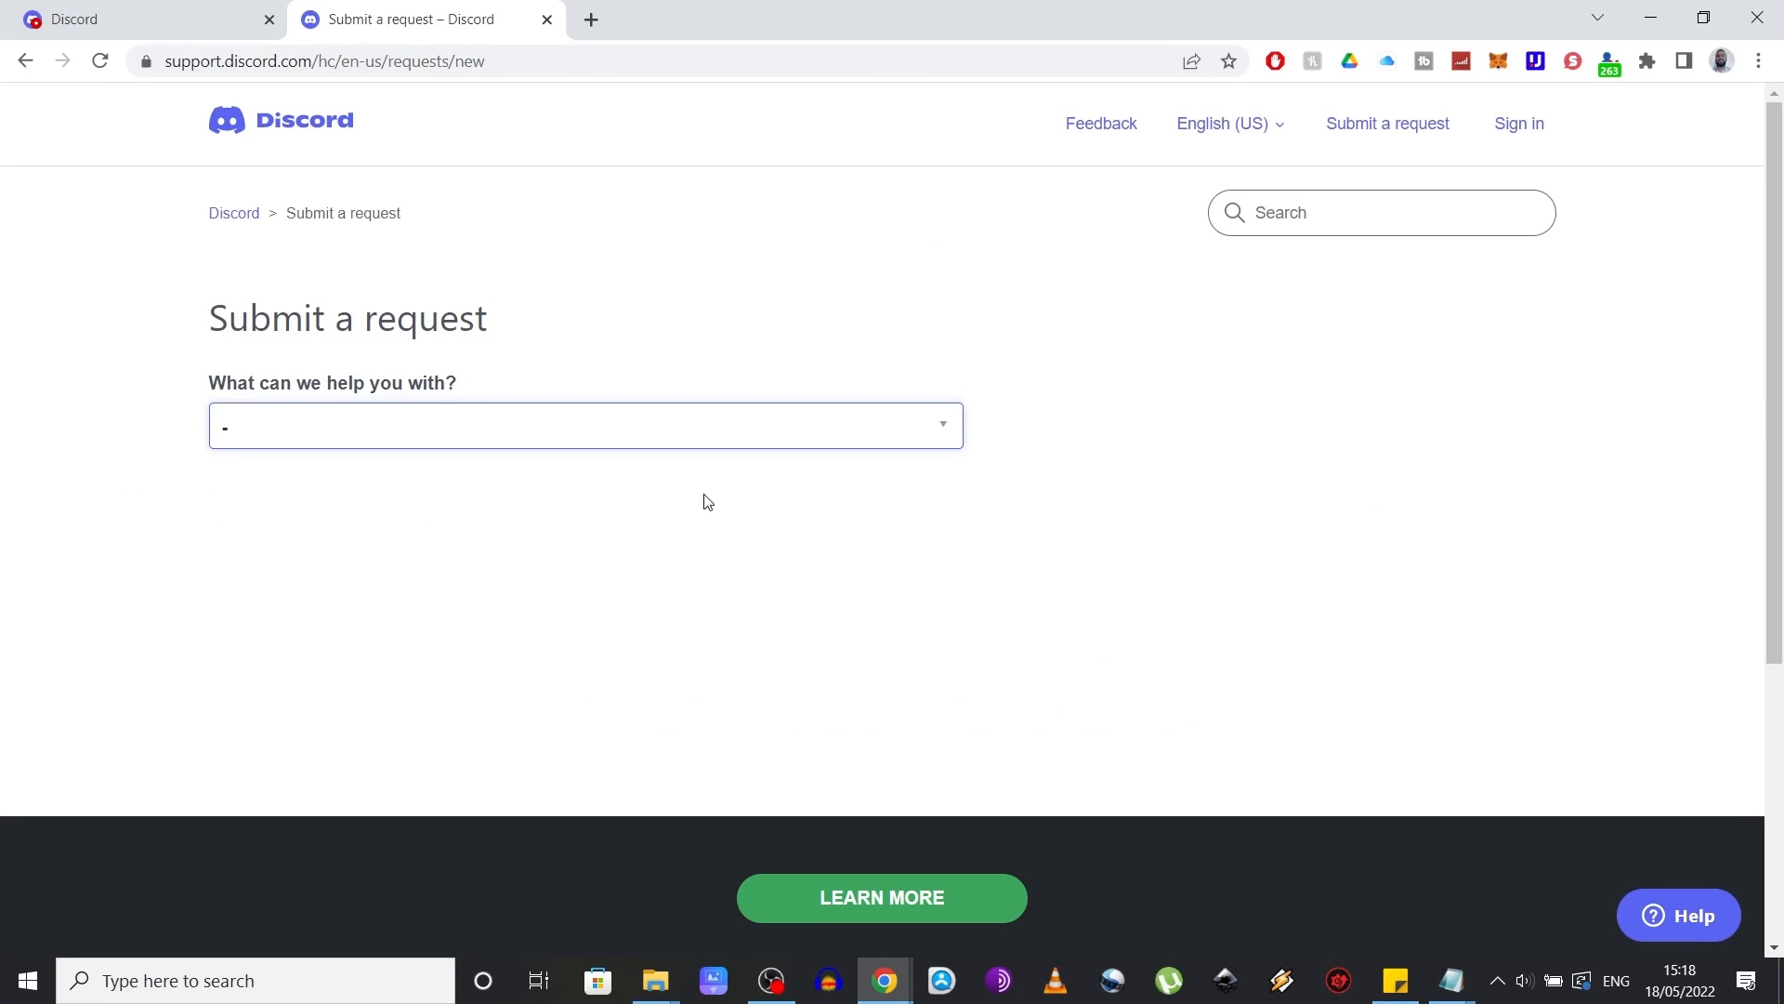
{"action": "left_click", "coordinate": [586, 424]}
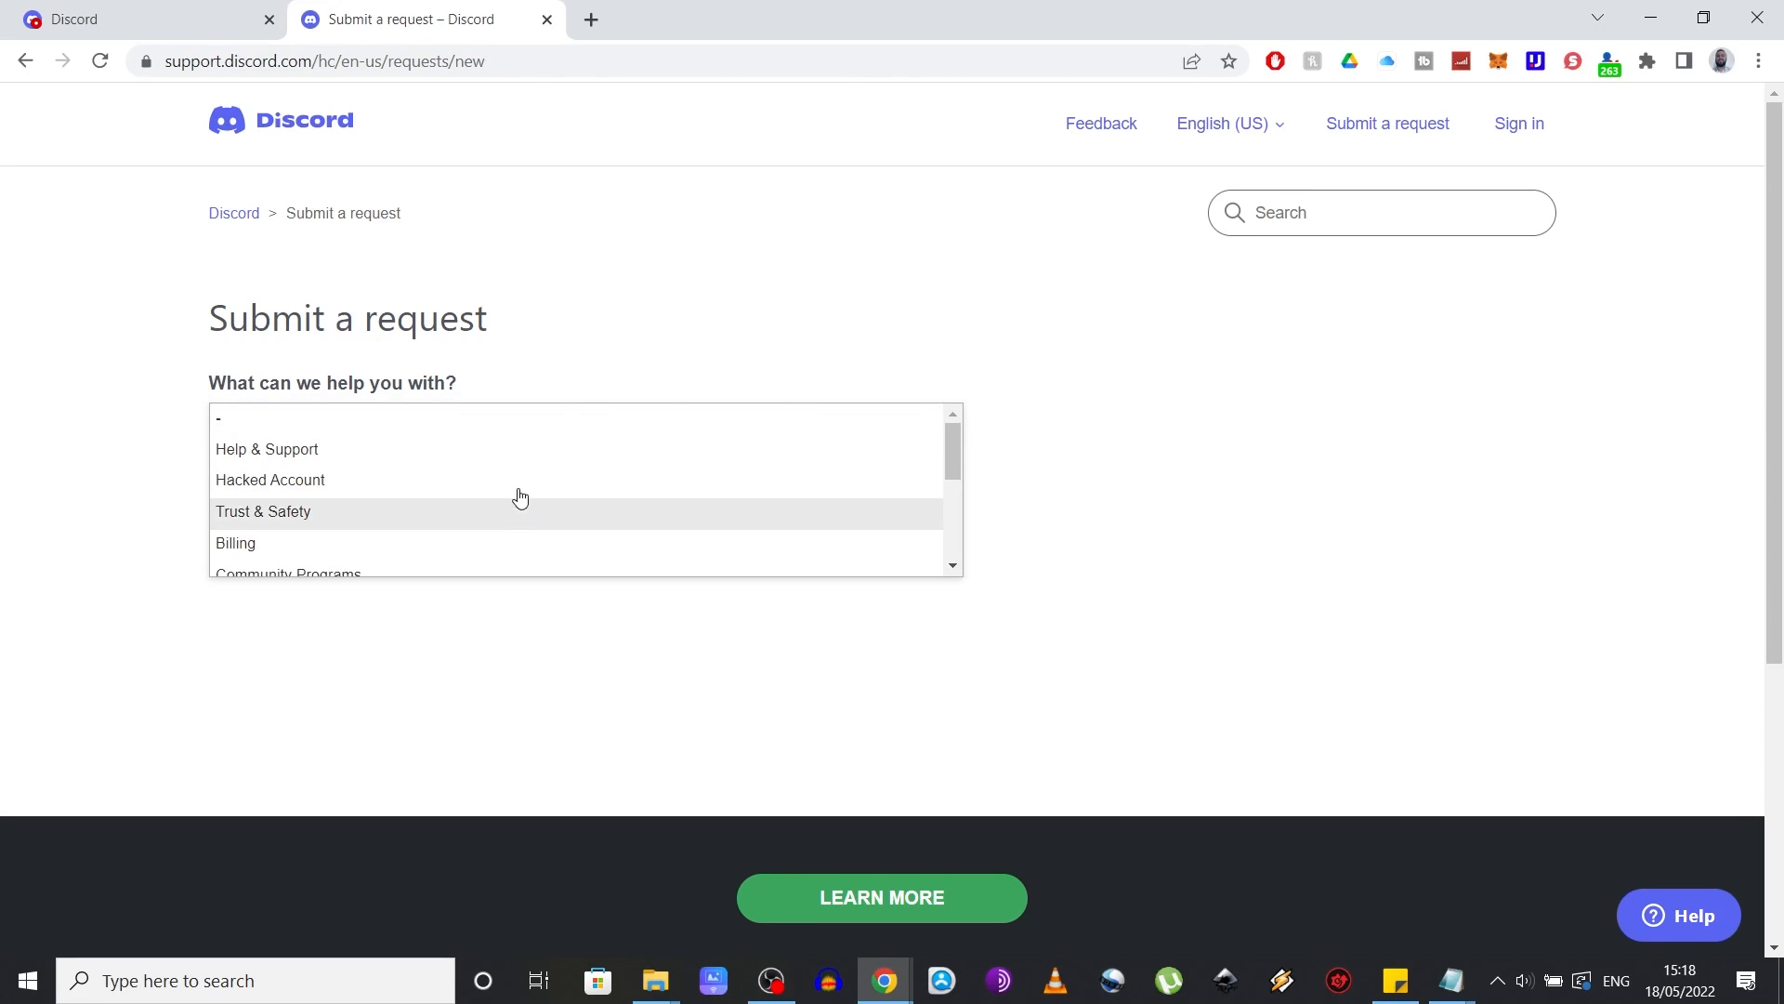
{"action": "left_click", "coordinate": [262, 511]}
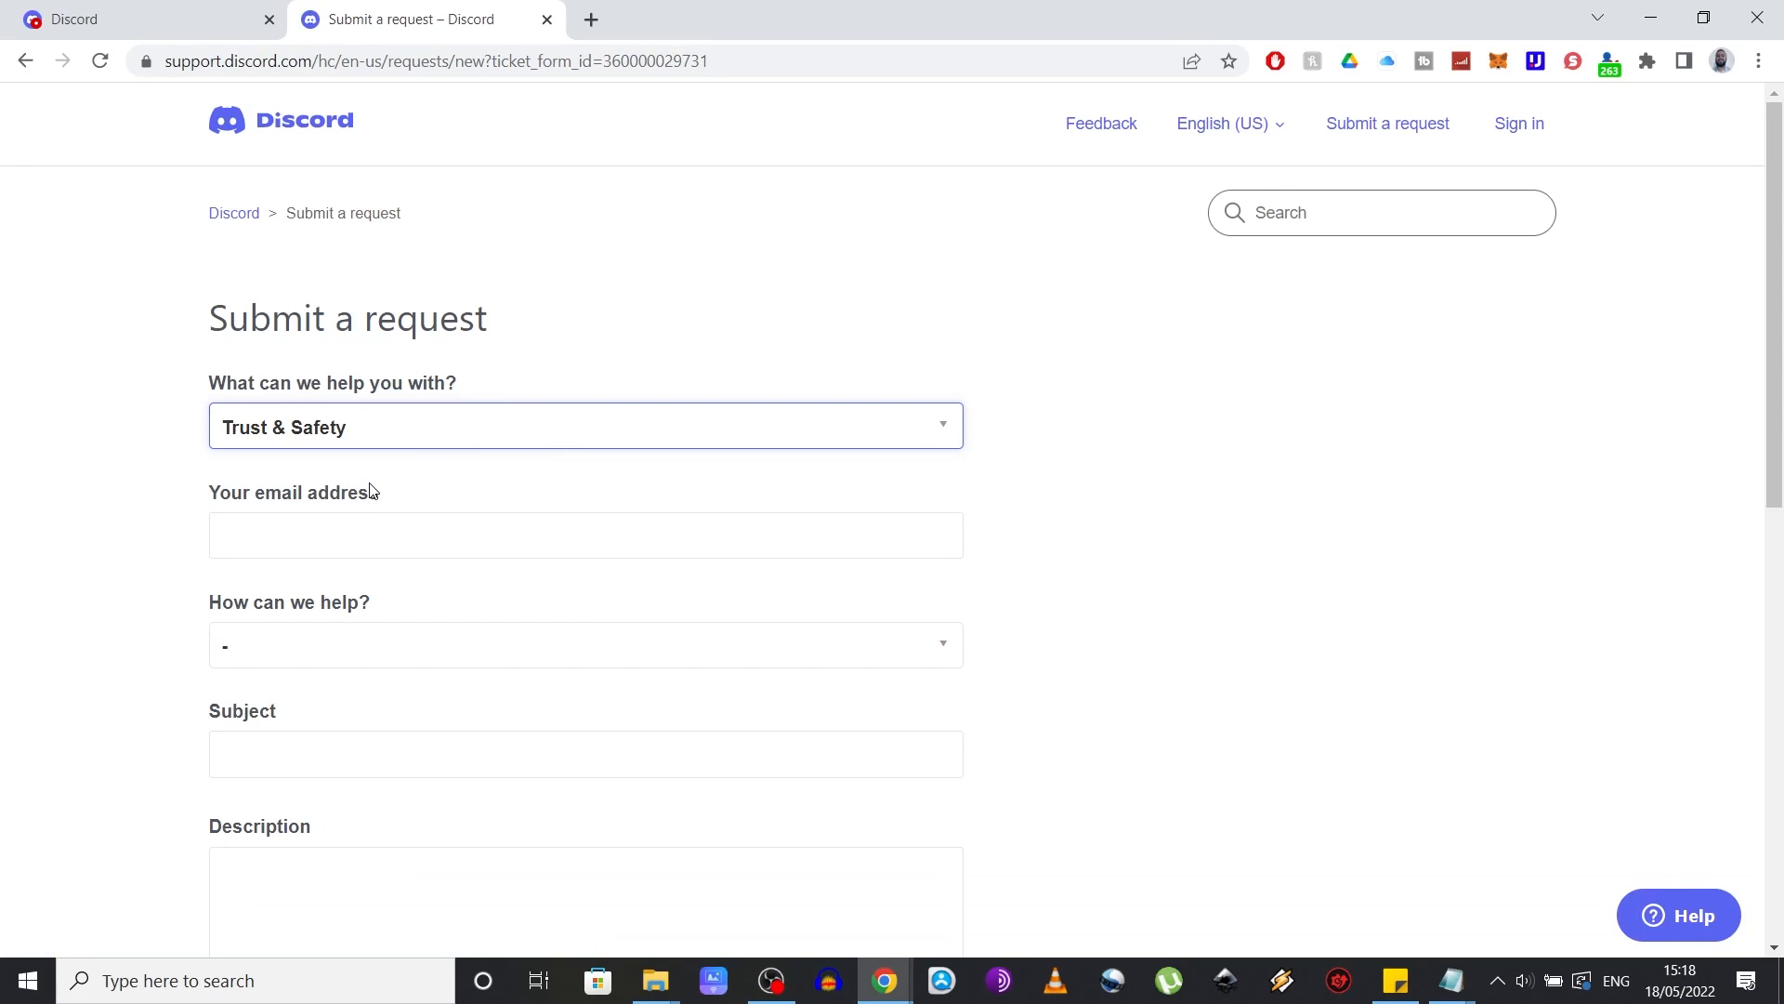
{"action": "left_click", "coordinate": [585, 535]}
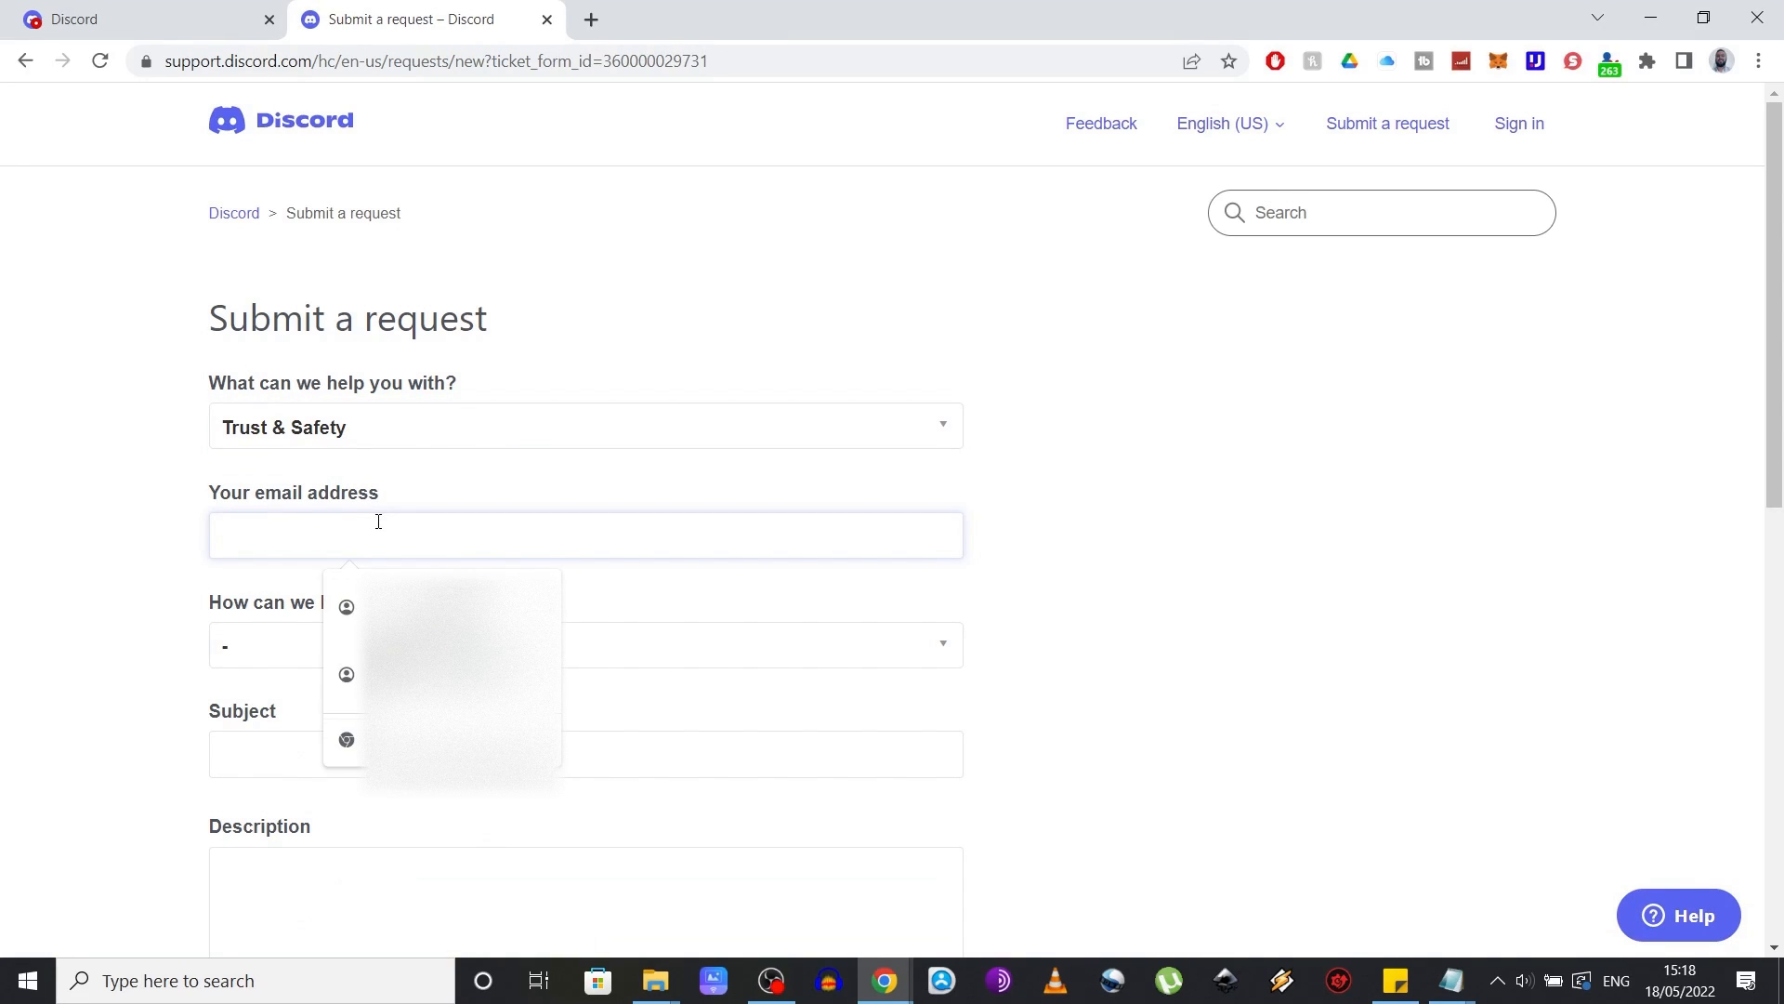
{"action": "type", "text": "test@example.com"}
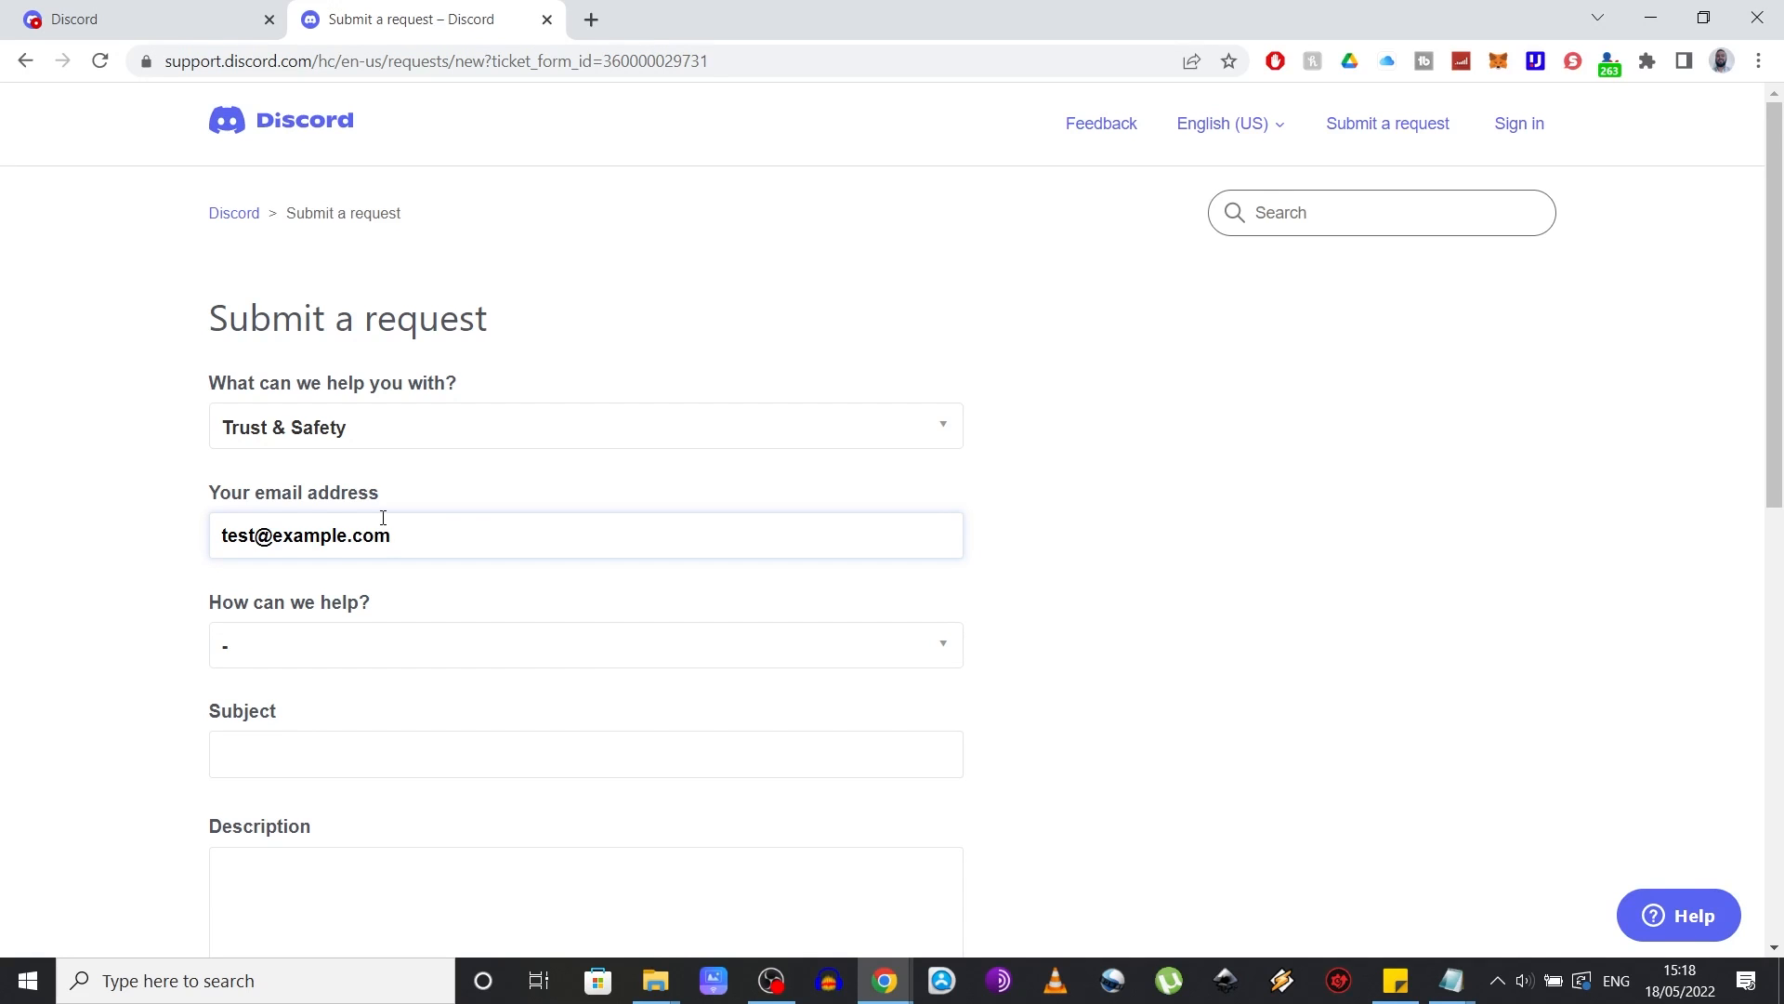
{"action": "scroll", "scroll_direction": "down", "scroll_amount": 3}
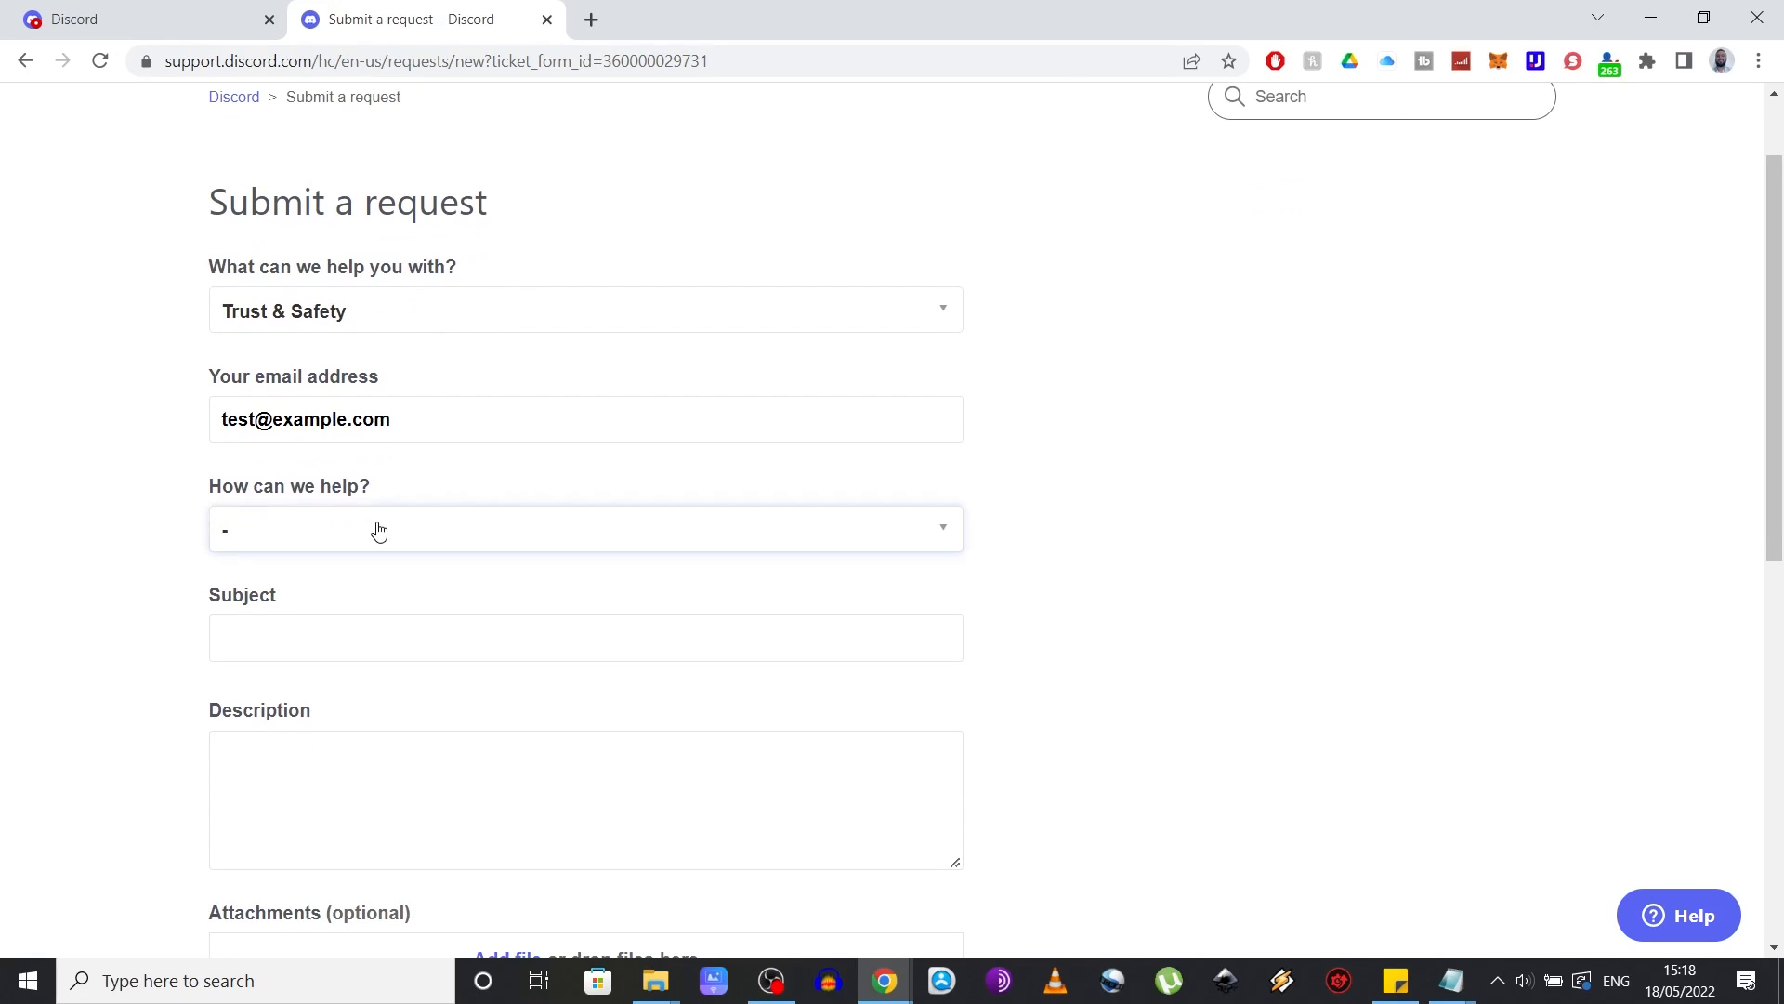
Step: Choose 'Appeals, age update, other questions', 'Appeal an action taken on my account or bot', then 'An action taken on my account'
{"action": "left_click", "coordinate": [584, 528]}
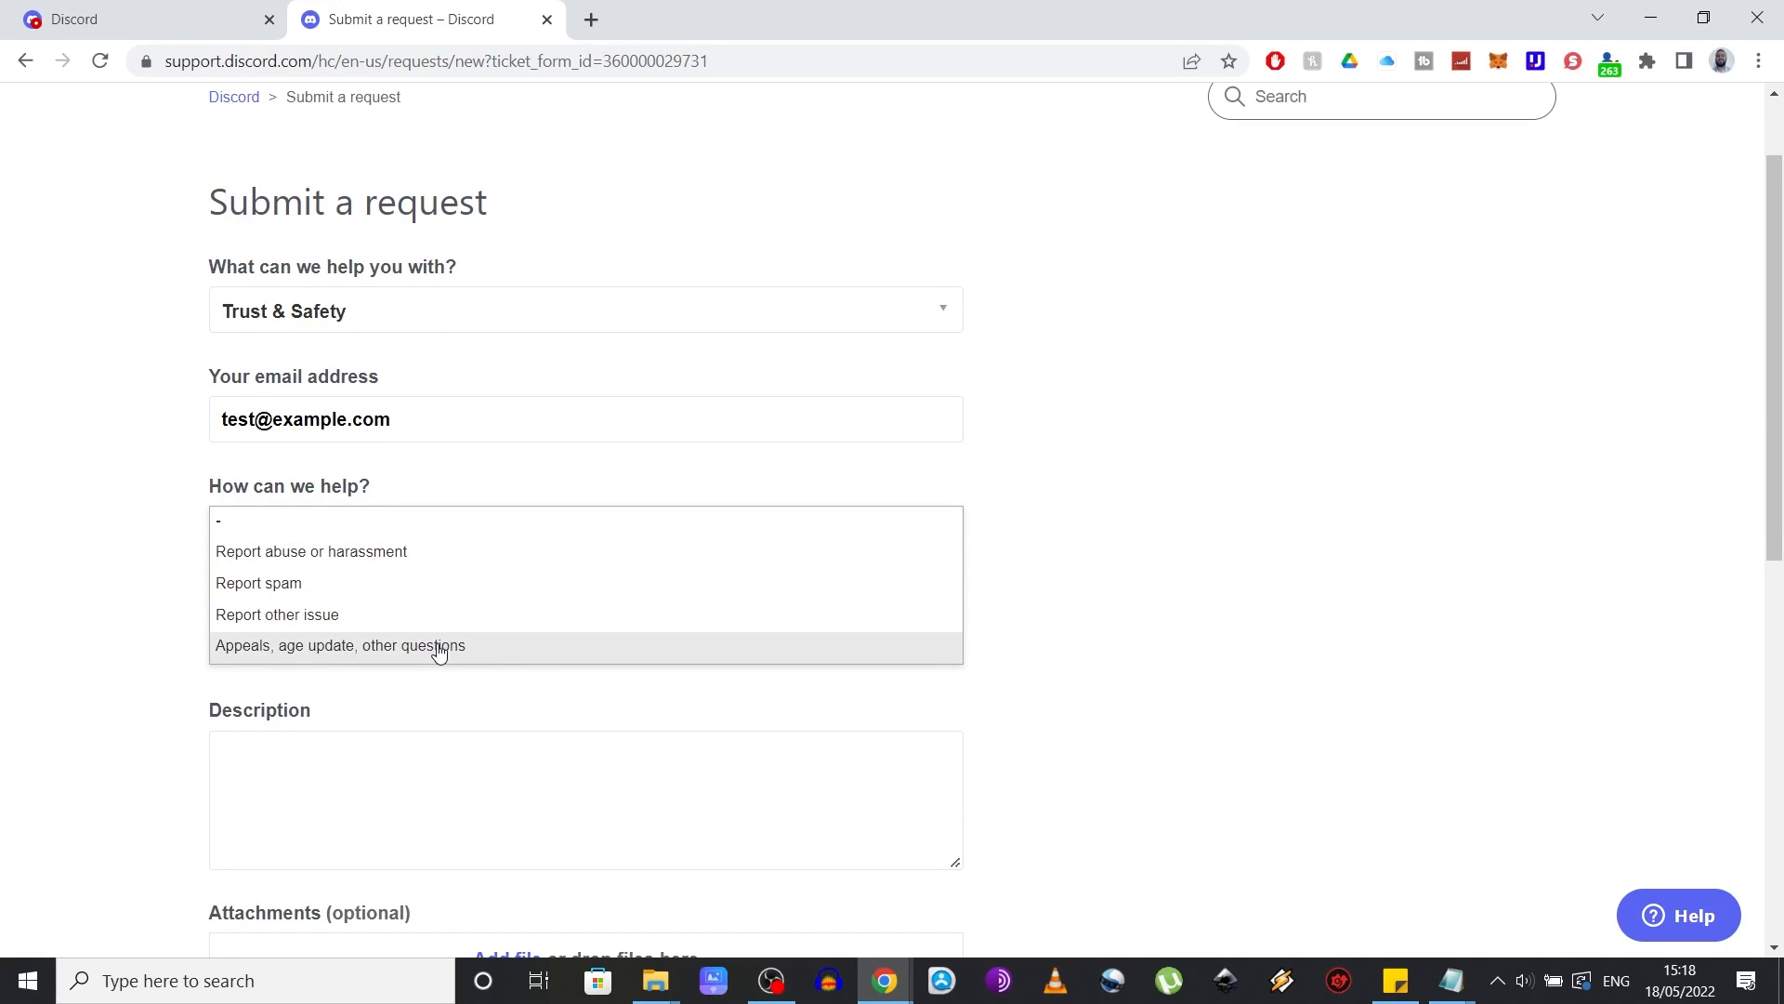
{"action": "left_click", "coordinate": [338, 645]}
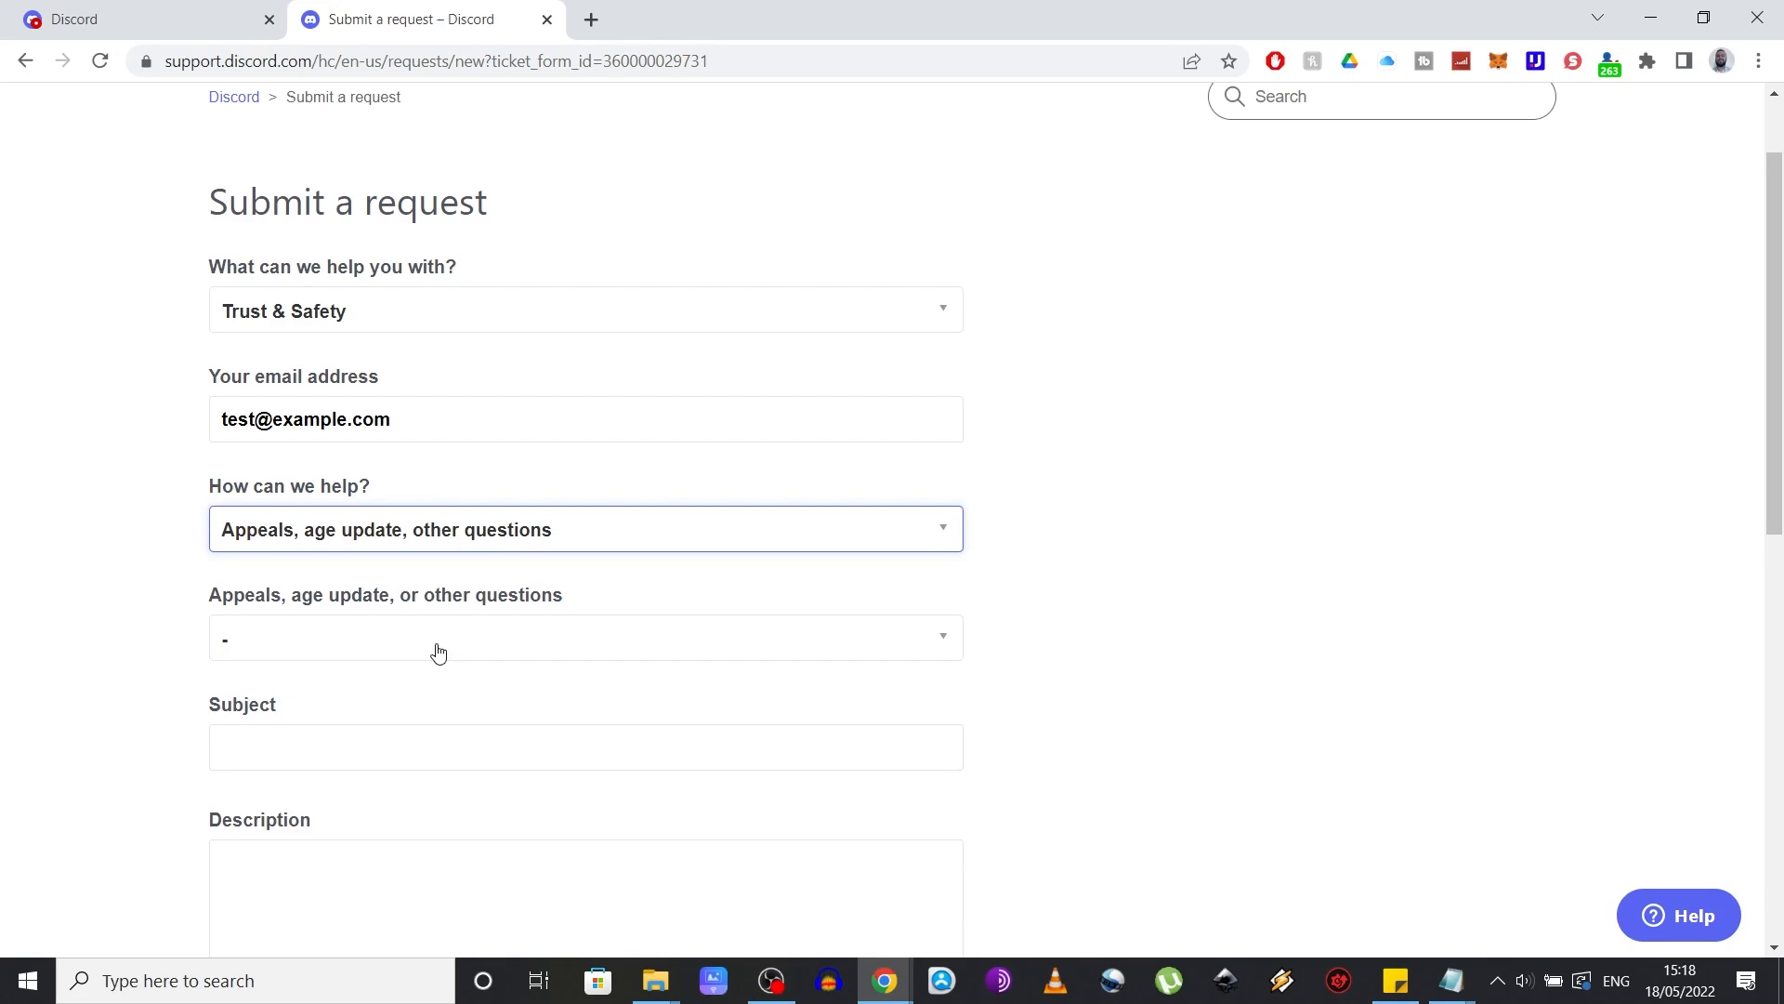
{"action": "left_click", "coordinate": [583, 638]}
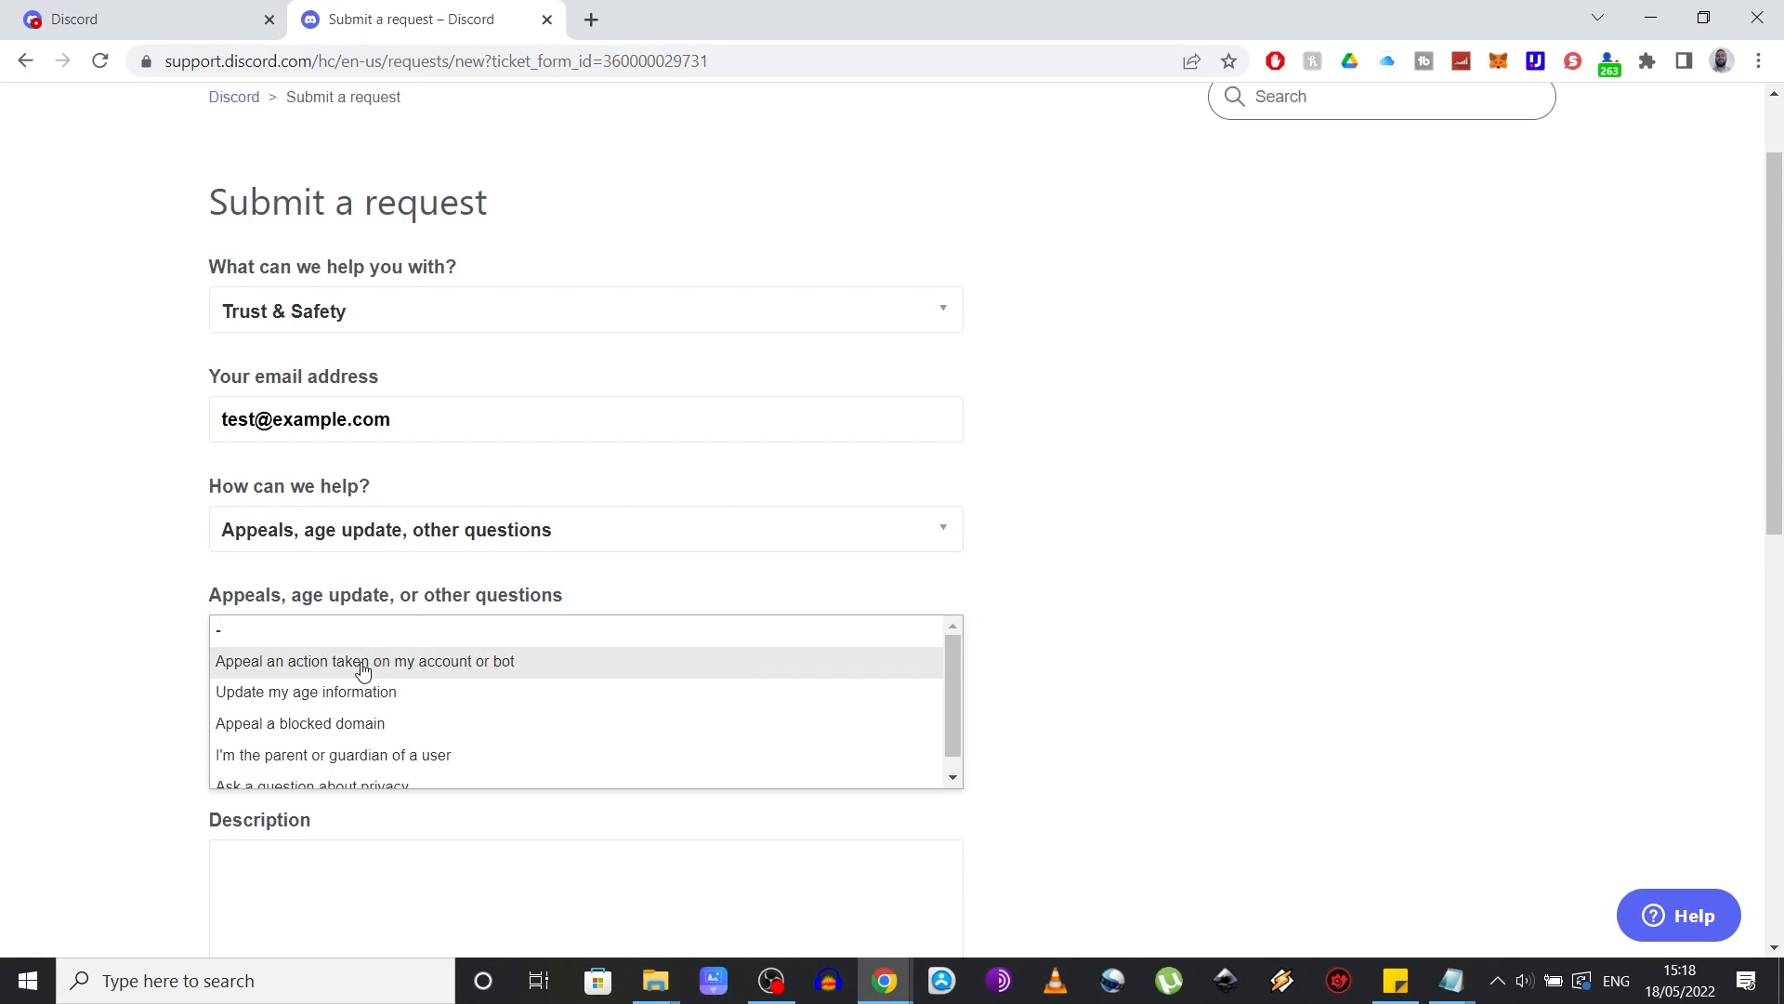
{"action": "mouse_move", "coordinate": [409, 673]}
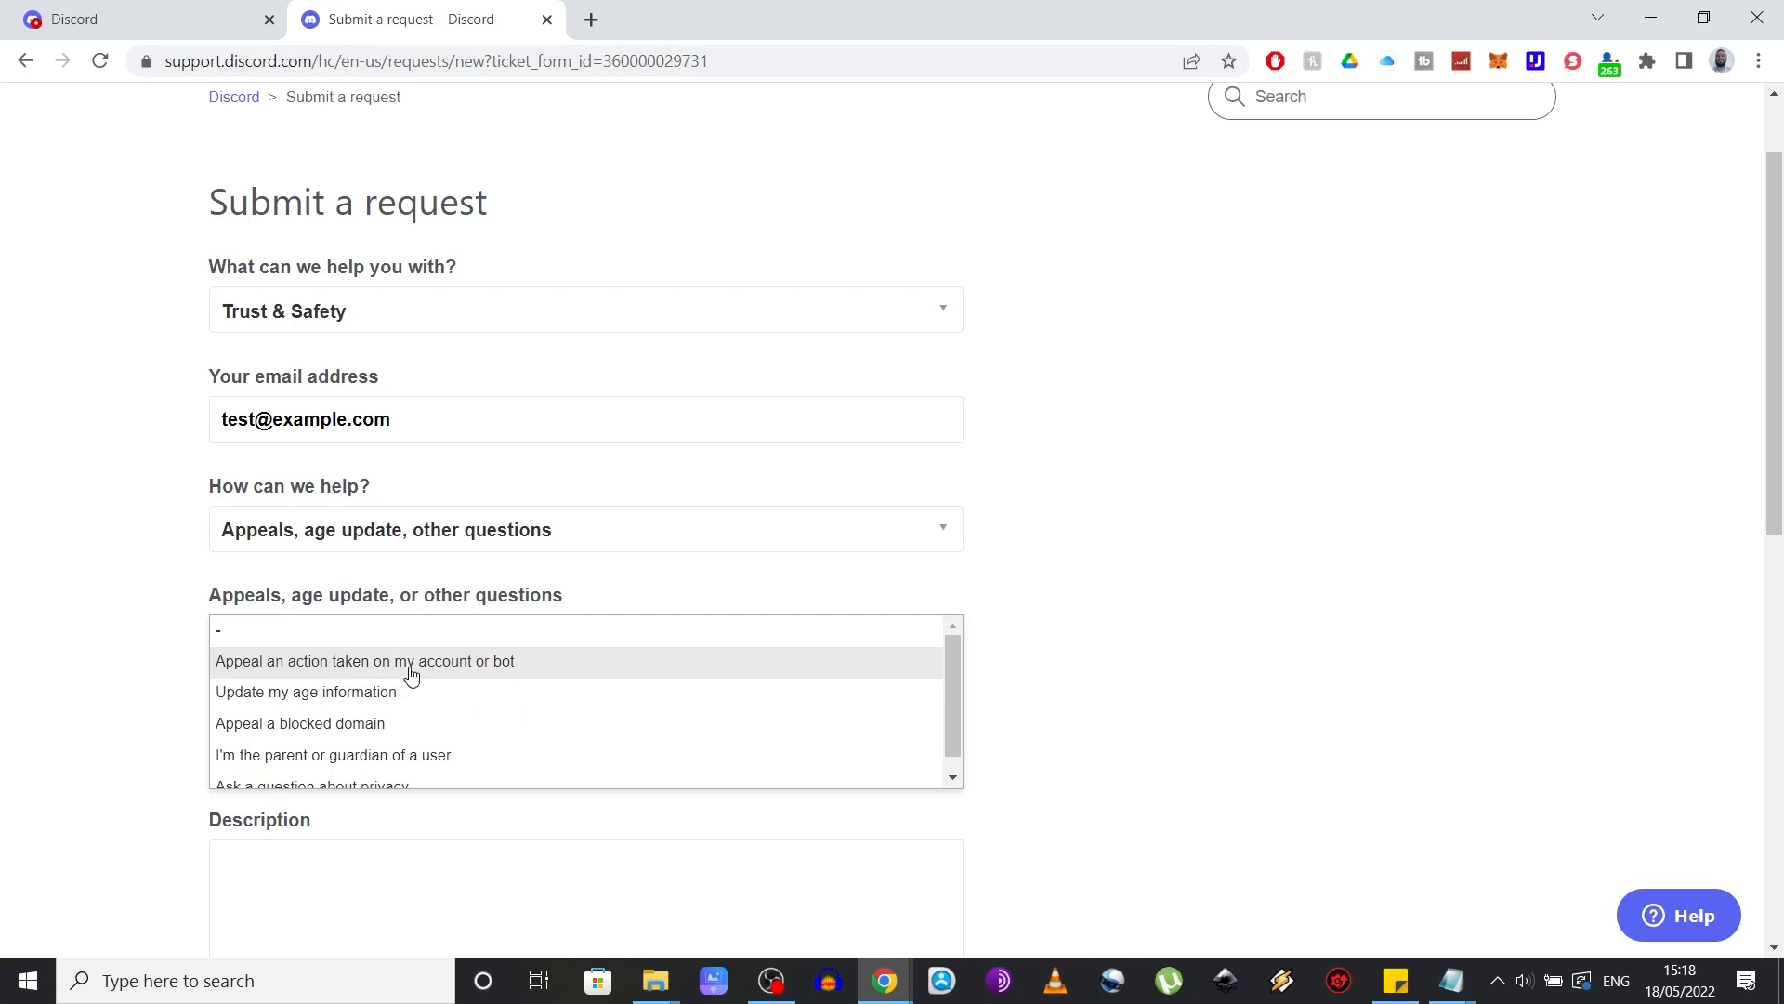
{"action": "left_click", "coordinate": [365, 661]}
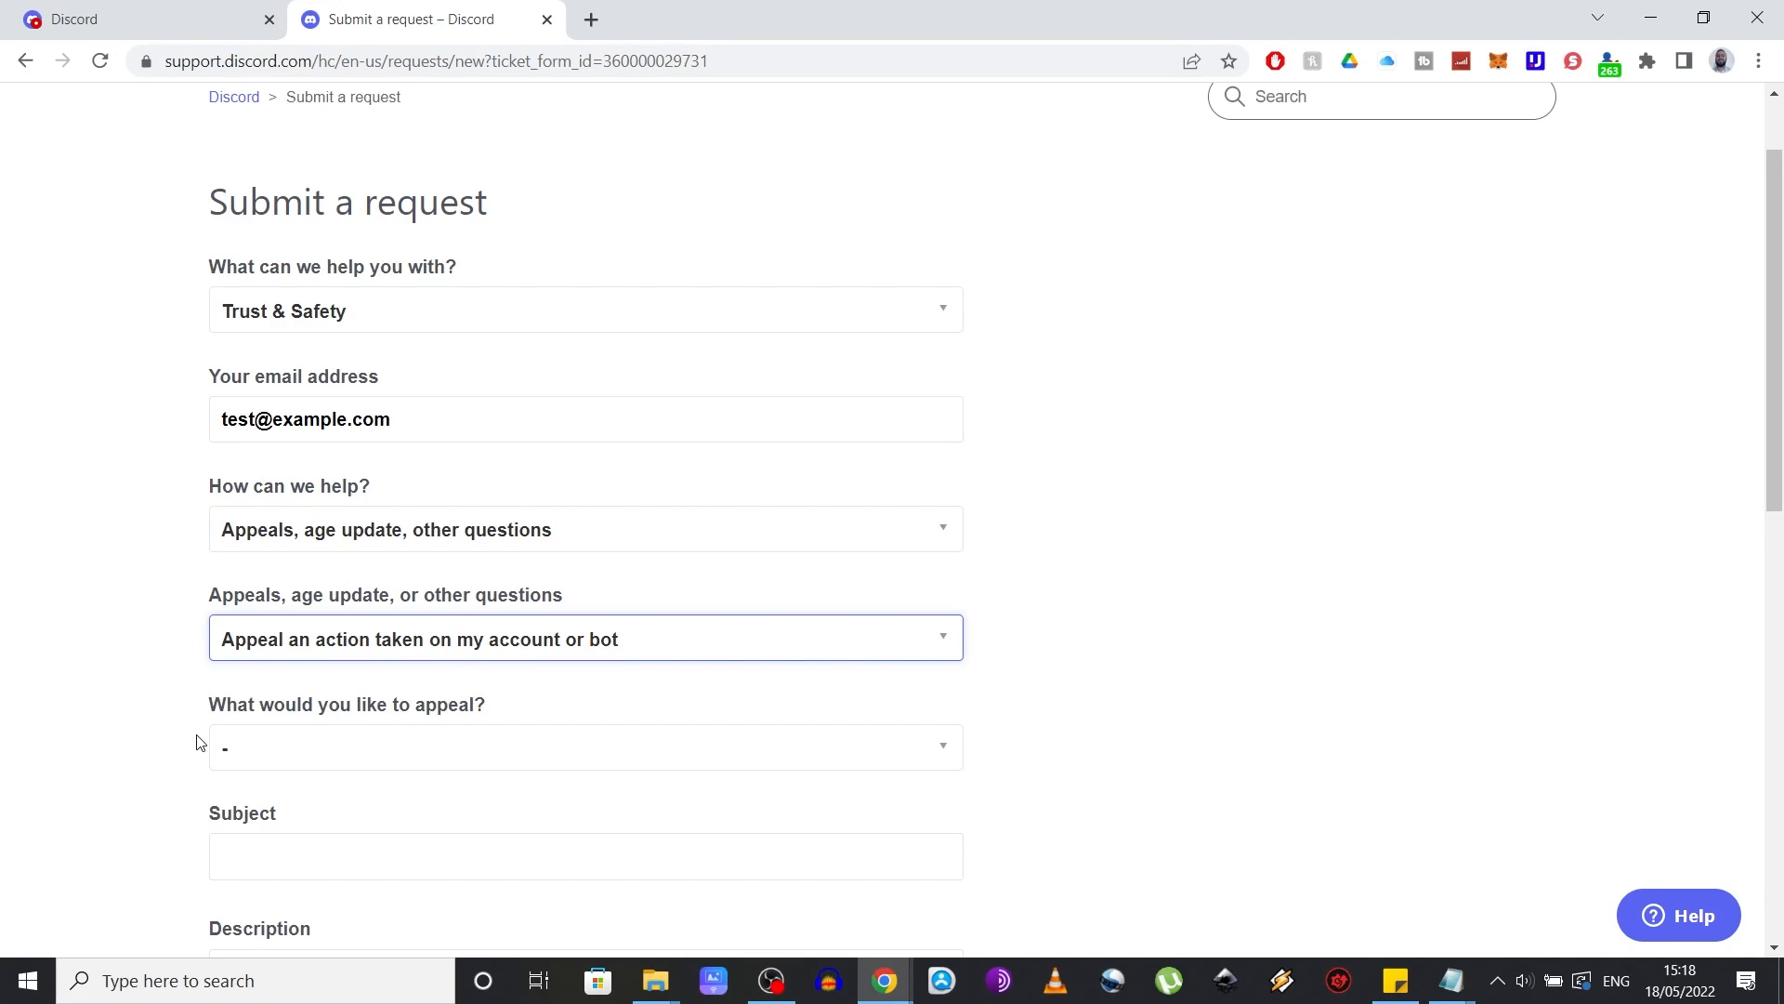
{"action": "left_click", "coordinate": [583, 746]}
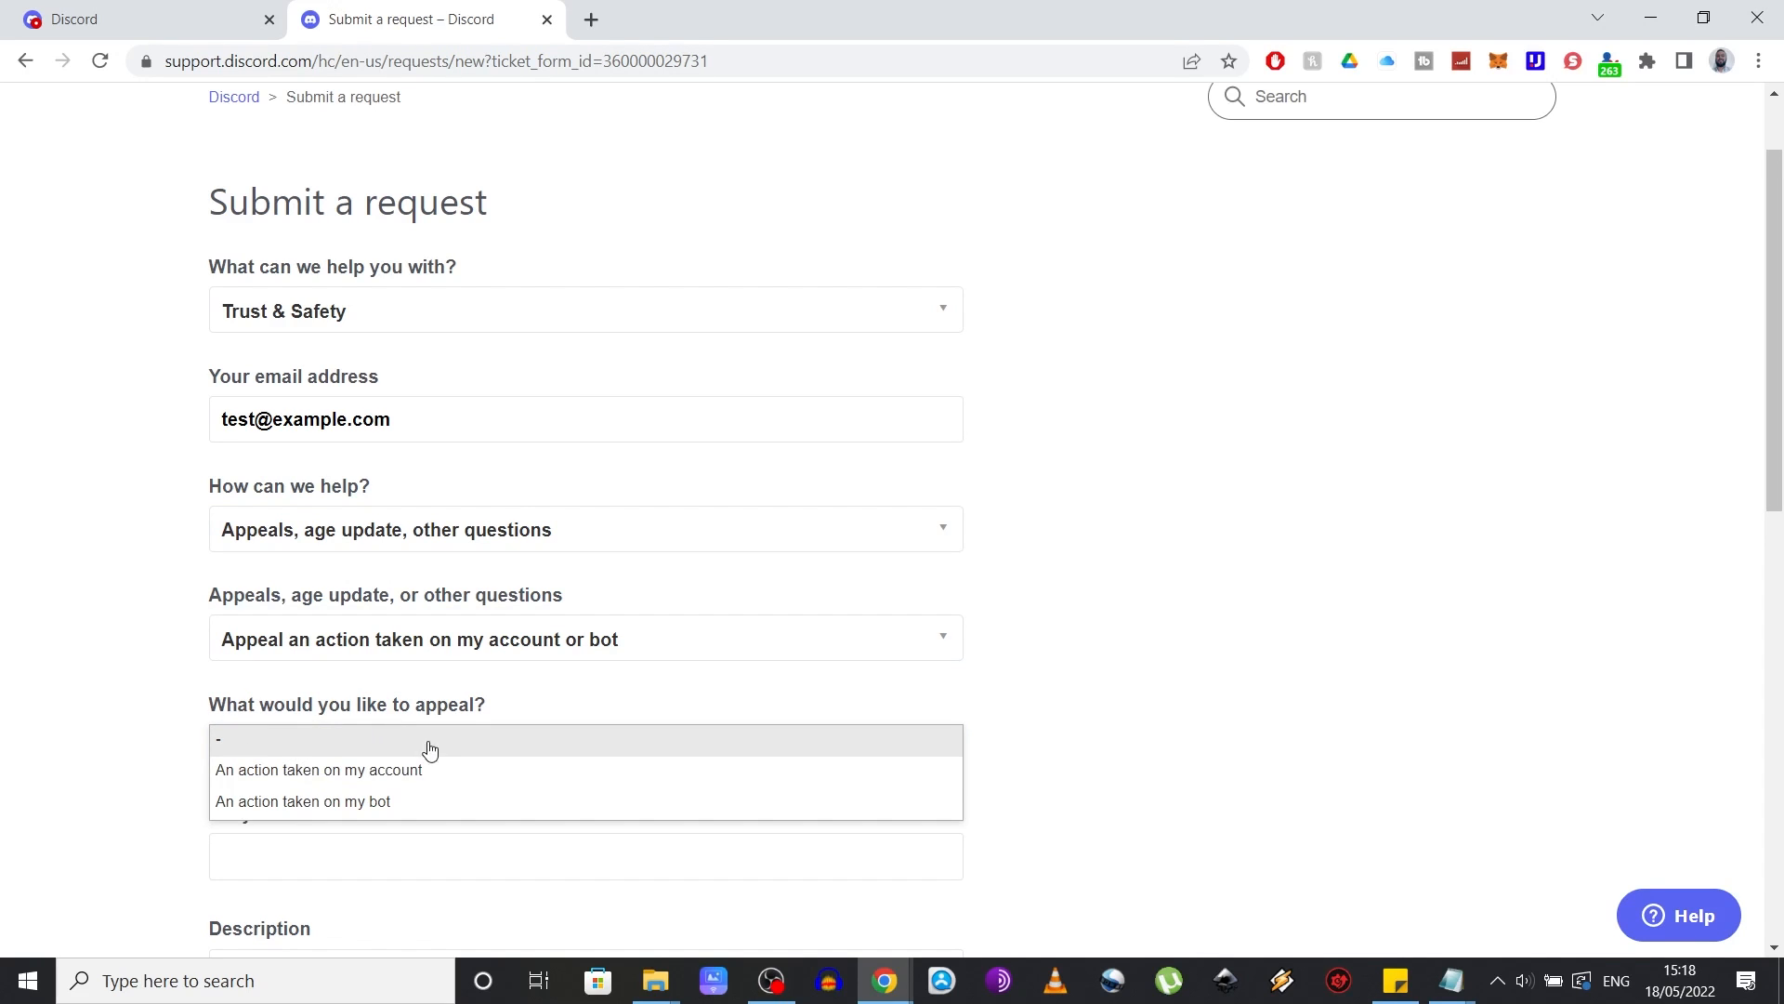
{"action": "left_click", "coordinate": [318, 769]}
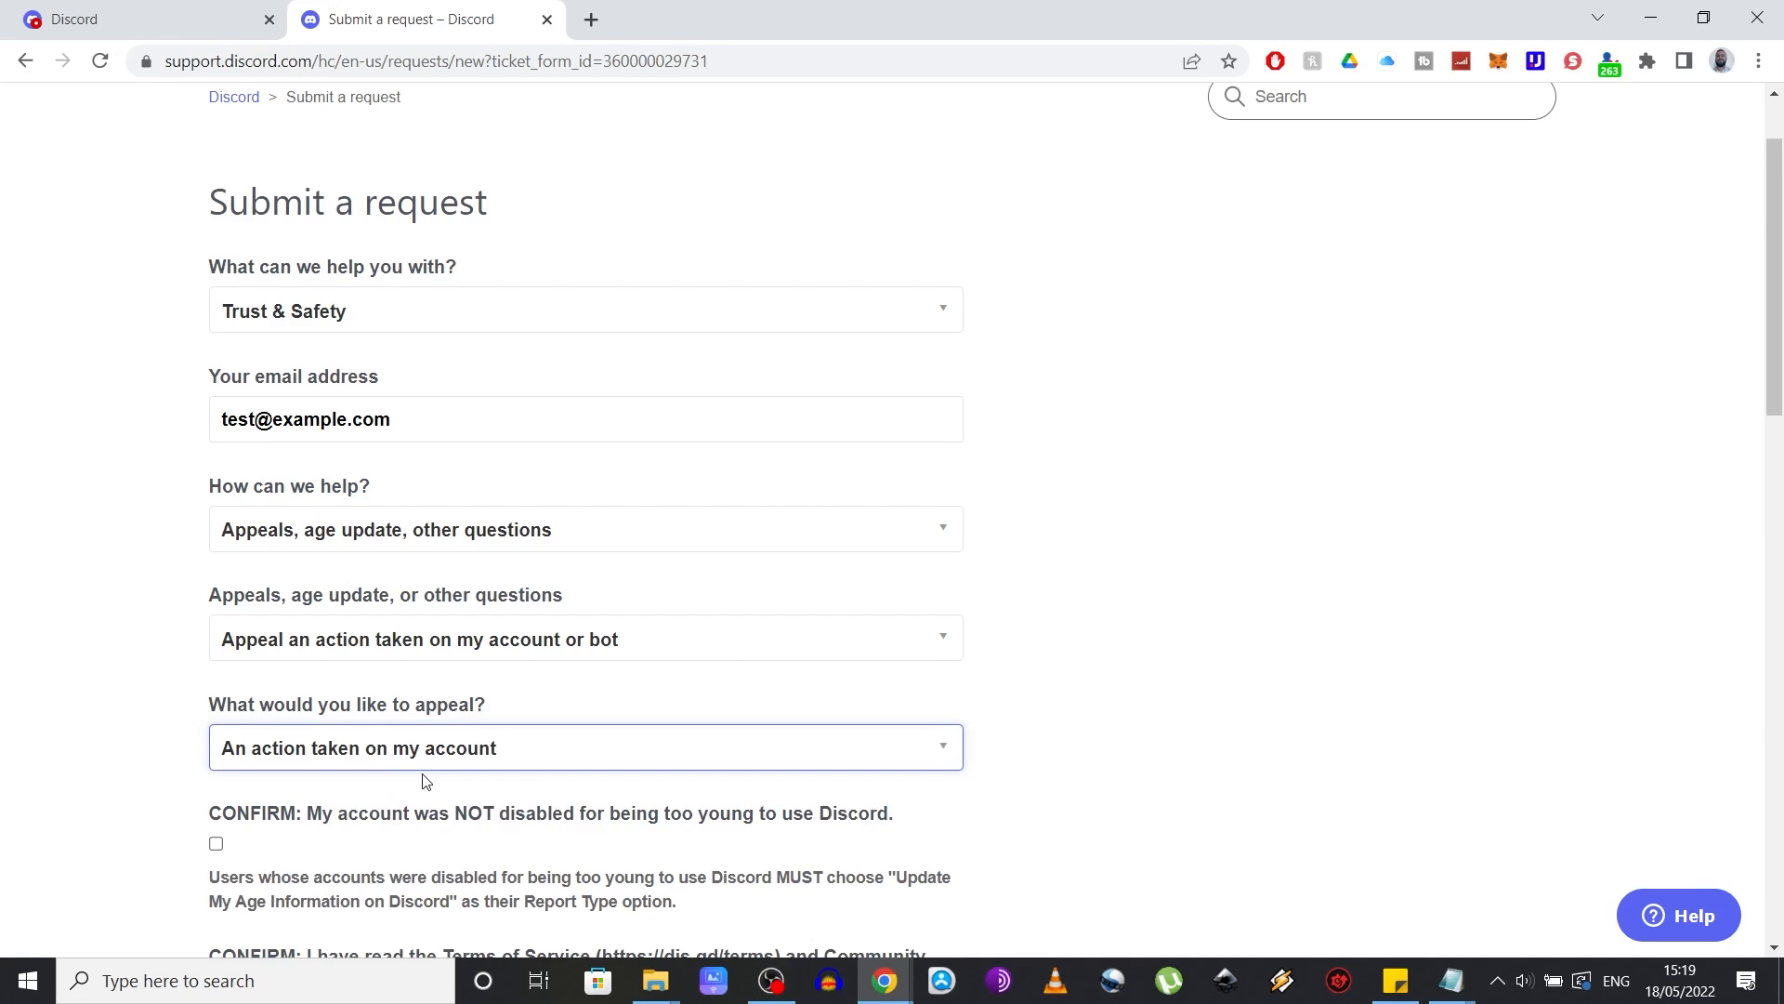
Step: Tick the CONFIRM statements about age, Terms of Service and the registered email
{"action": "scroll", "scroll_direction": "down", "scroll_amount": 3}
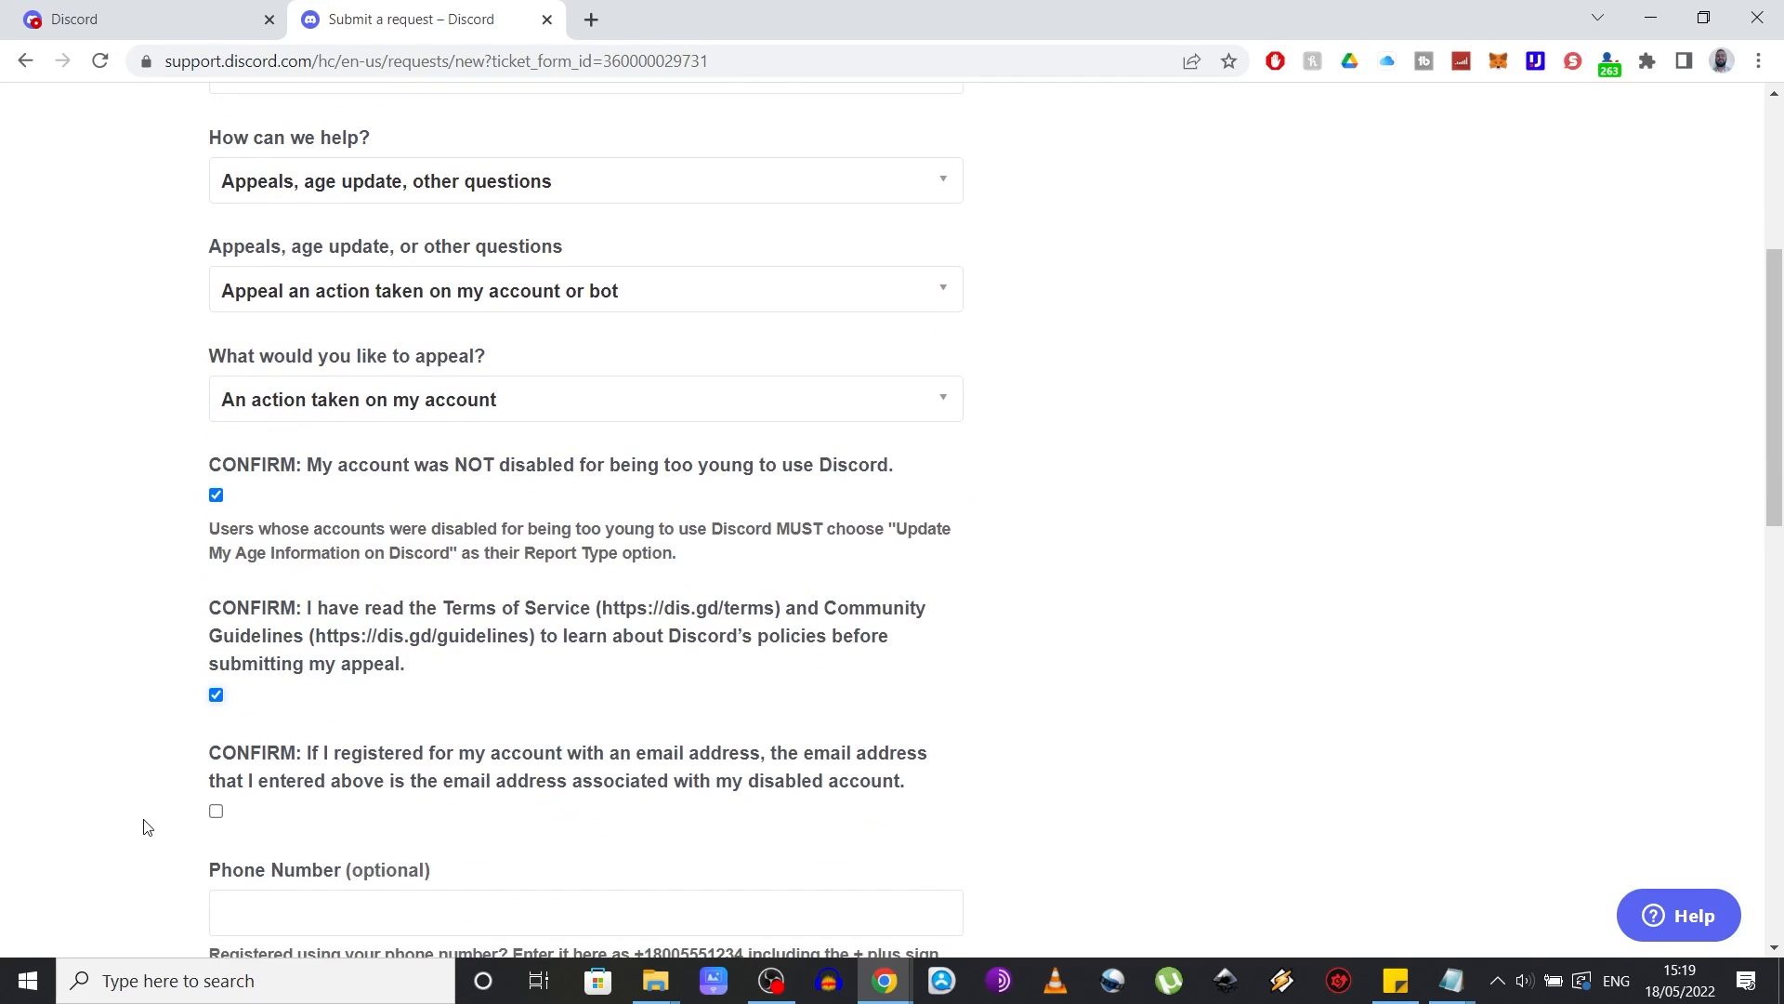
{"action": "left_click", "coordinate": [216, 812]}
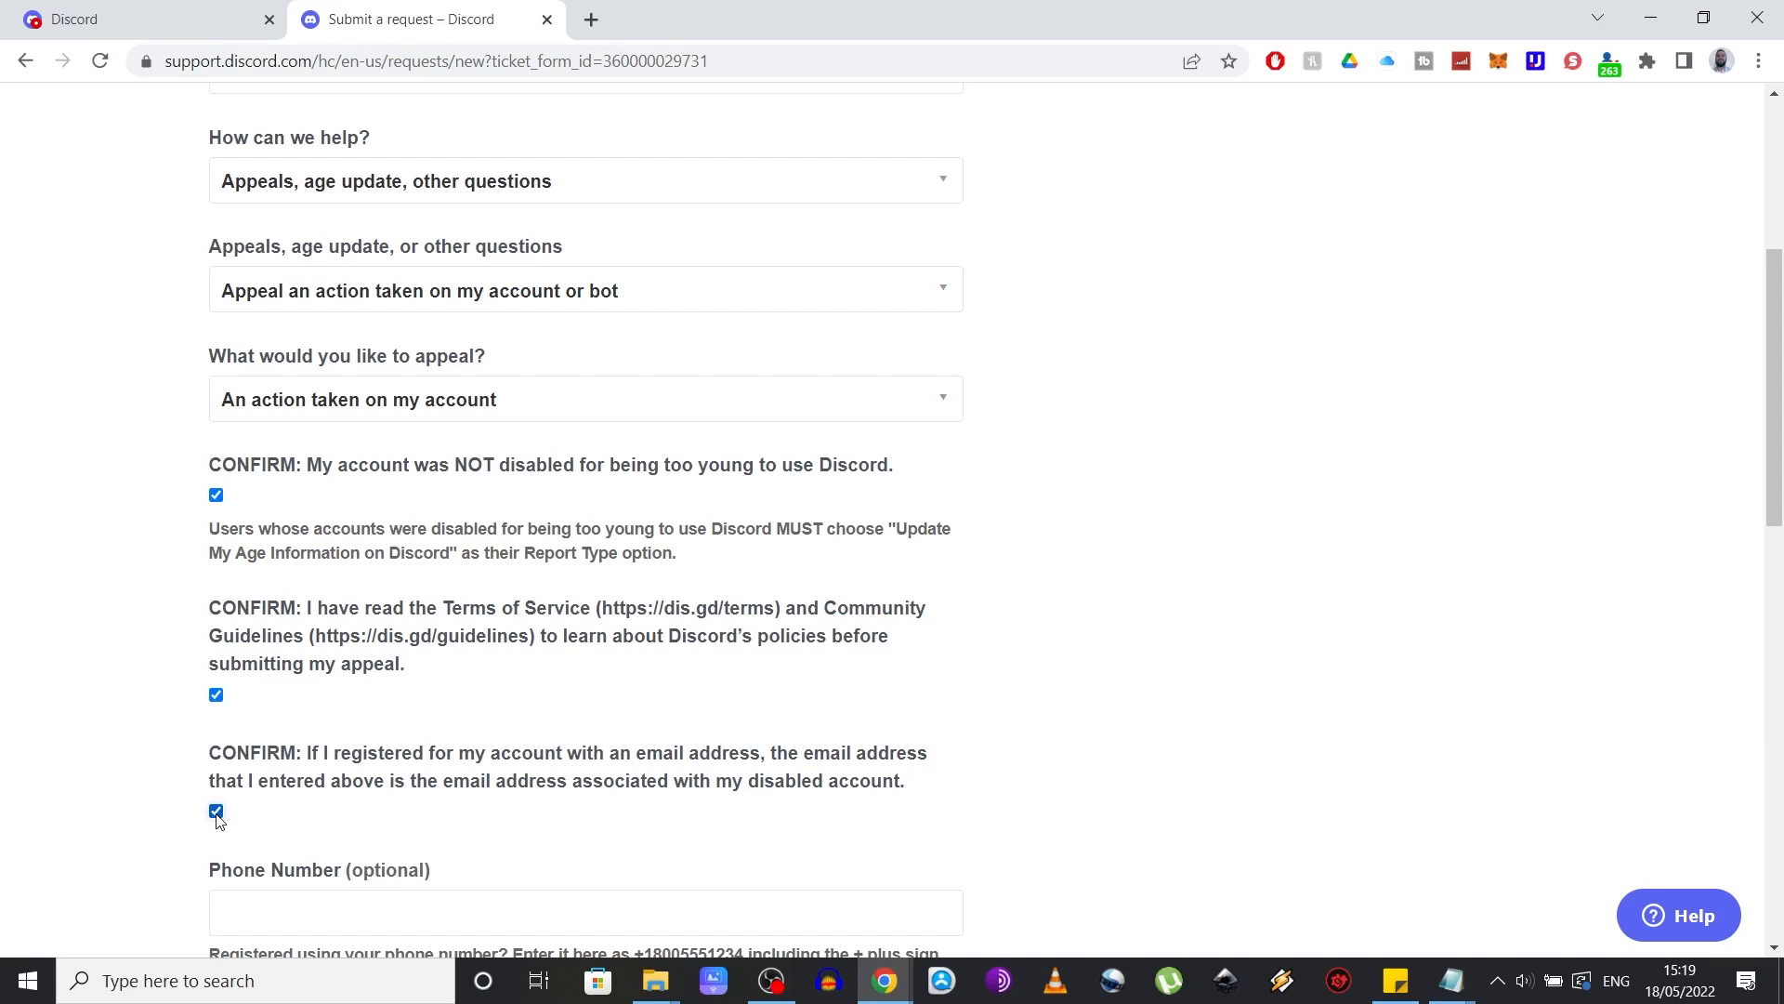
{"action": "scroll", "scroll_direction": "down", "scroll_amount": 3}
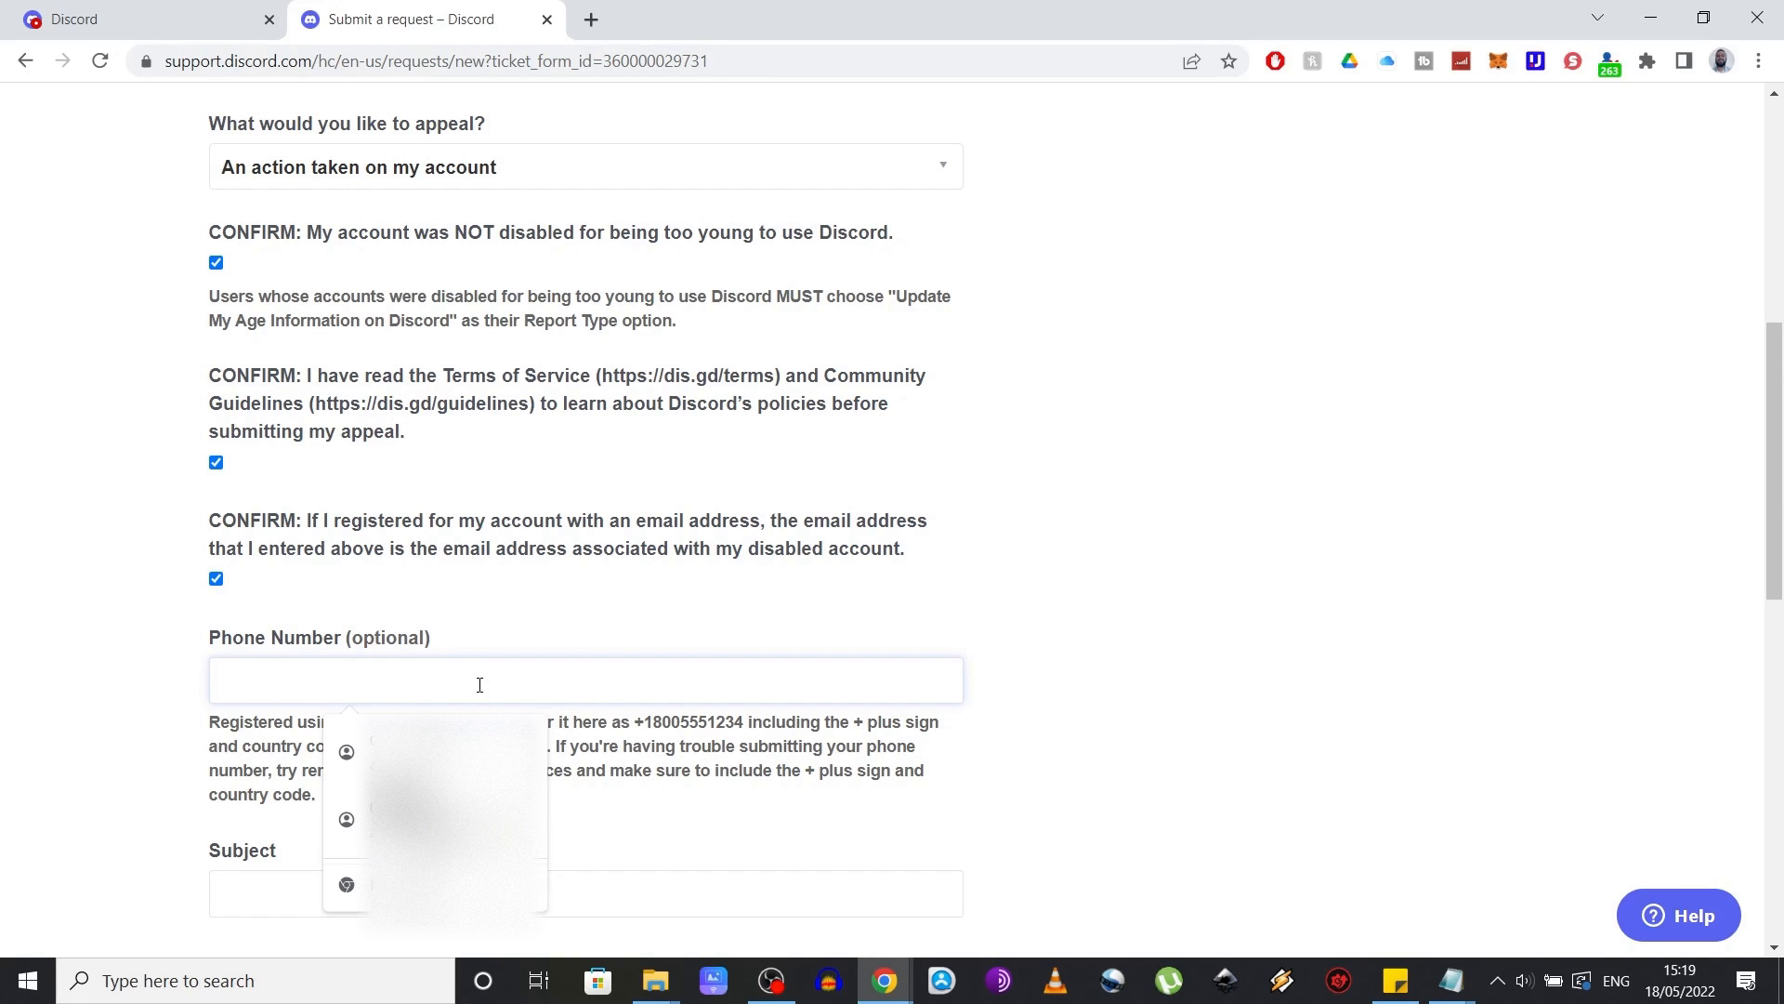
Step: Set the Subject to 'appeal regarding my disabled account' and move down to Description
{"action": "scroll", "scroll_direction": "down", "scroll_amount": 3}
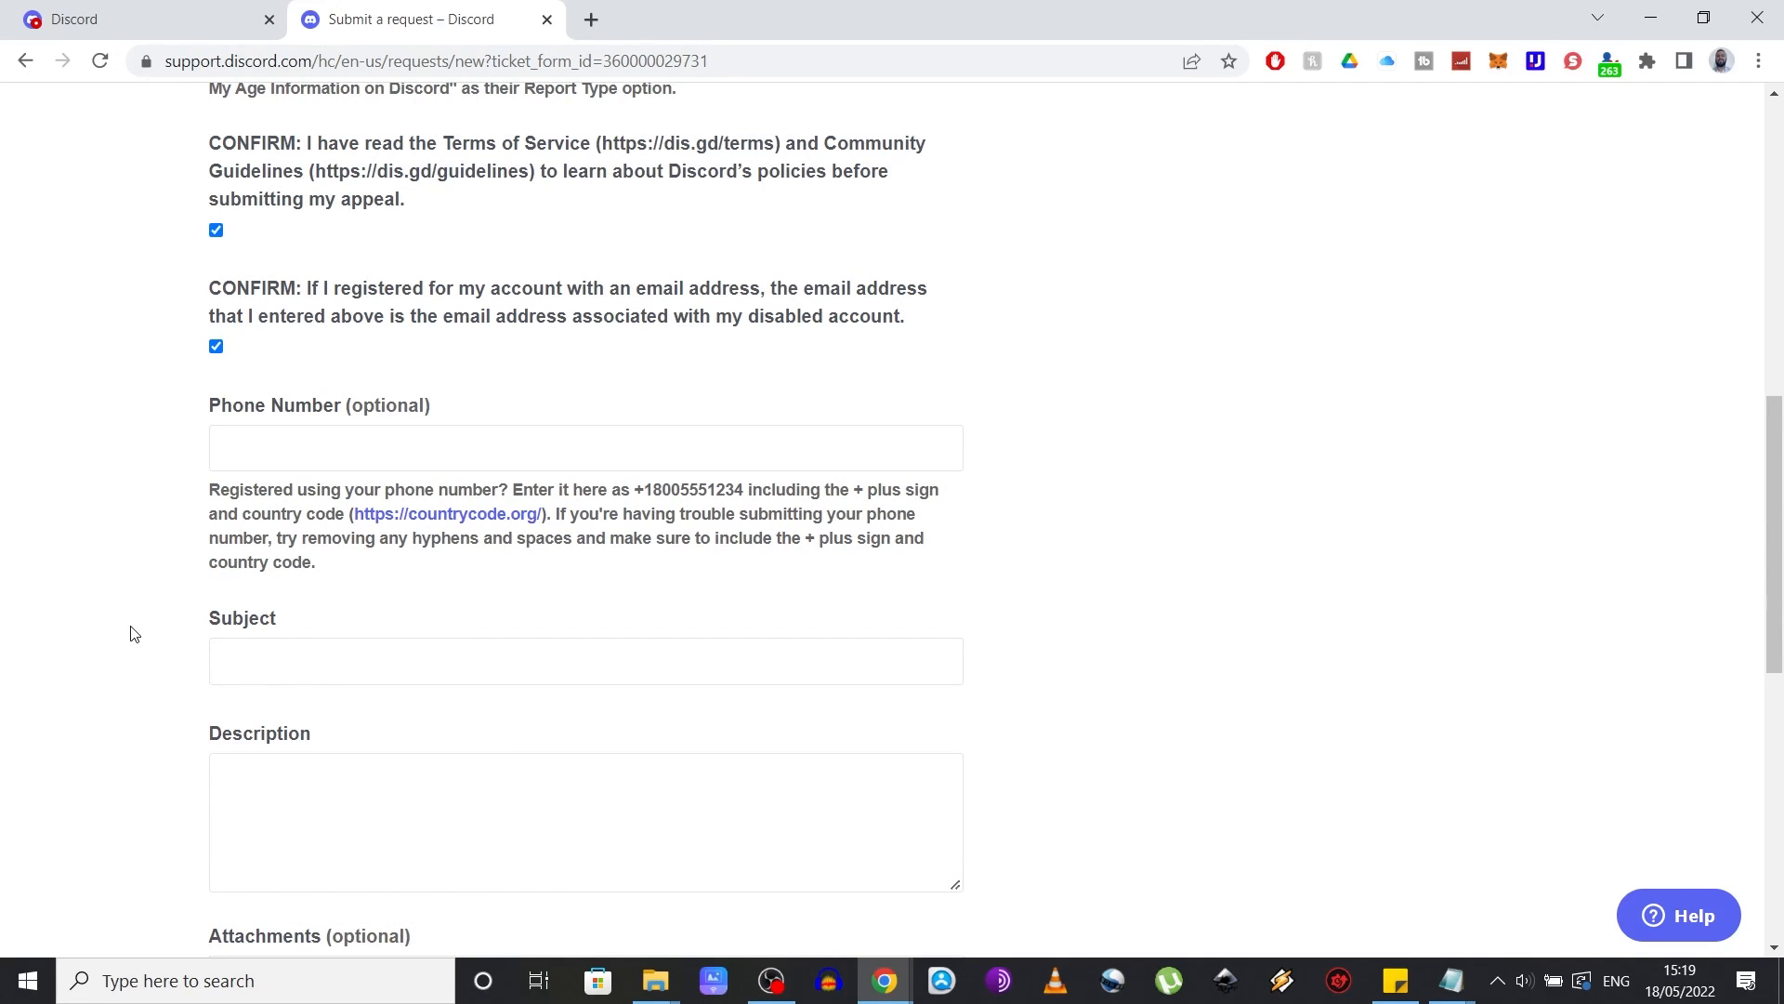
{"action": "left_click", "coordinate": [586, 662]}
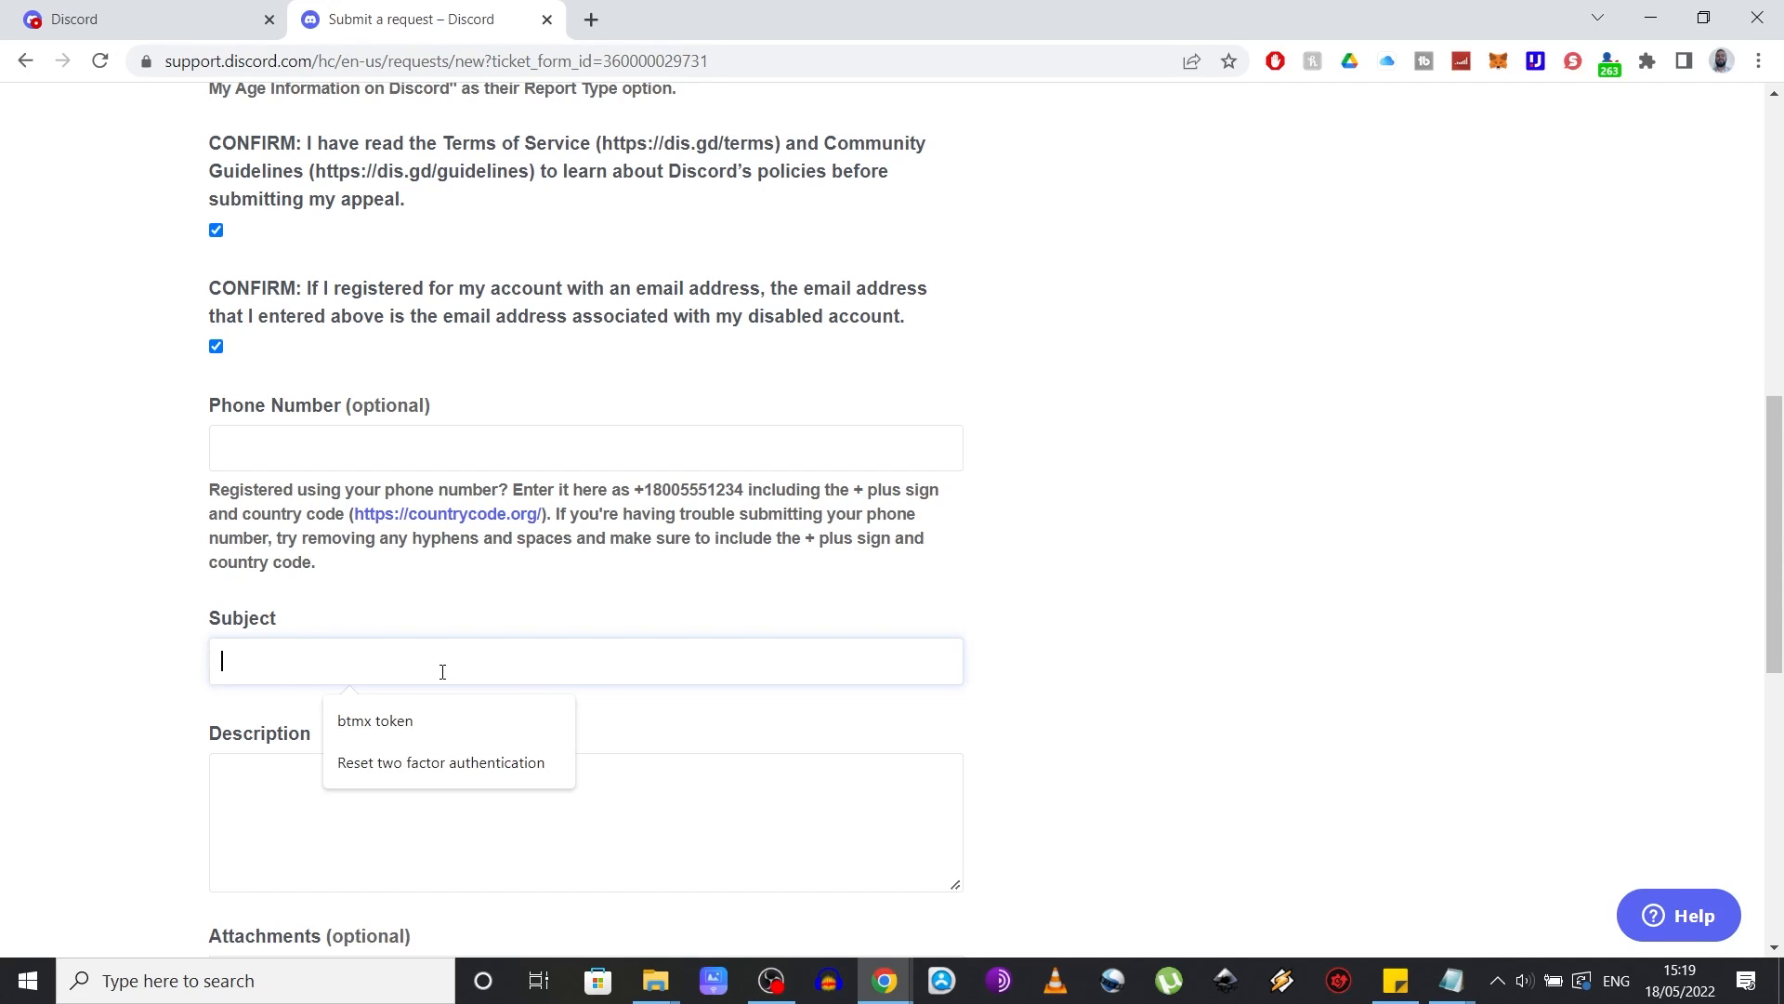
{"action": "type", "text": "appeal regarding my disabl"}
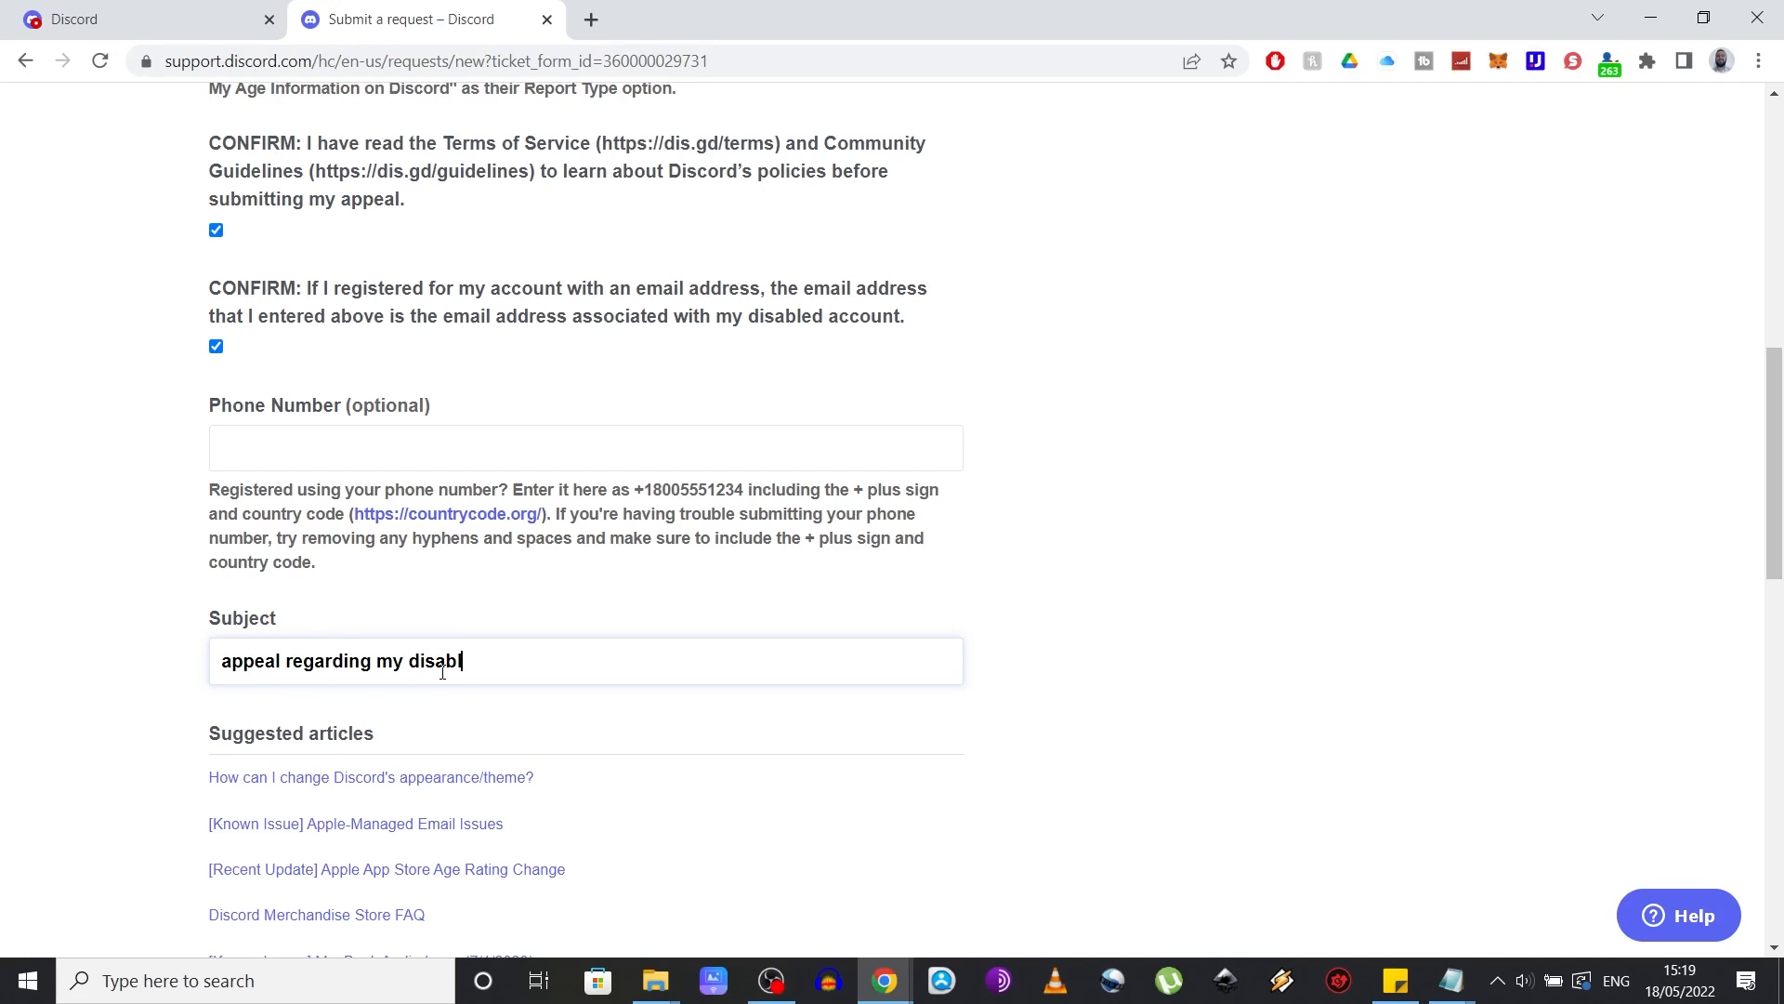
{"action": "type", "text": "ed account"}
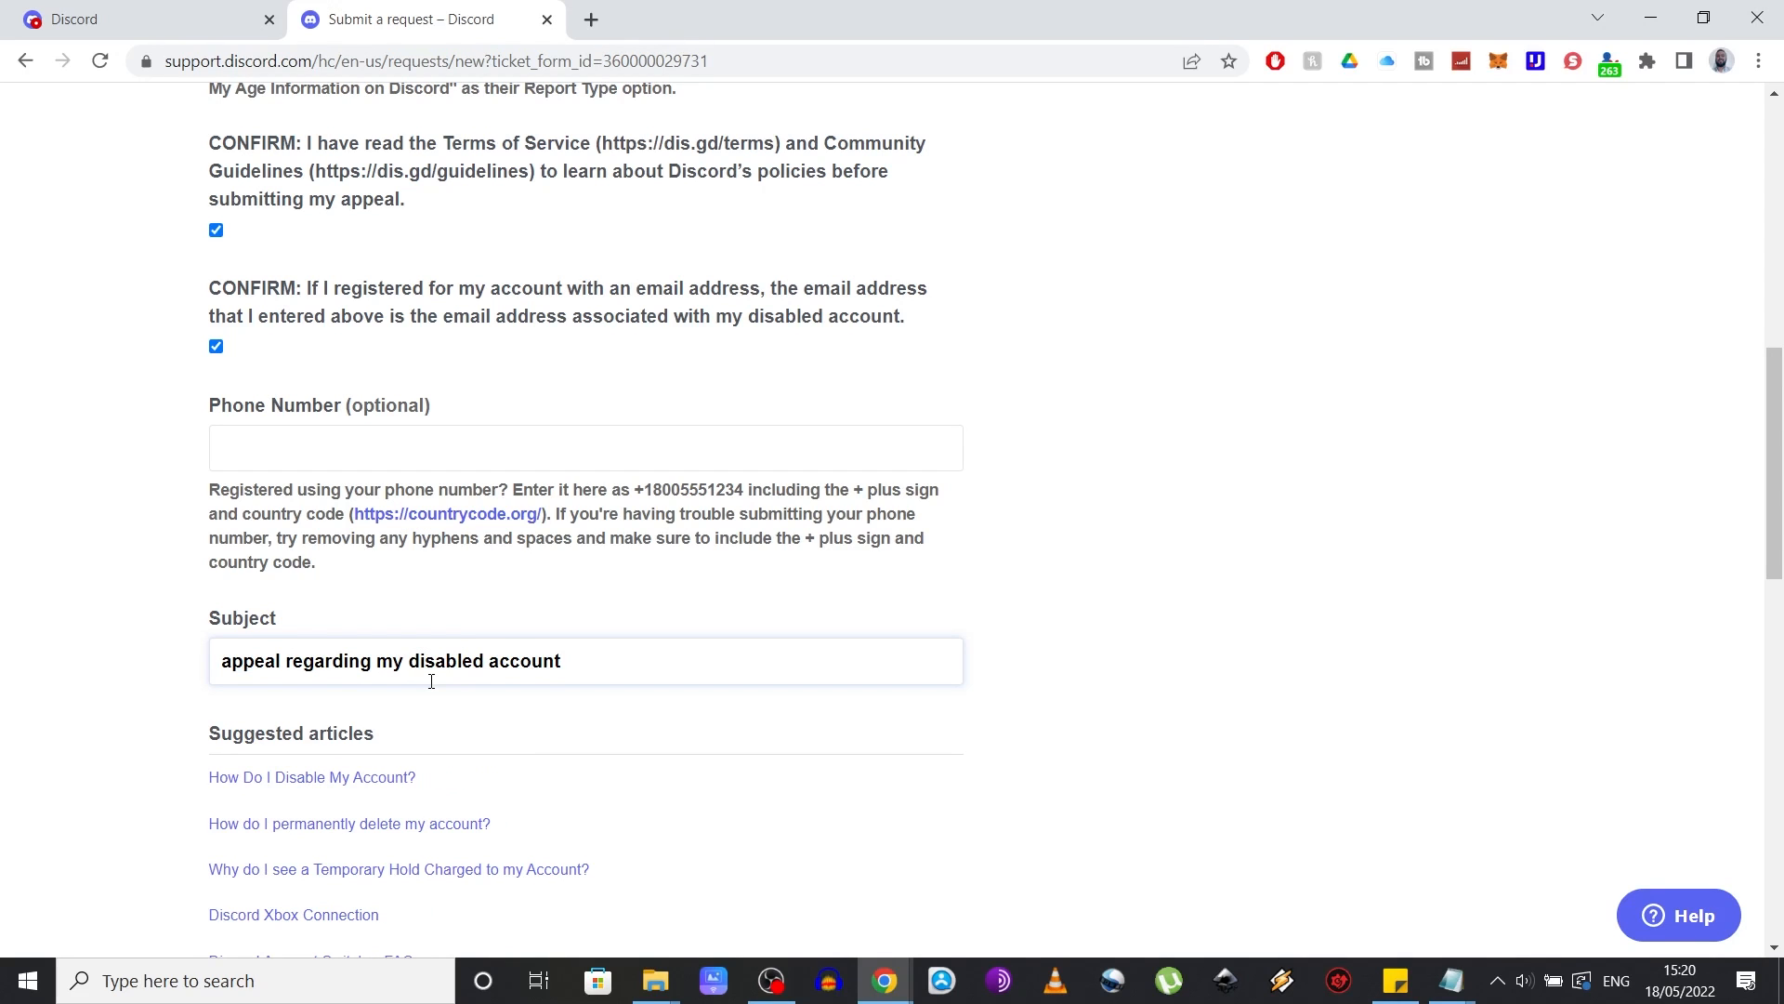
{"action": "scroll", "scroll_direction": "down", "scroll_amount": 3}
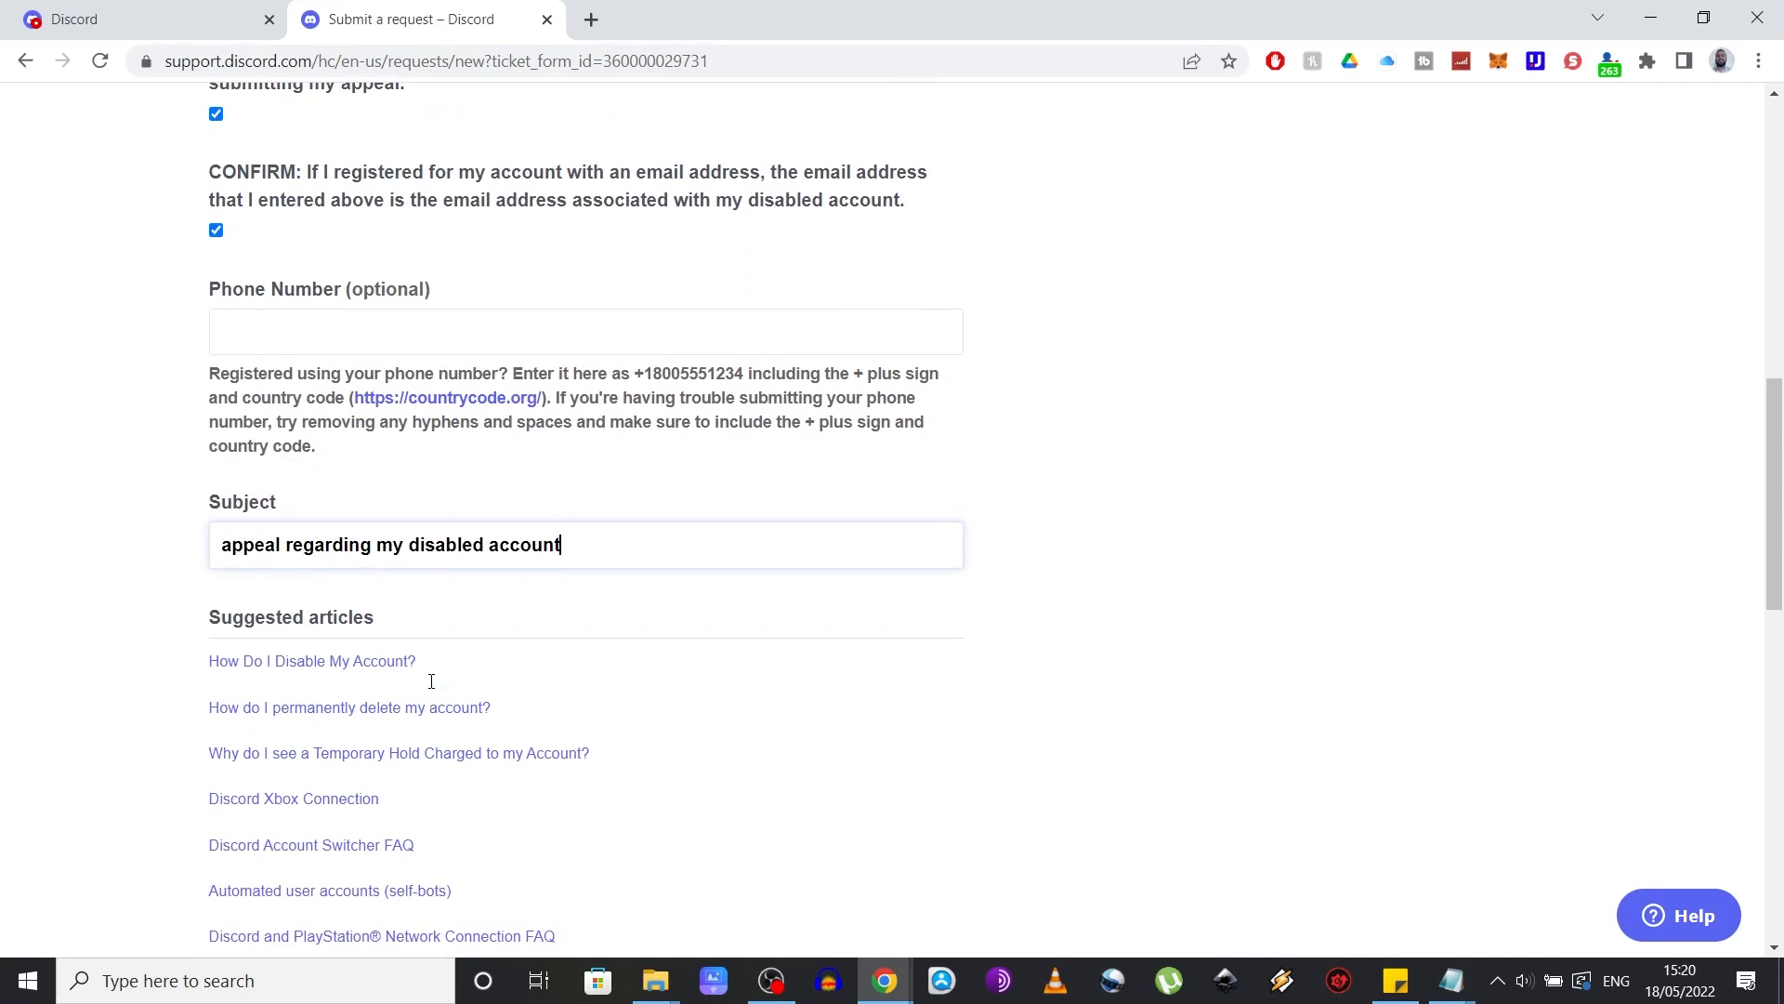
{"action": "scroll", "scroll_direction": "down", "scroll_amount": 3}
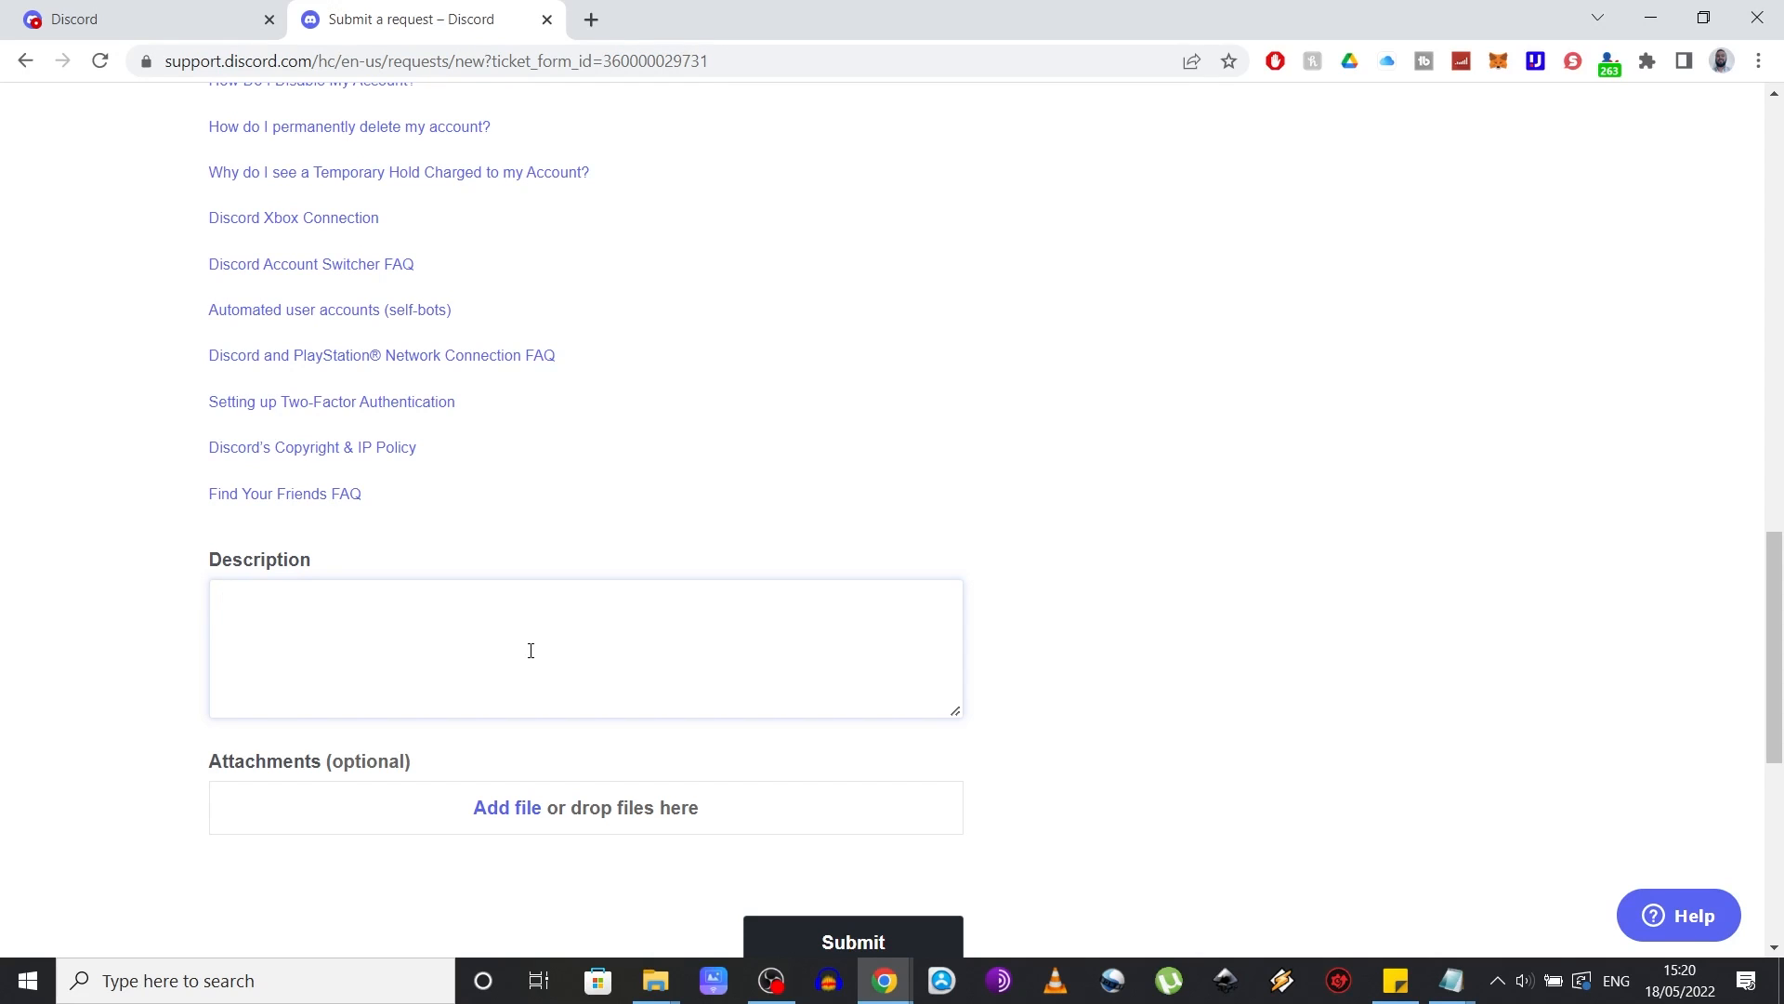
Step: Leave the Description empty and the form unsubmitted, then start a new blank Chrome tab
{"action": "left_click", "coordinate": [569, 634]}
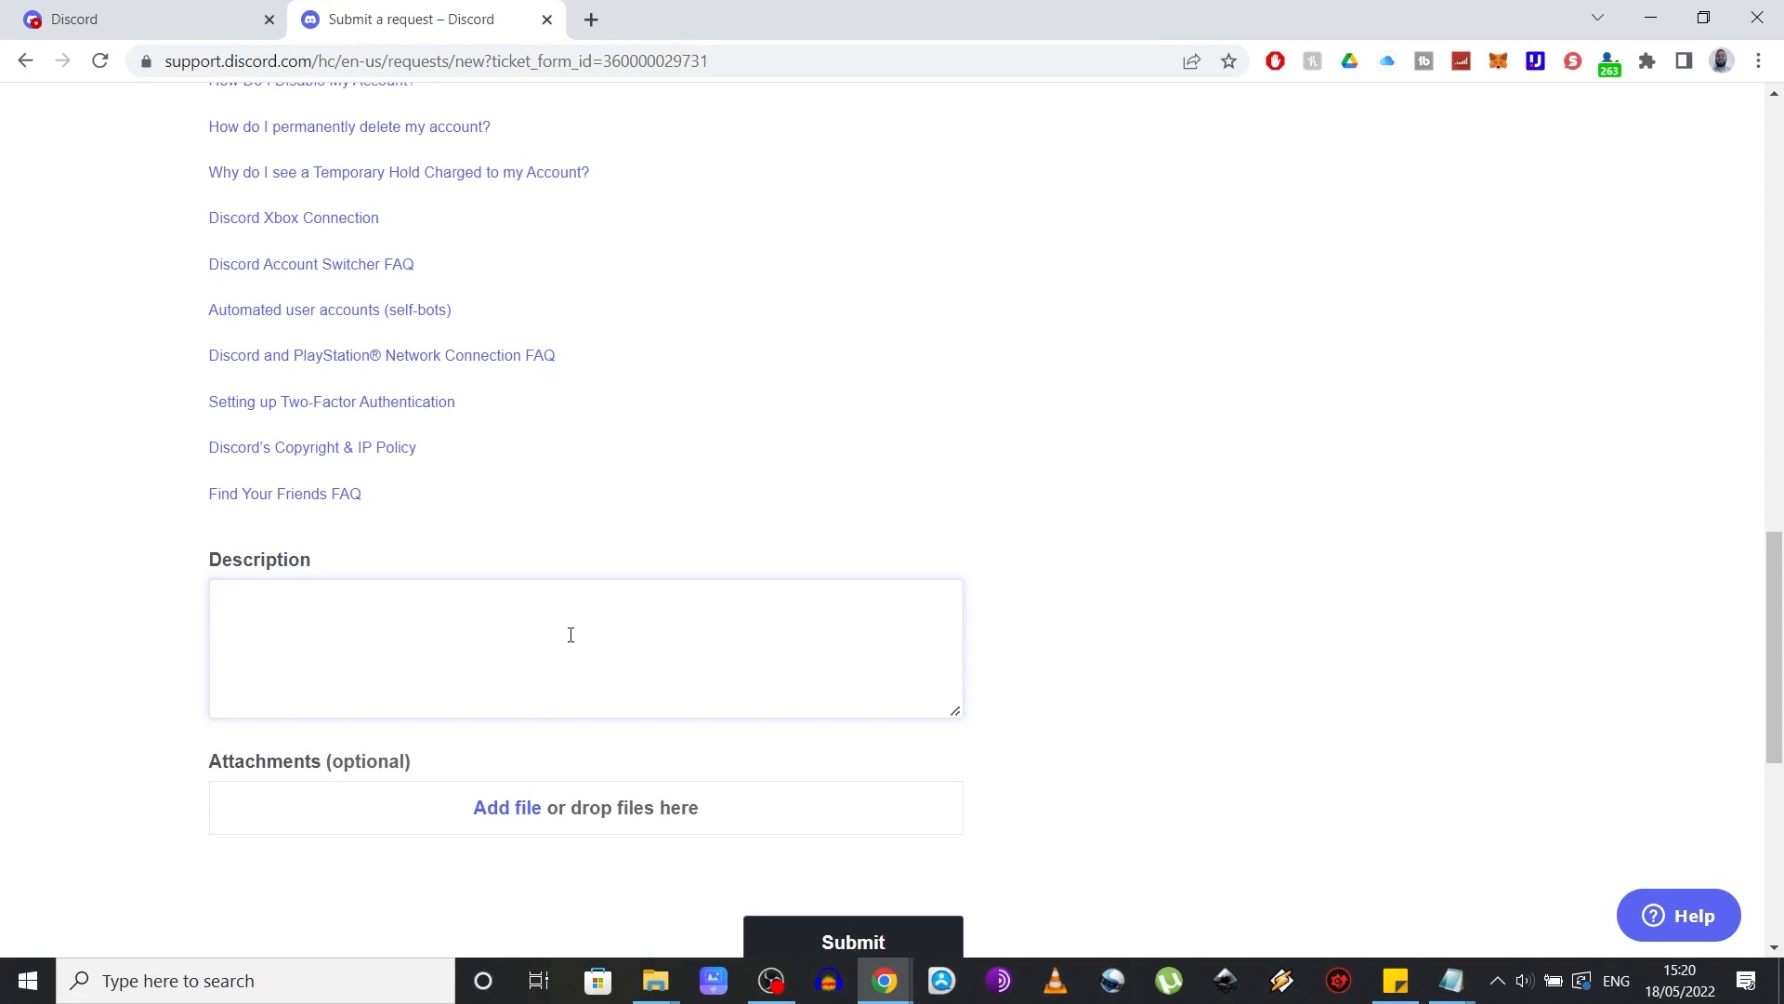
{"action": "scroll", "scroll_direction": "down", "scroll_amount": 3}
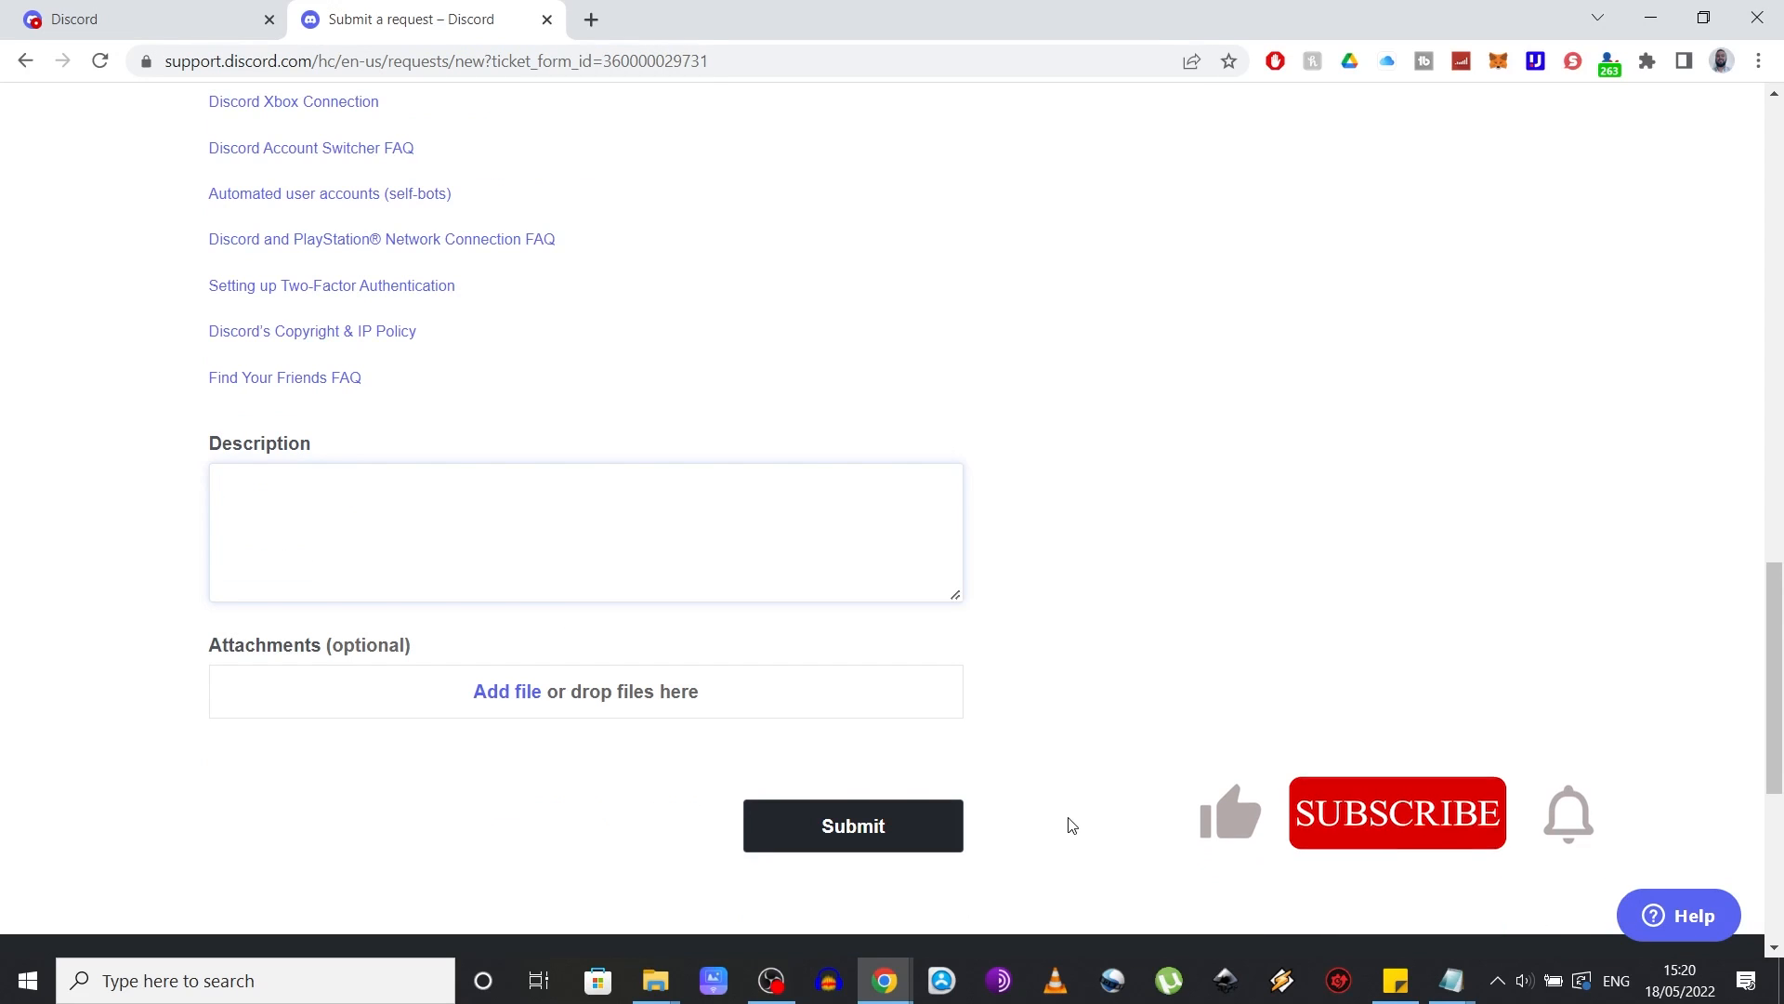
{"action": "left_click", "coordinate": [586, 531]}
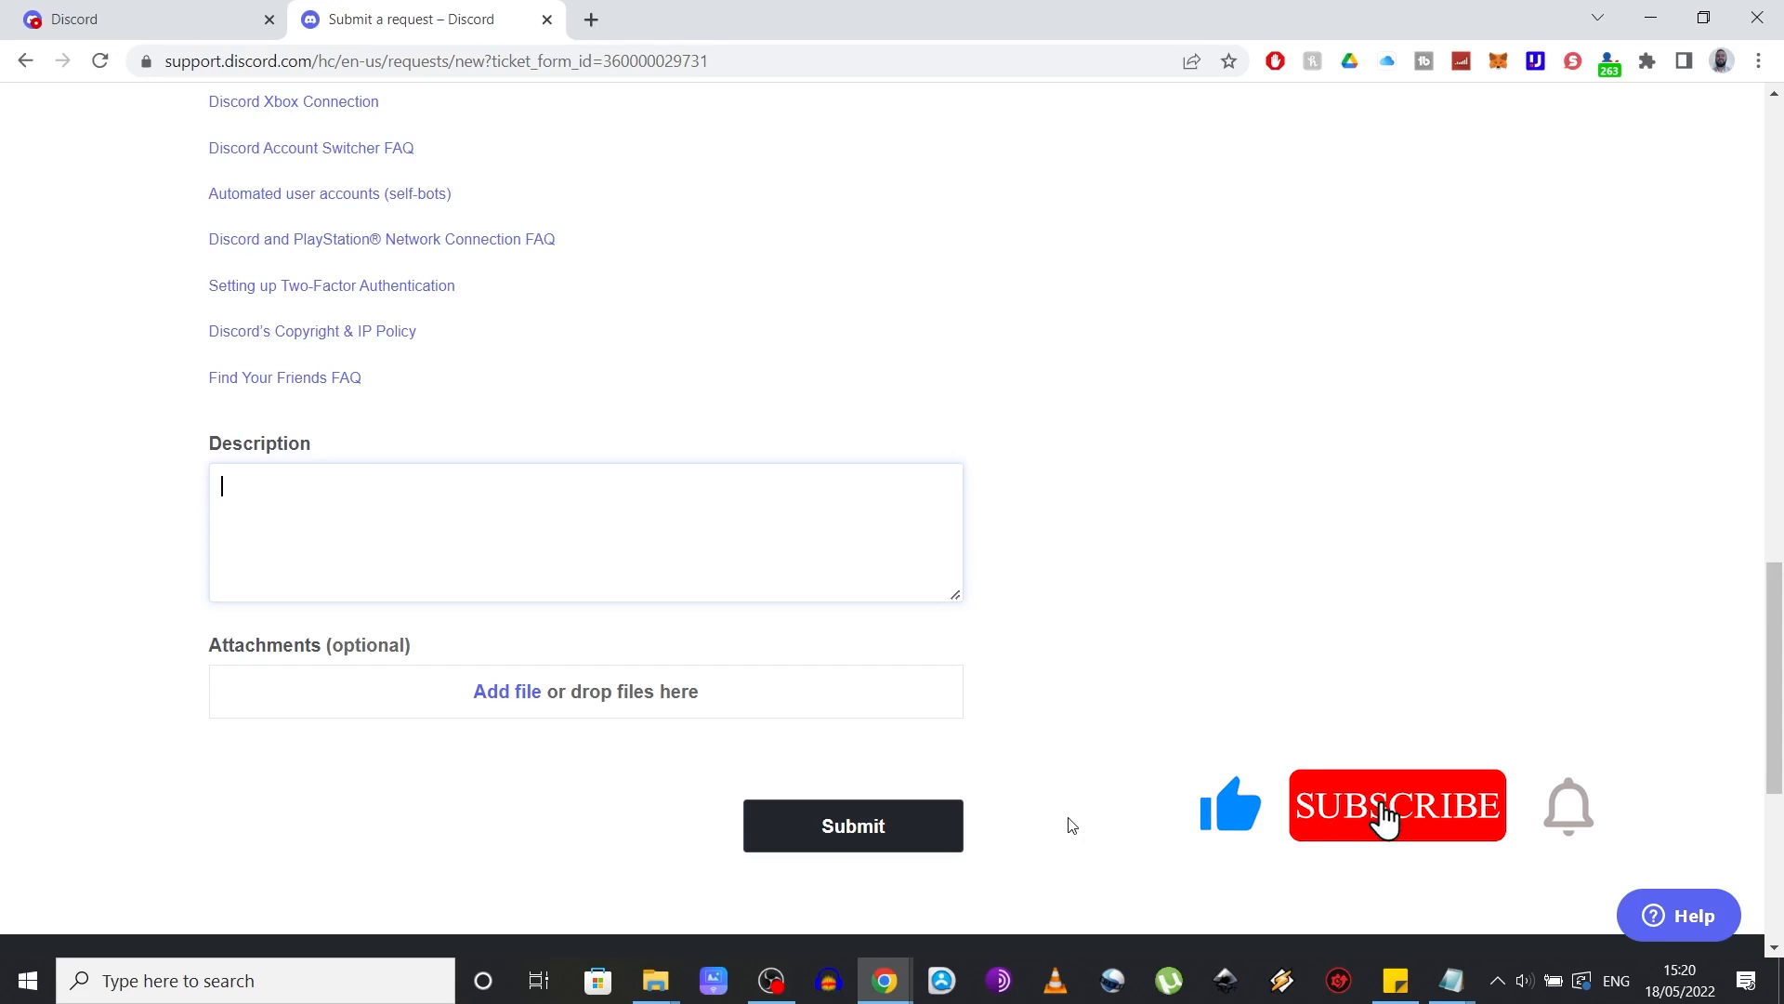
{"action": "left_click", "coordinate": [1396, 804]}
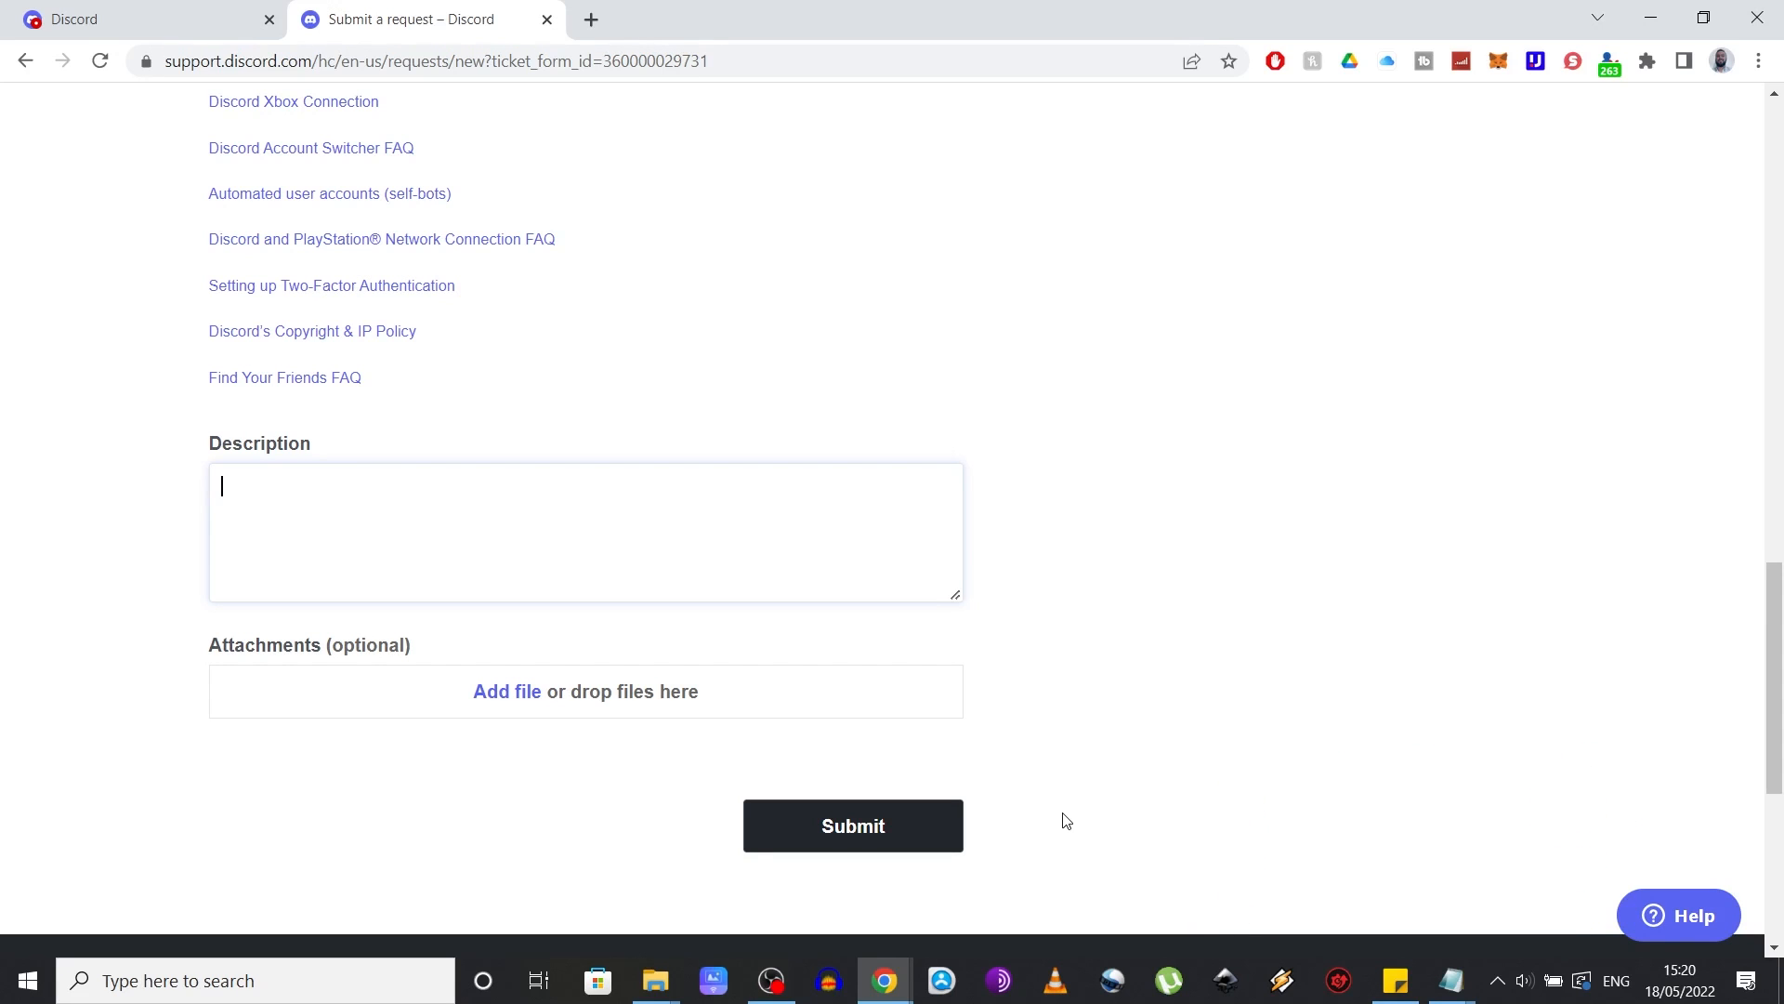
{"action": "scroll", "scroll_direction": "down", "scroll_amount": 3}
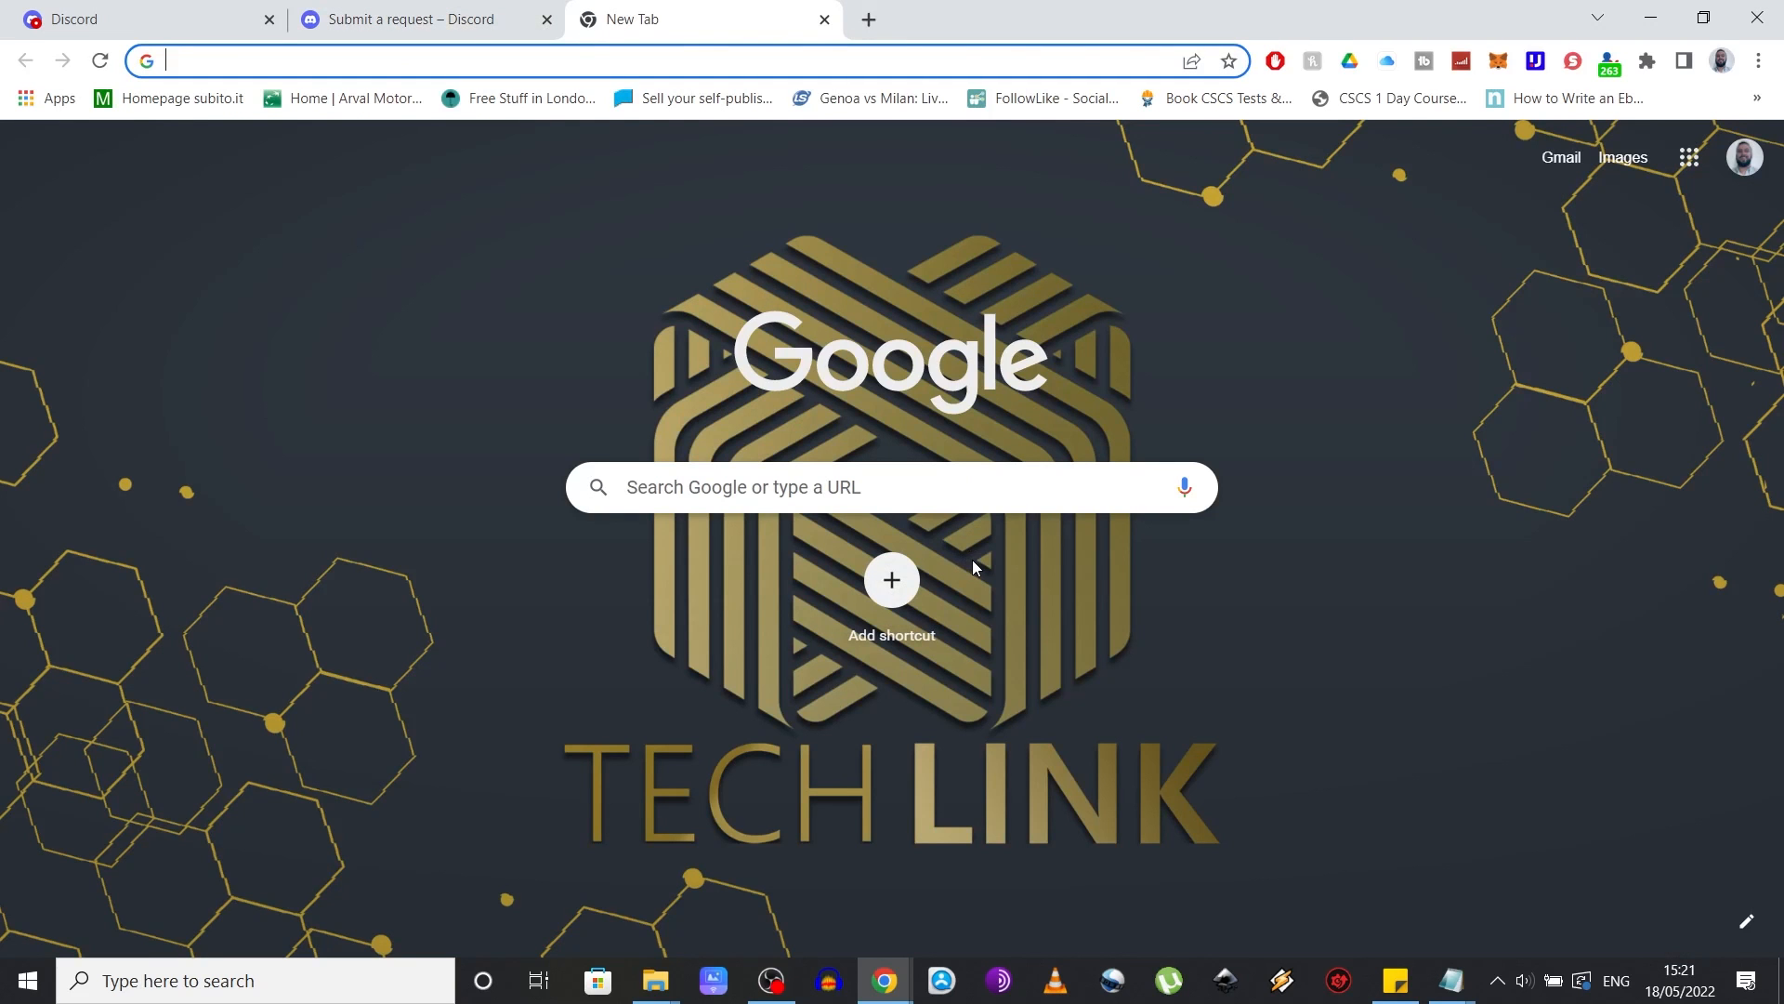
{"action": "mouse_move", "coordinate": [967, 571]}
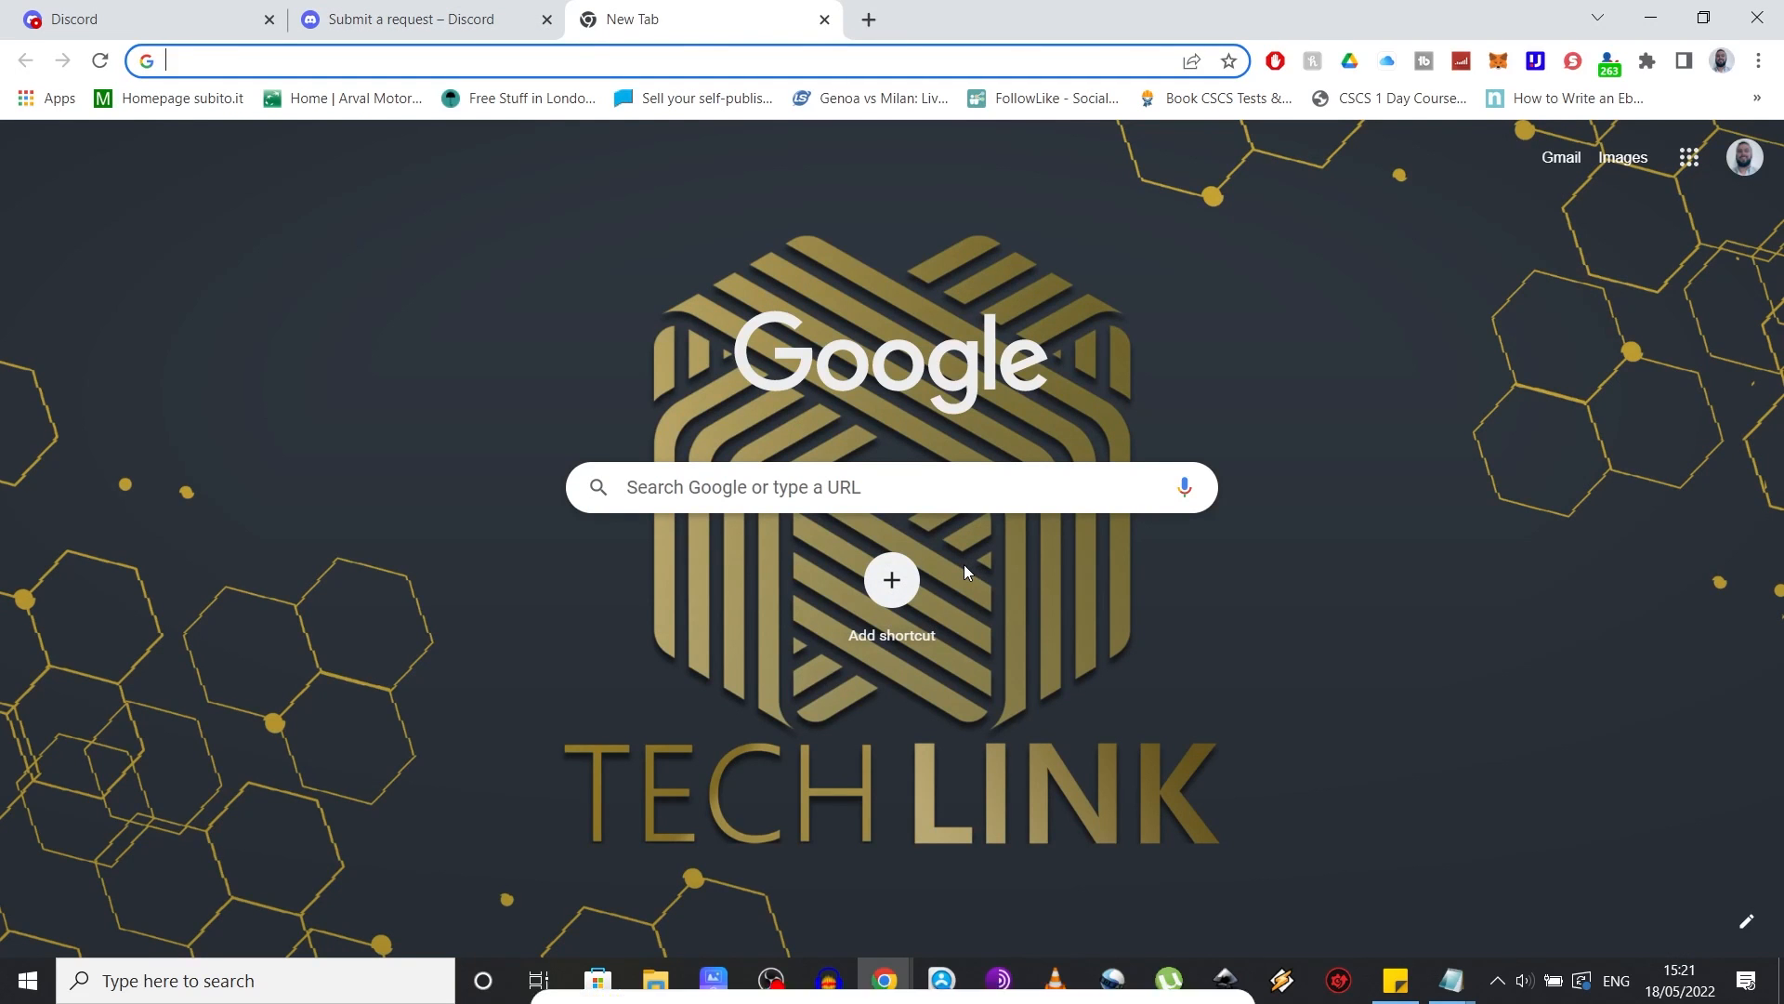